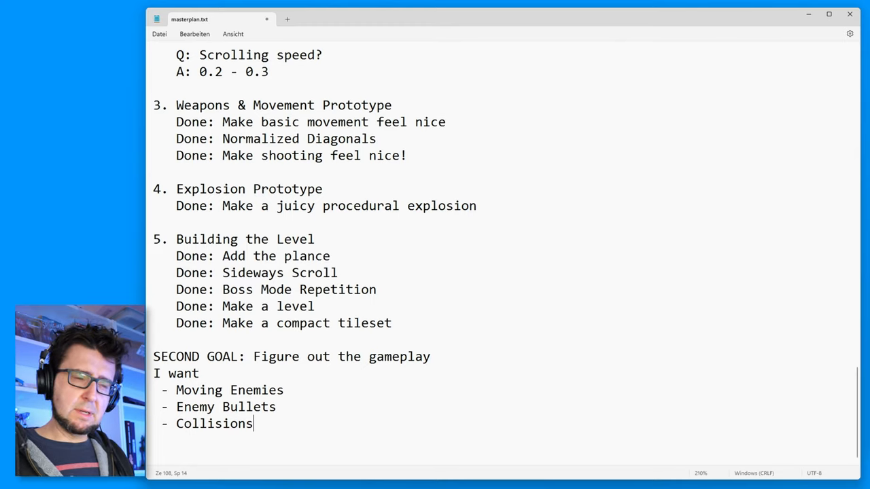
# - Mark the plane task as Done in the Building the Level list
pyautogui.press('Enter')
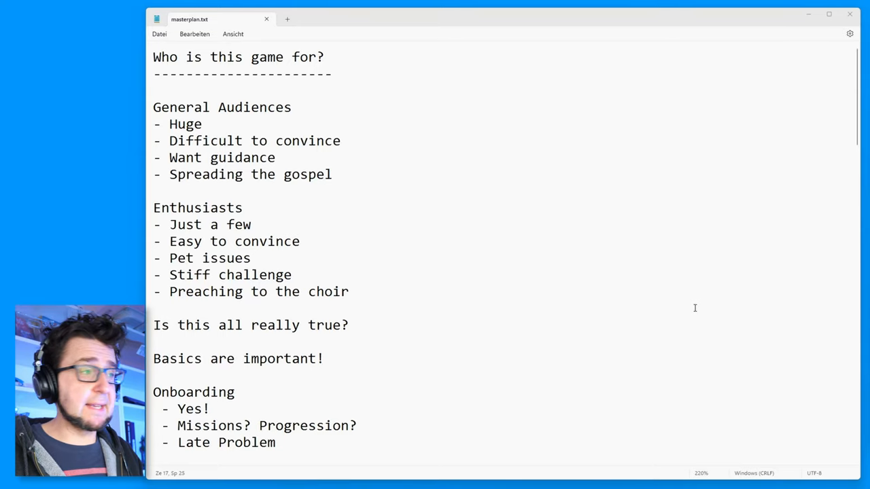
pyautogui.scroll(-3)
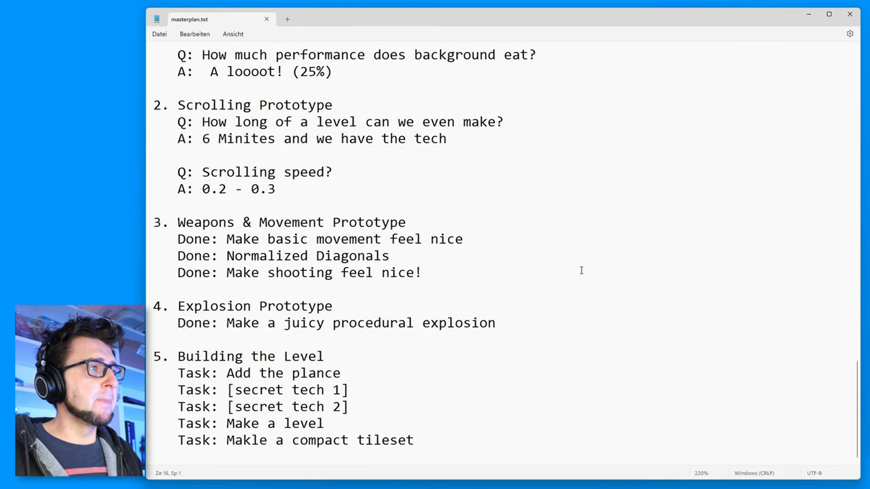
pyautogui.scroll(3)
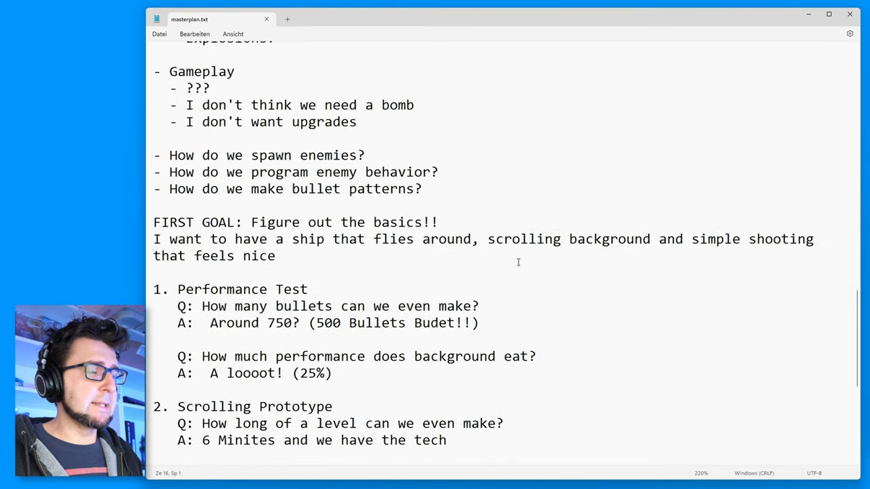
pyautogui.scroll(-3)
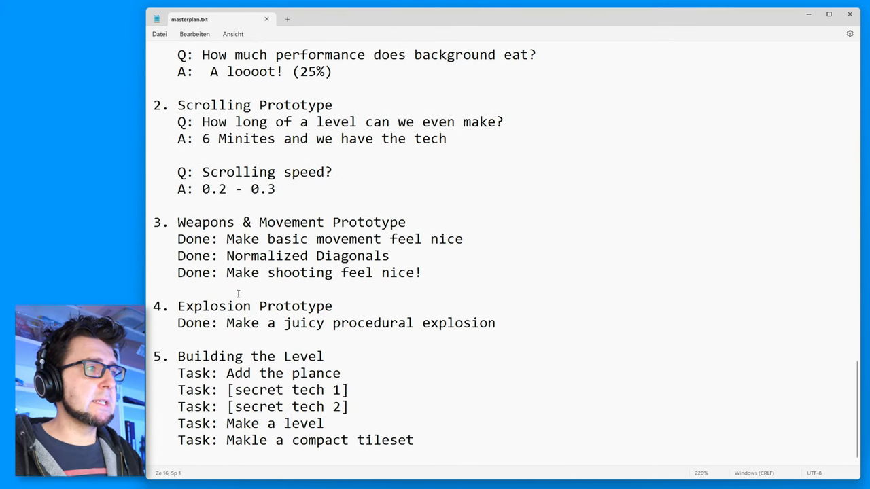
pyautogui.doubleClick(193, 372)
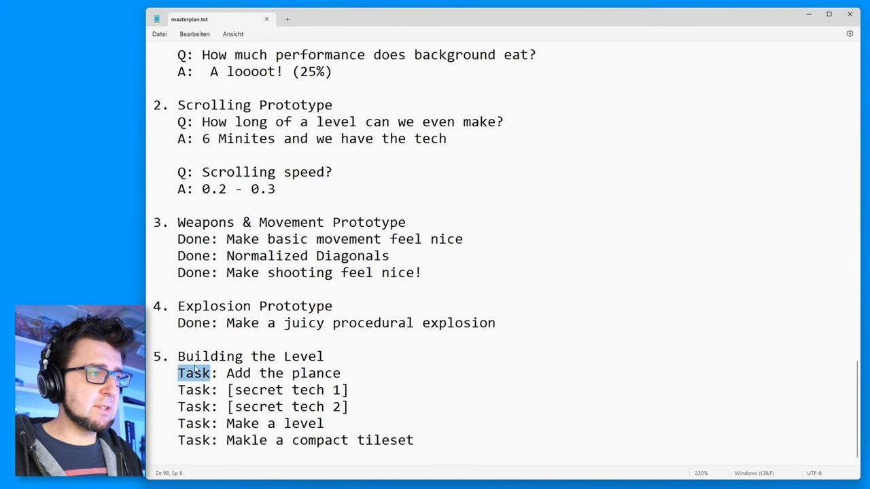
pyautogui.doubleClick(193, 323)
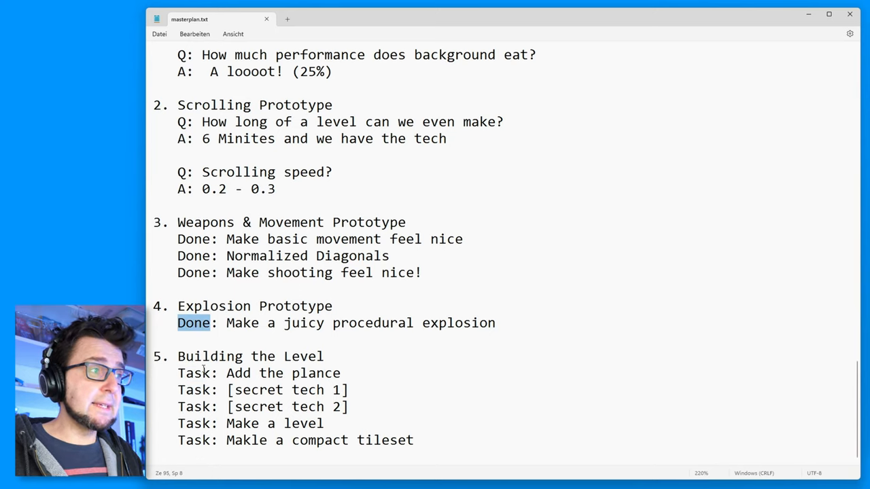
pyautogui.write('Done')
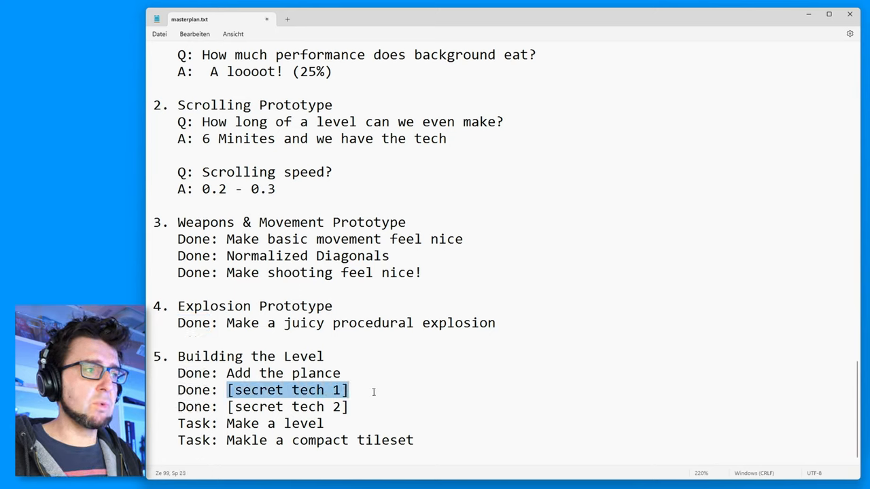
# - Replace the secret tech placeholders with Sideways Scroll and Boss Mode Repetition, marked Done
pyautogui.write('Sideways Scroll')
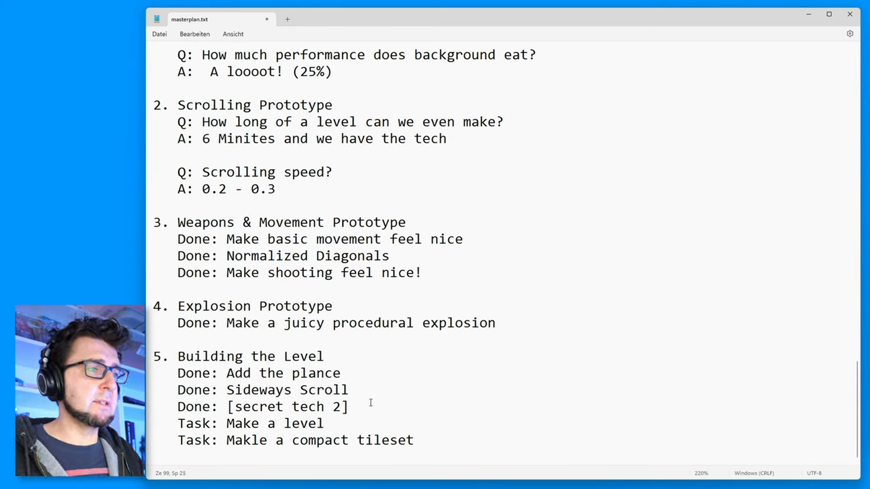
pyautogui.write('BV')
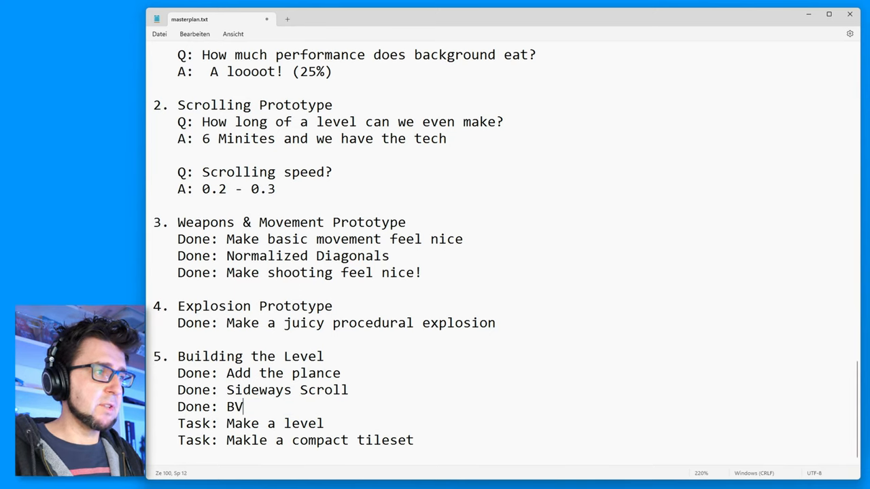
pyautogui.write('oss Mode')
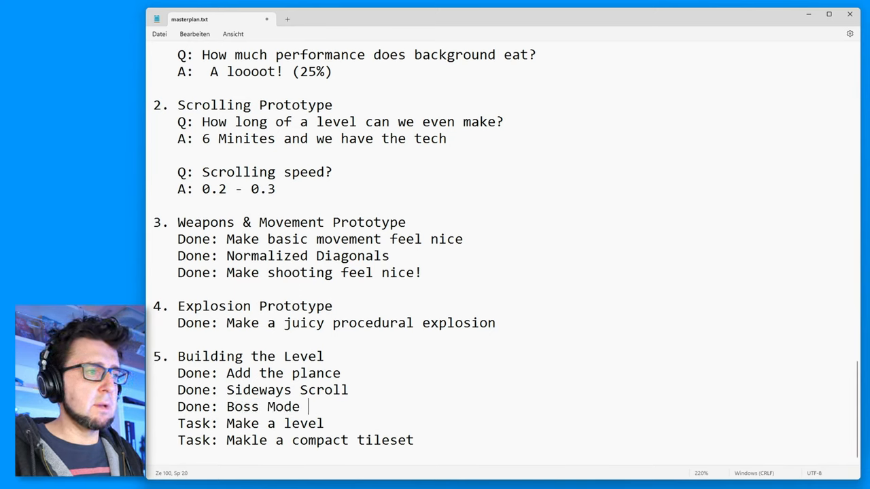
pyautogui.write('Repetition')
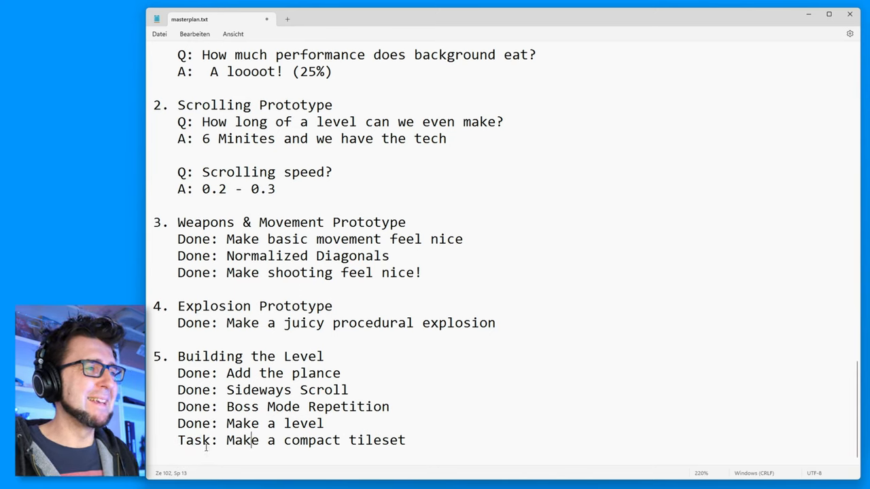
pyautogui.write('Done:')
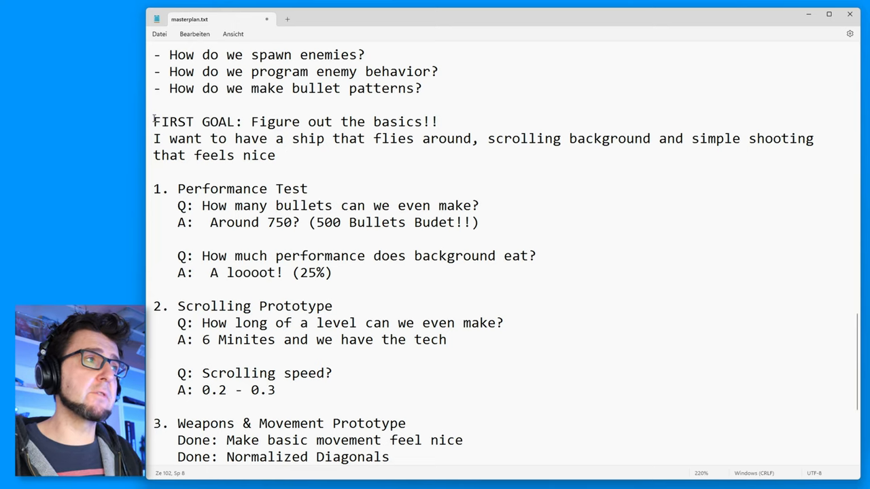
# - Mark the compact tileset task Done, fix 'Makle' to 'Make', and select the goal and Explosion Prototype text for copying
pyautogui.moveTo(250, 122); pyautogui.dragTo(437, 122)
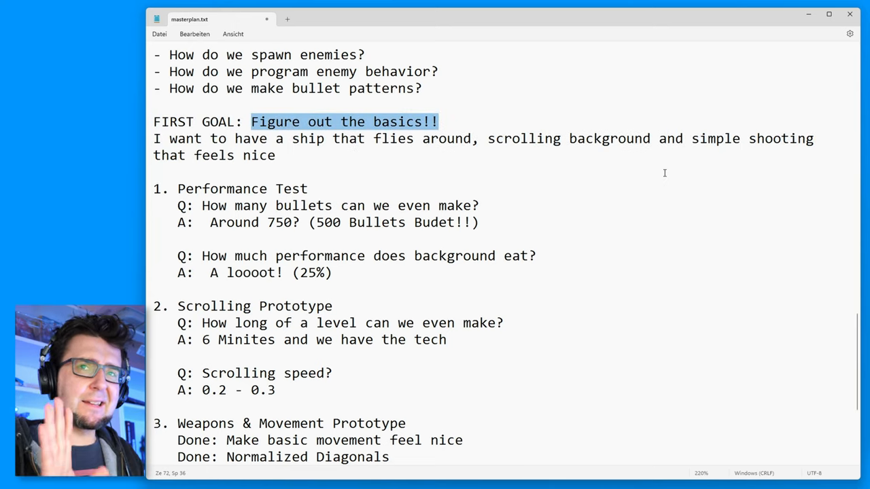
pyautogui.scroll(-3)
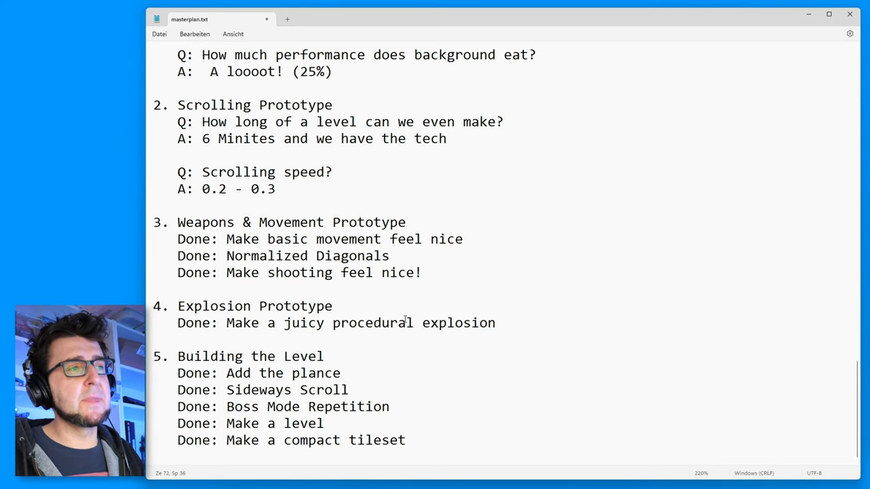
pyautogui.tripleClick(334, 324)
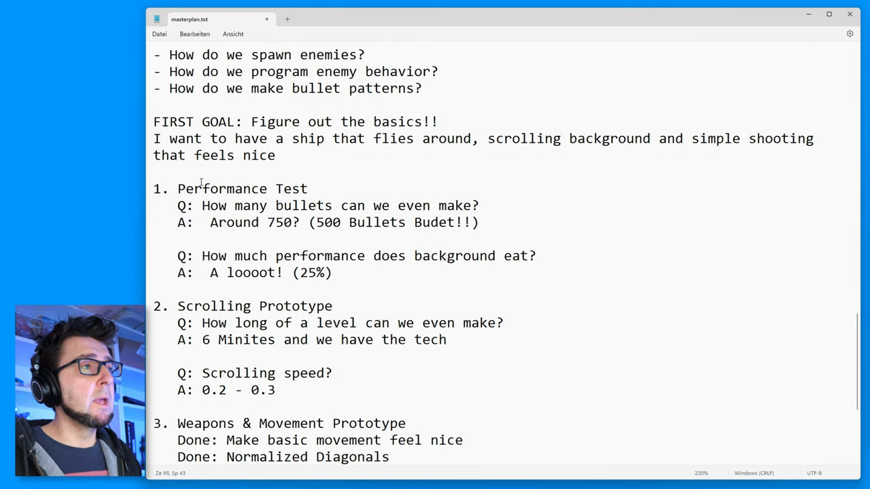
pyautogui.moveTo(153, 138); pyautogui.dragTo(401, 139)
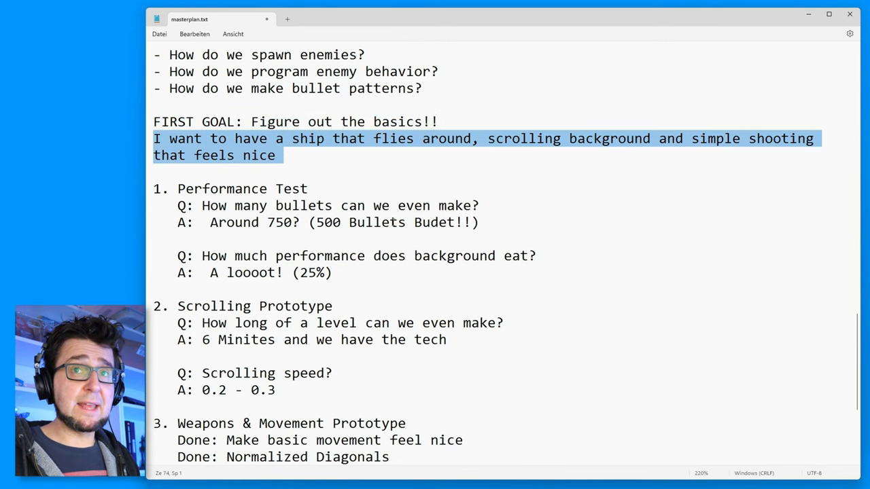
pyautogui.scroll(-3)
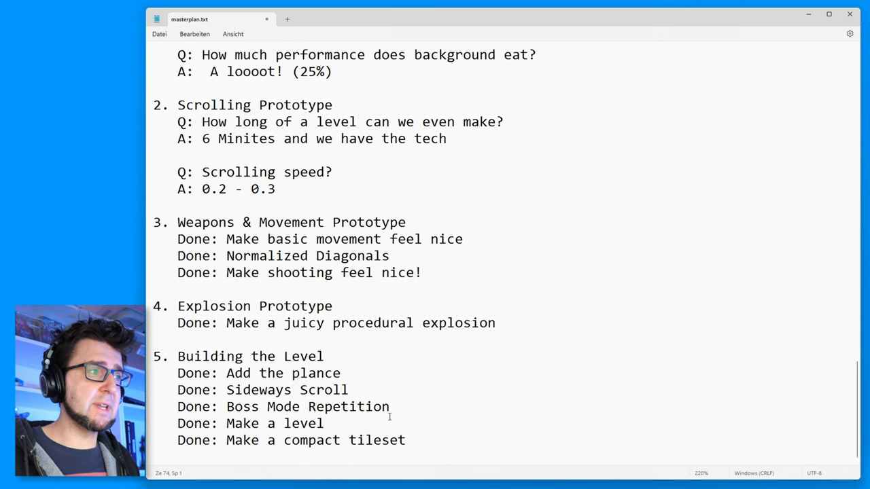
pyautogui.moveTo(176, 356); pyautogui.dragTo(405, 440)
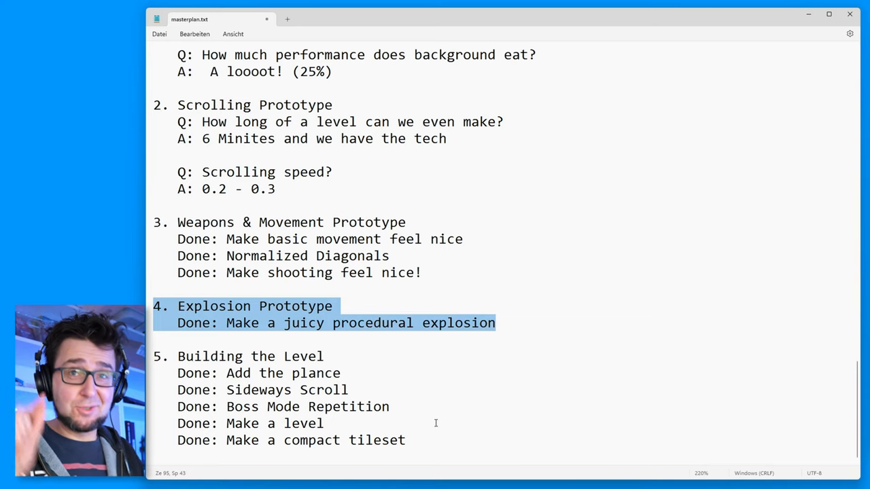
pyautogui.moveTo(446, 438)
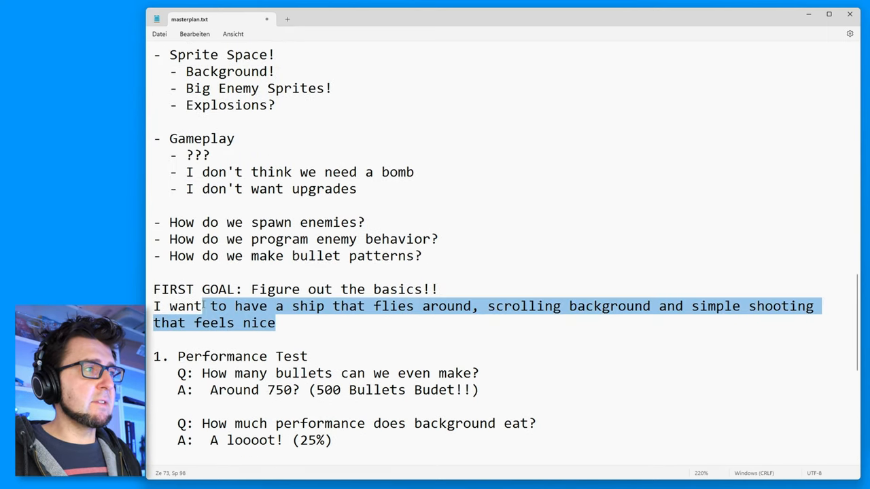
# - Paste a copied goal block retitled 'SECOND GOAL: Figure out the gameplay'
pyautogui.scroll(-3)
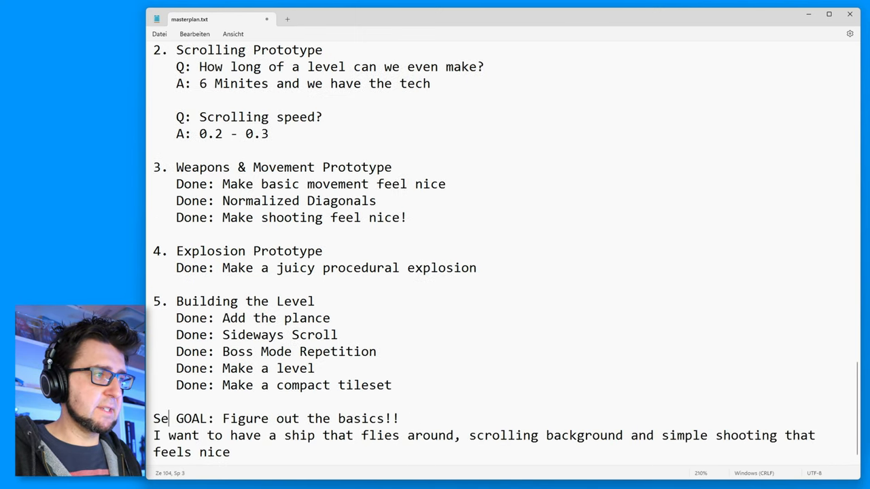
pyautogui.write('COP')
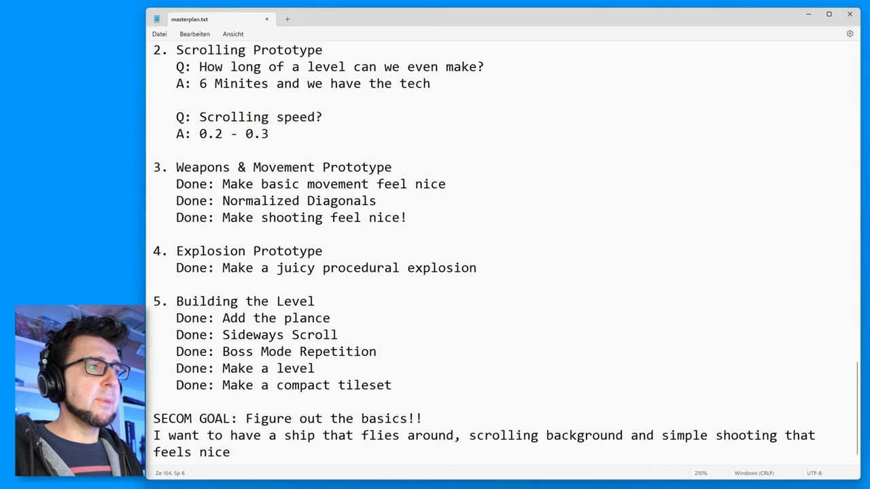
pyautogui.write('SECOND')
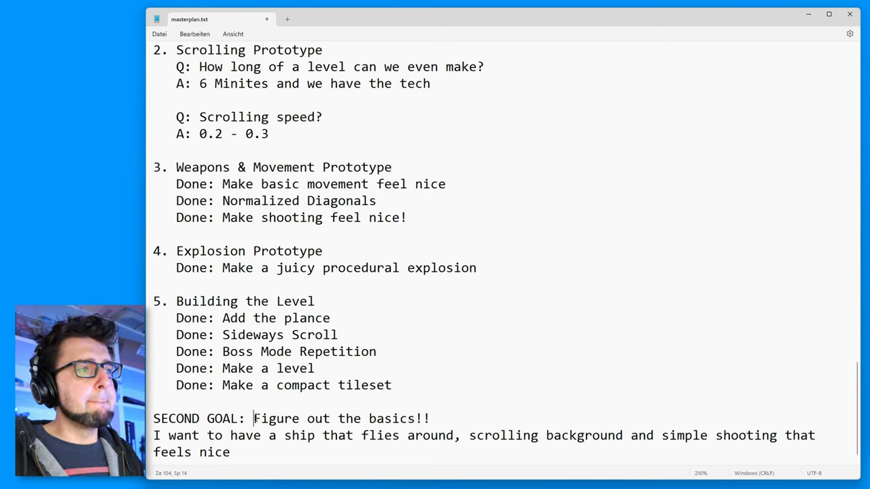
pyautogui.moveTo(254, 418); pyautogui.dragTo(231, 451)
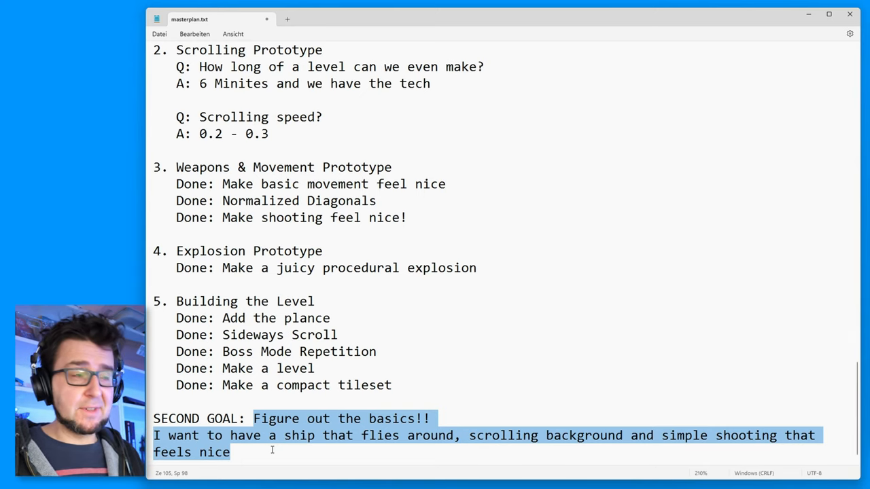
pyautogui.click(303, 418)
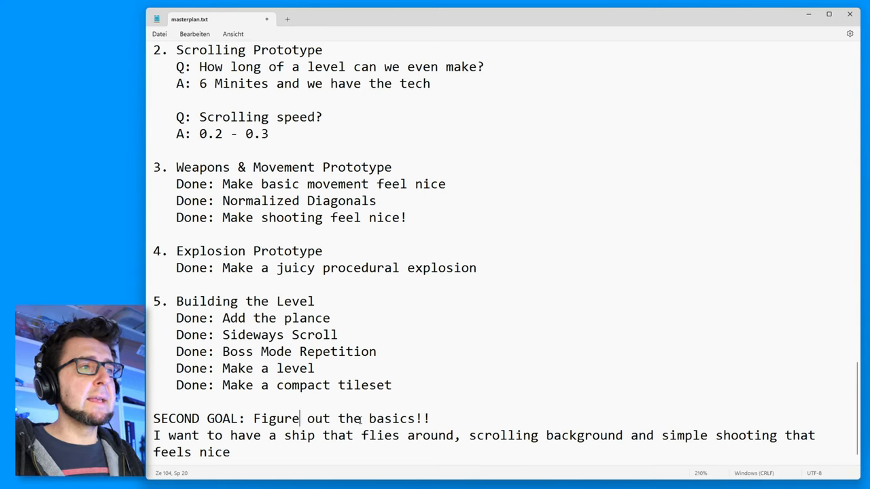
pyautogui.doubleClick(394, 418)
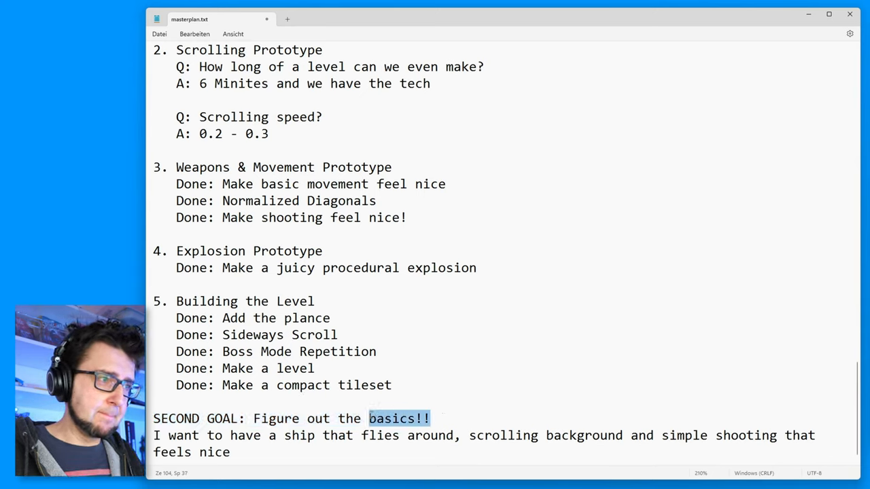
pyautogui.write('gameplay')
pyautogui.write('-')
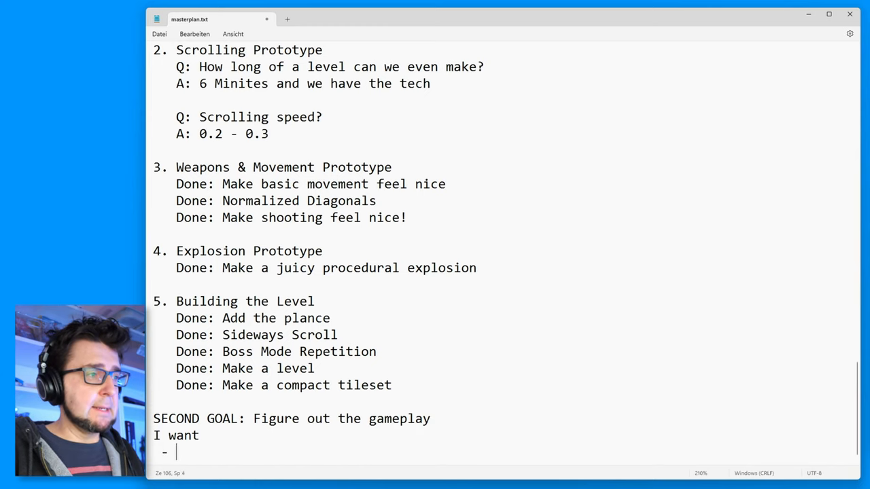
# - List moving Enemies, Enemy Bullets and Collisions in the second goal's I want list
pyautogui.write('Enemies')
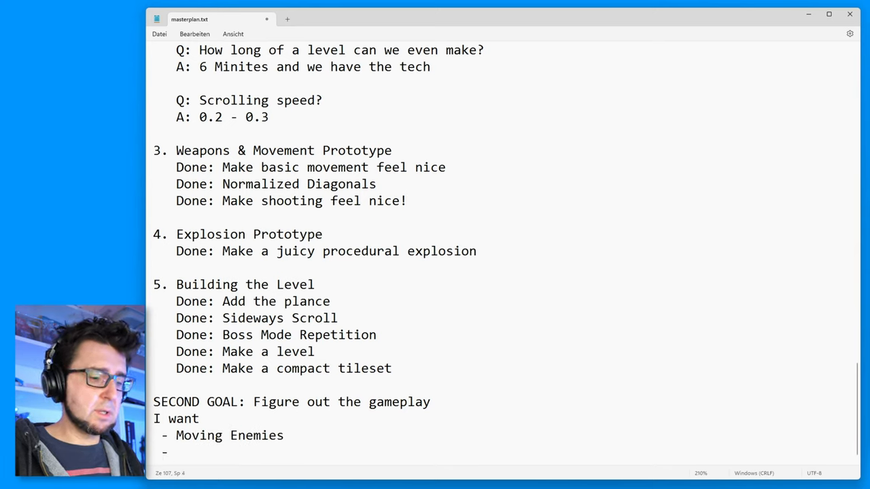
pyautogui.write('Colli')
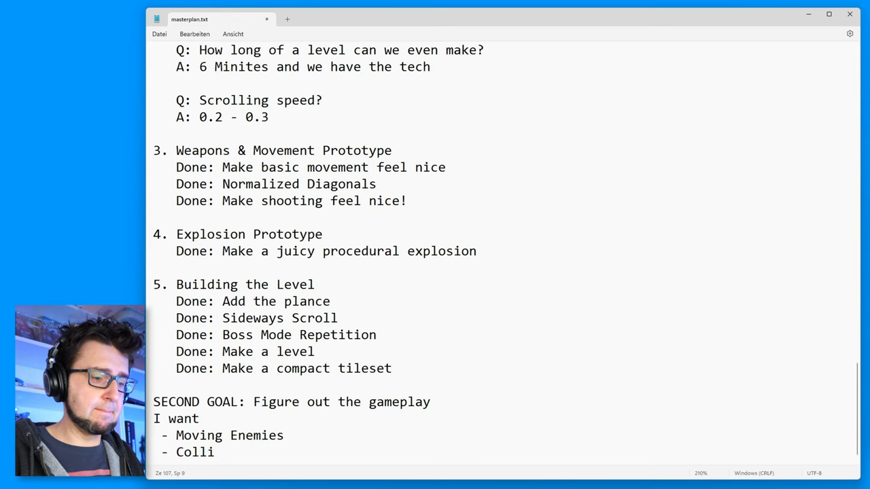
pyautogui.write('sions')
pyautogui.write('- Ene')
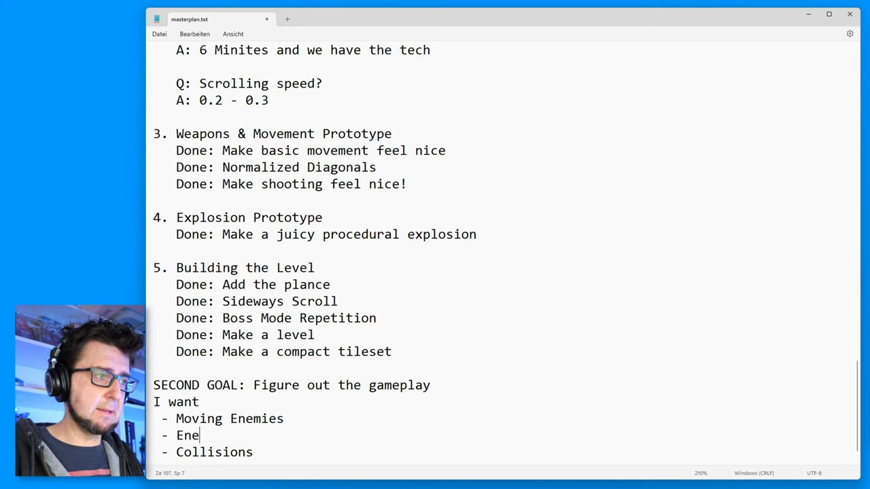
pyautogui.write('my Bullets')
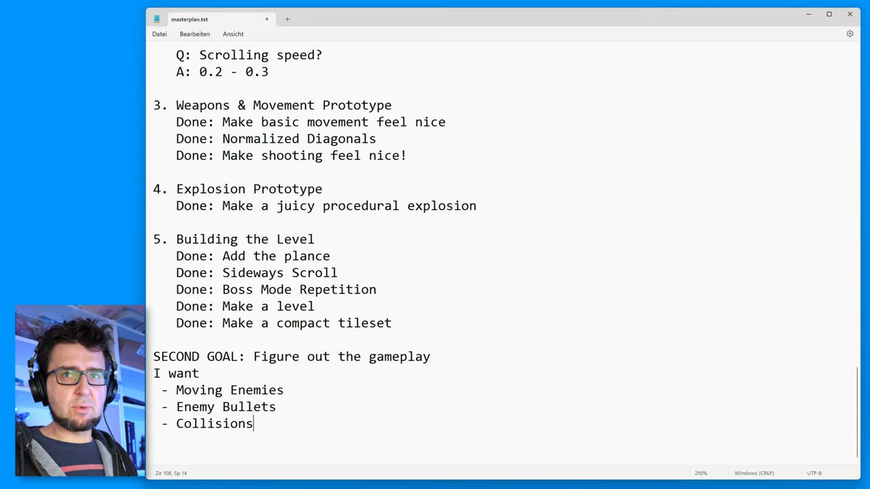
# - Add the item '- How do we conserve Sprite Space' below Collisions
pyautogui.press('Enter')
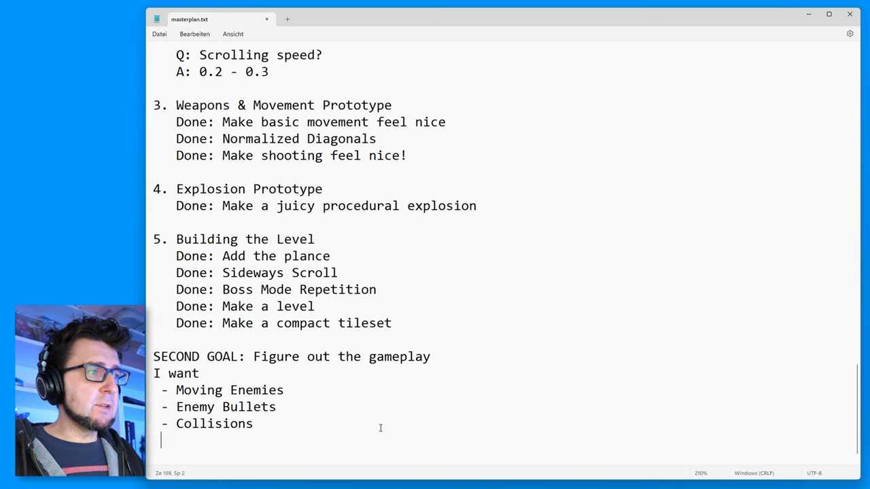
pyautogui.write('-')
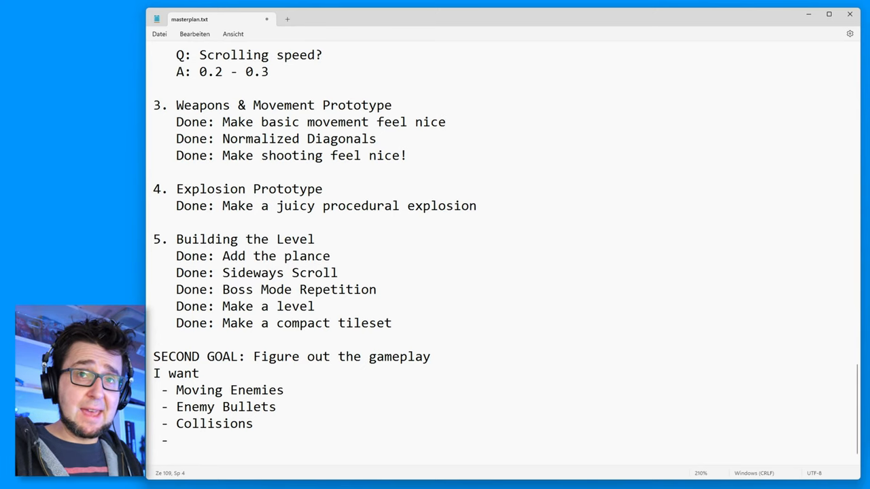
pyautogui.write('How d')
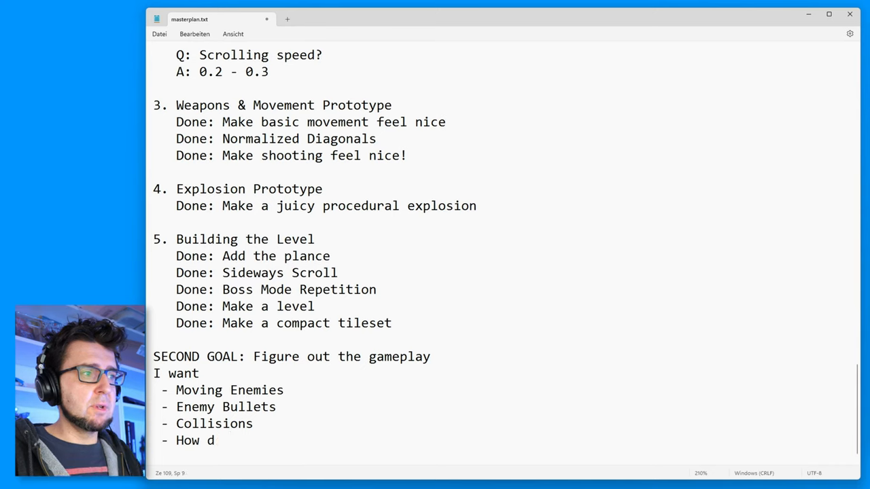
pyautogui.write('o we c')
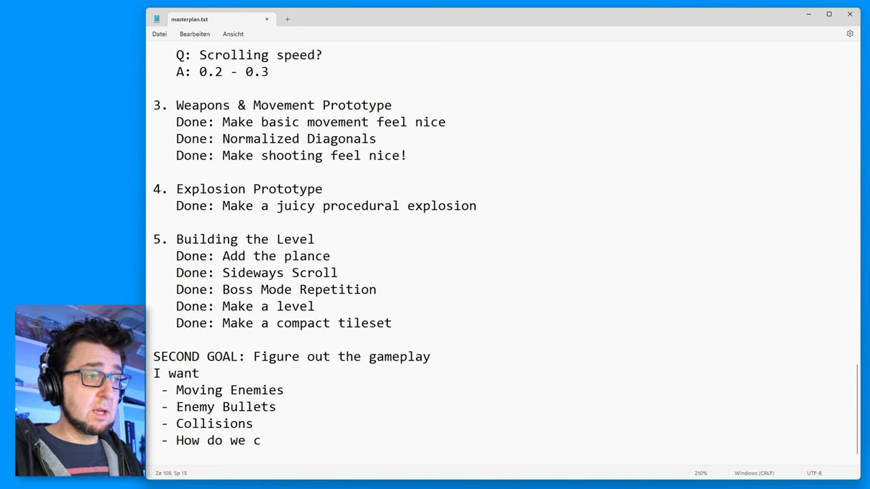
pyautogui.write('onserve')
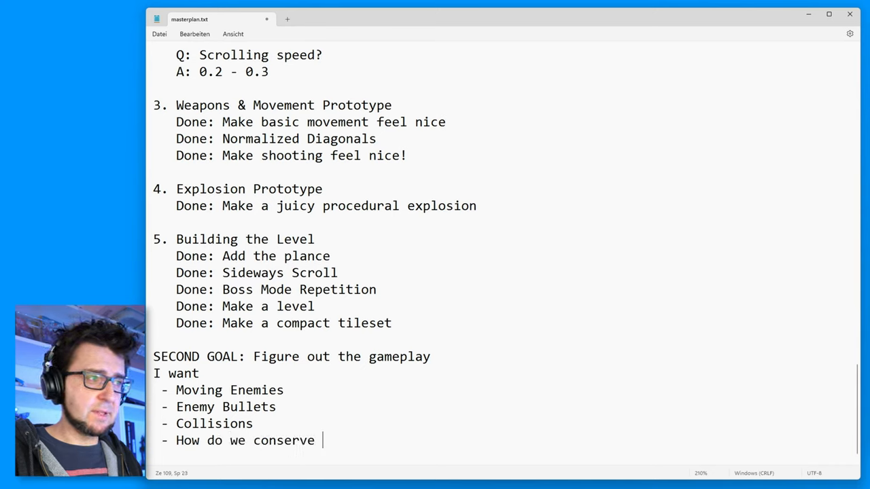
pyautogui.write('Sprite Spa')
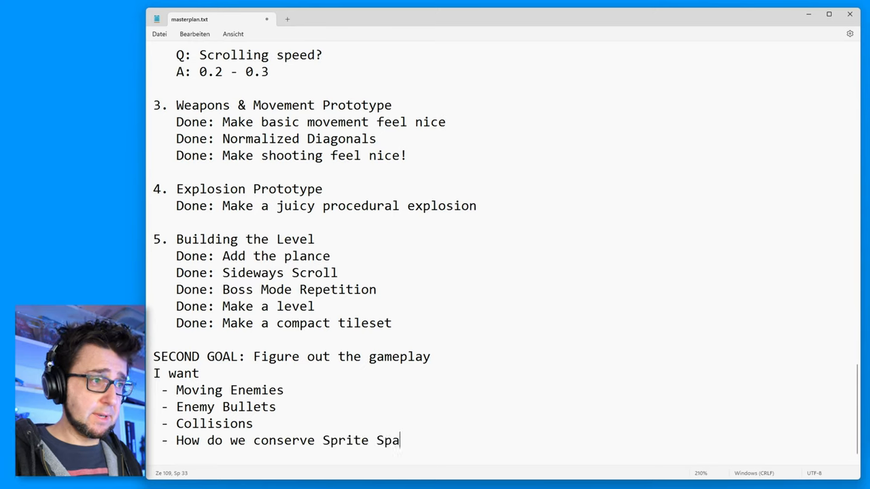
pyautogui.write('ce')
pyautogui.write('-')
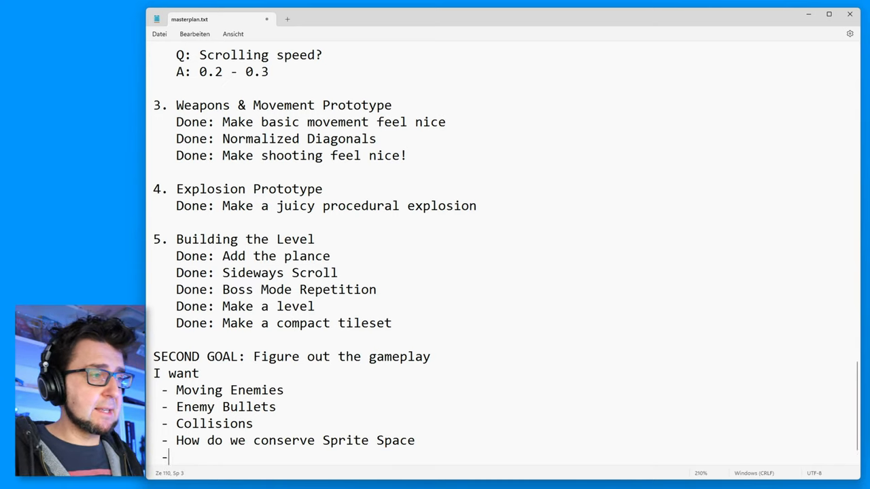
# - Add 'Arrive at the Great wall!' as the new wish list item
pyautogui.write('A')
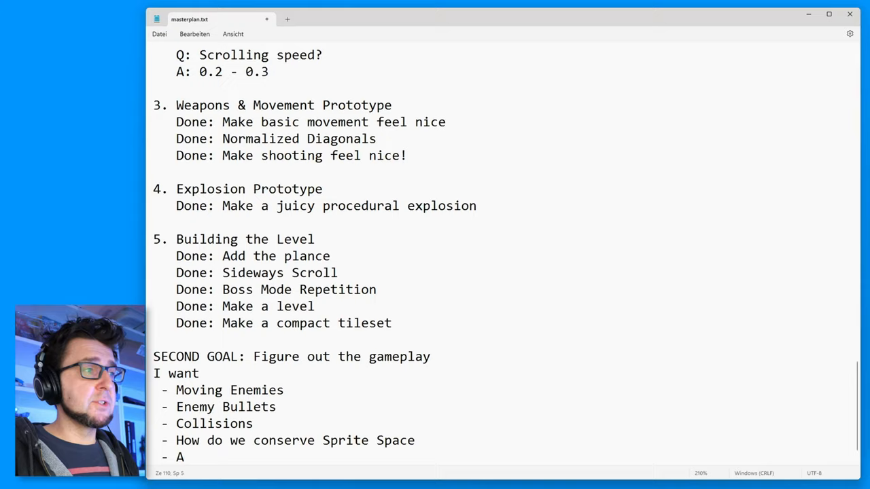
pyautogui.write('rrive at the')
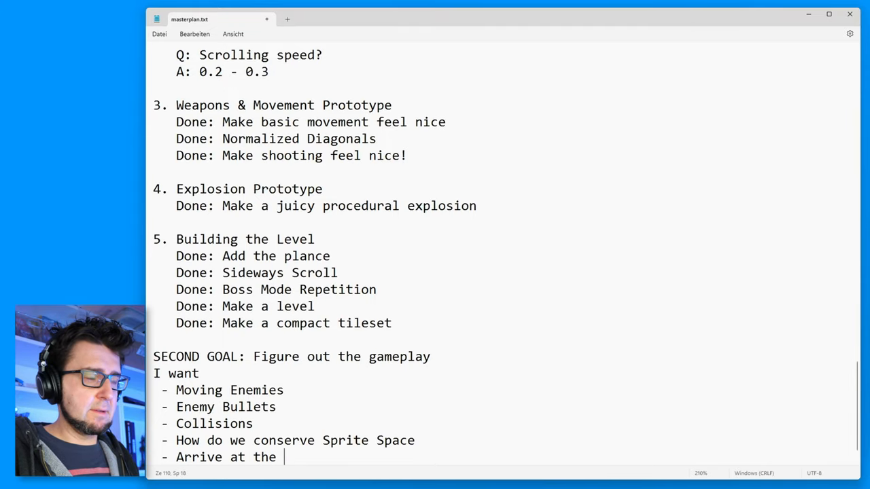
pyautogui.write('Great')
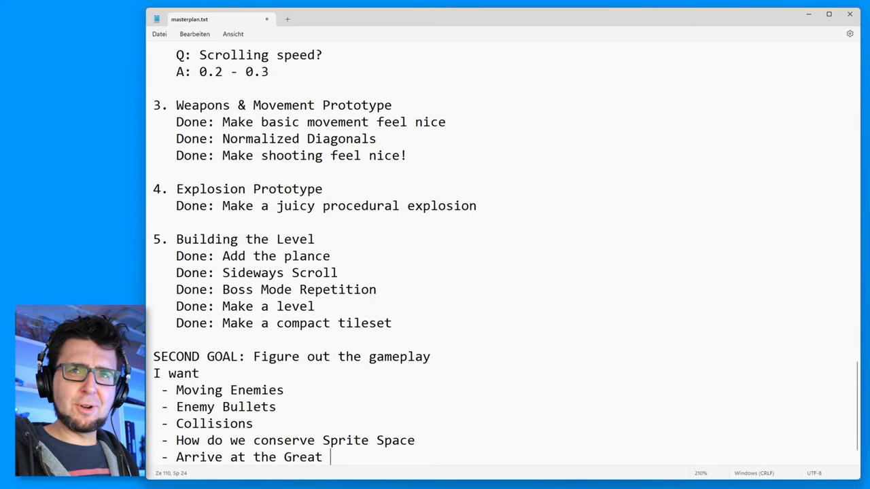
pyautogui.write('wa')
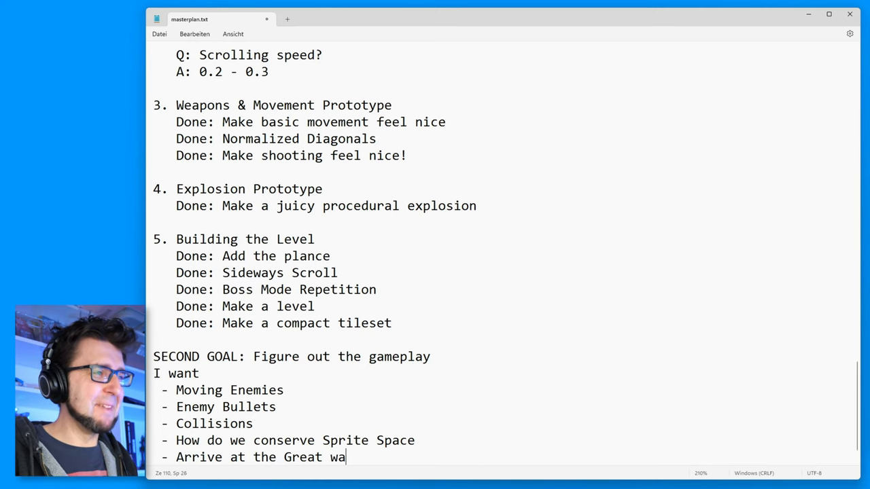
pyautogui.write('ll"!')
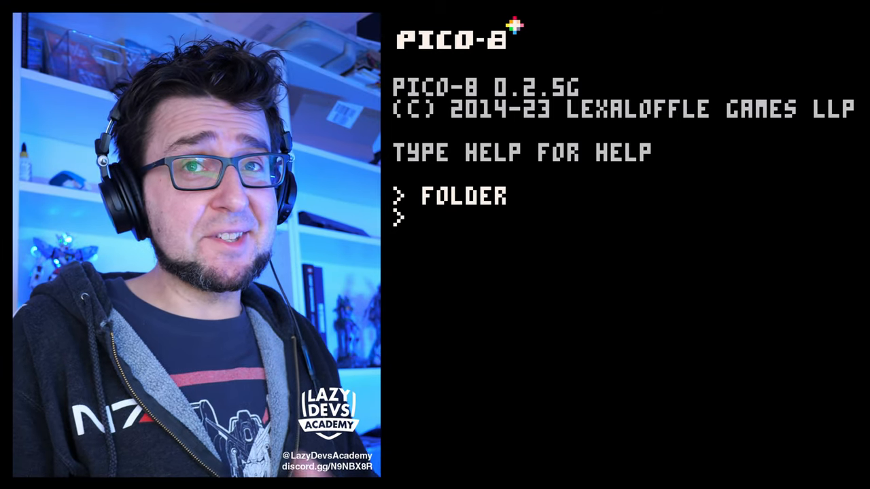
# - List the folder's carts with DIR and load the blob cart
pyautogui.write('DIR')
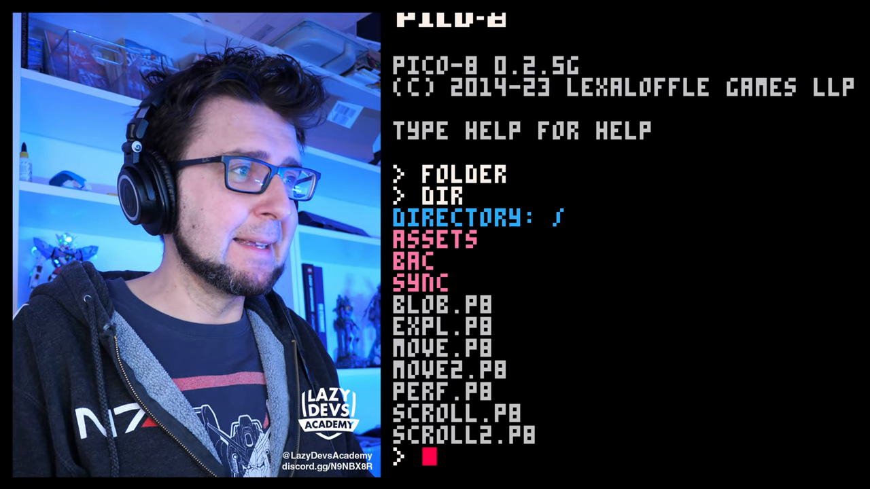
pyautogui.write('LOAD')
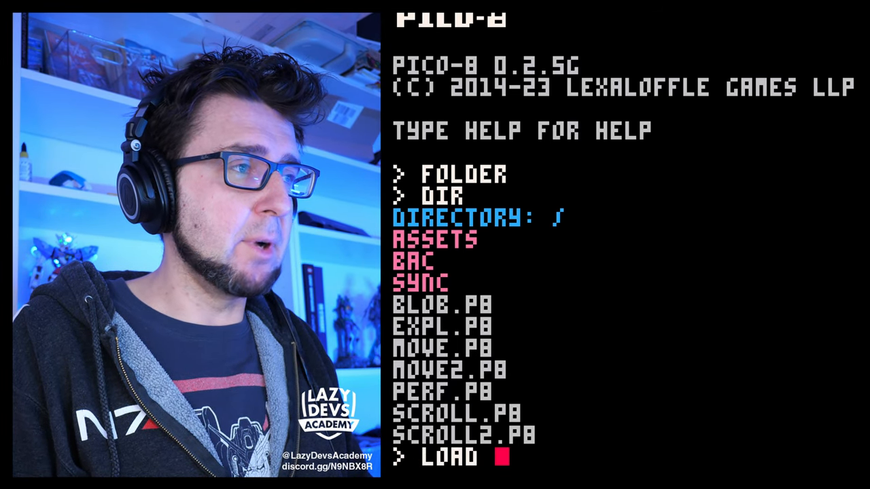
pyautogui.write('blob')
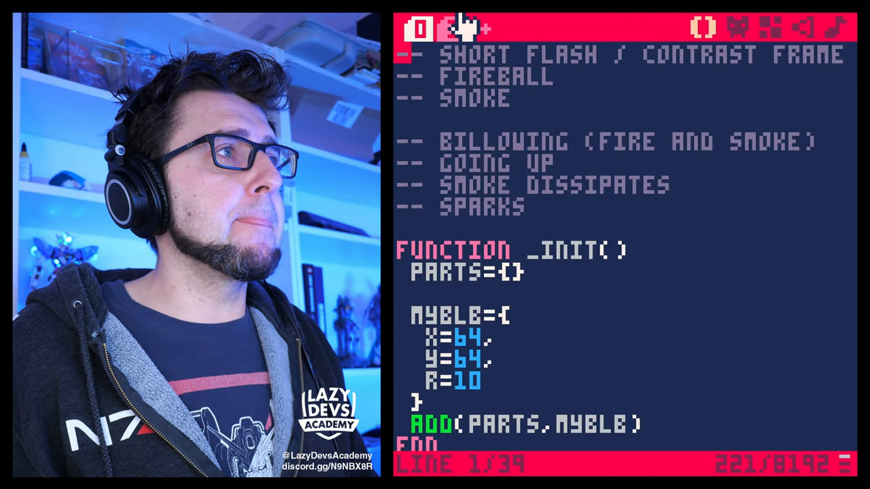
# - Switch to code tab 1 and select the DELI thickness line
pyautogui.click(451, 29)
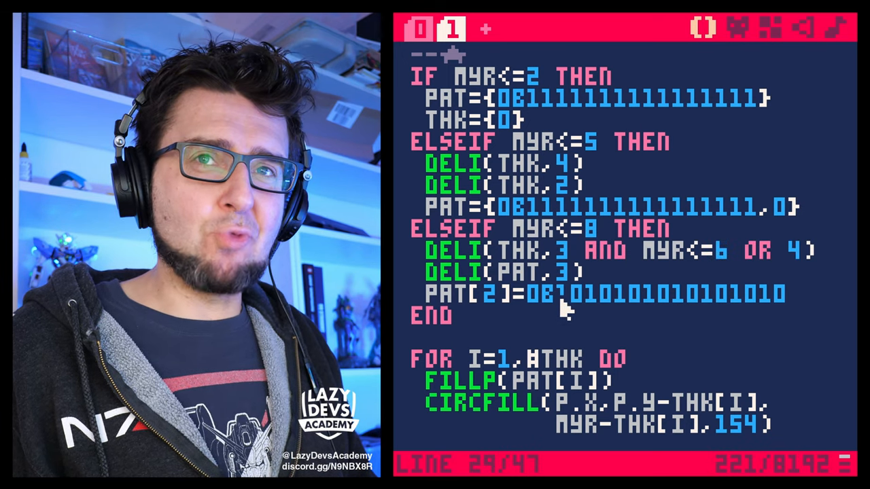
pyautogui.moveTo(557, 252); pyautogui.dragTo(815, 251)
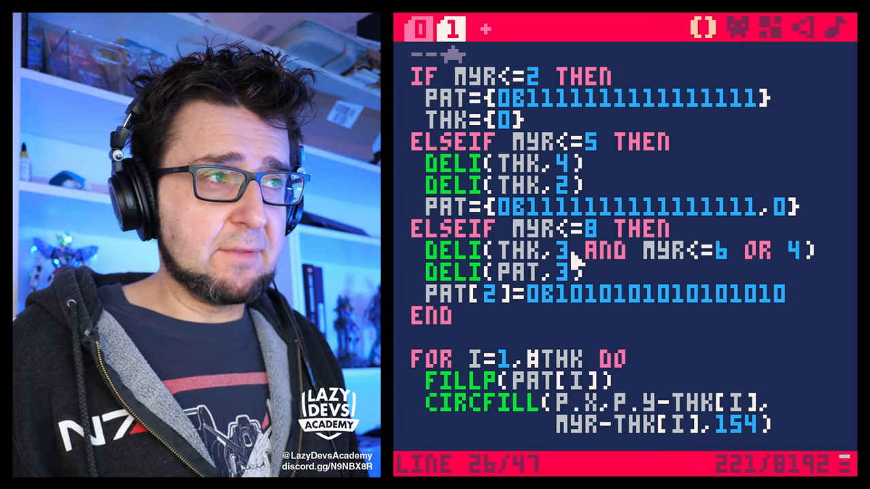
# - Rewrite the delete condition to read DELI(THK,MYR<=6 AND 3 OR 4)
pyautogui.doubleClick(559, 252)
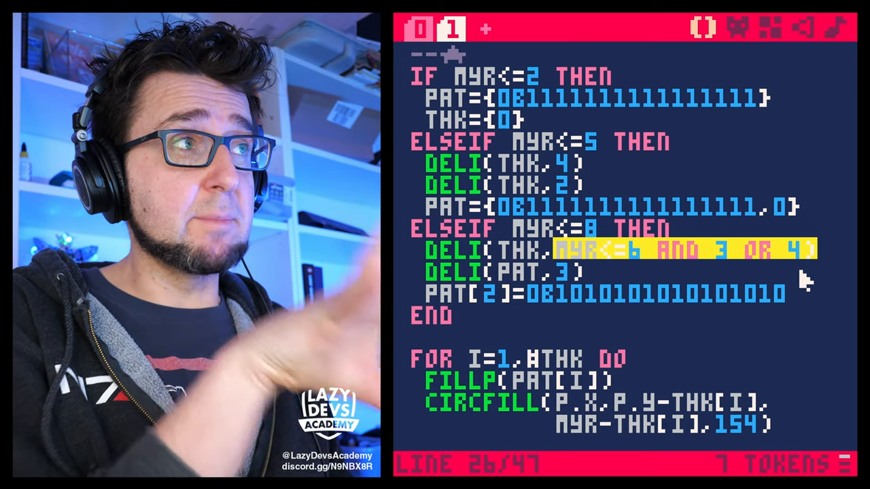
pyautogui.click(560, 250)
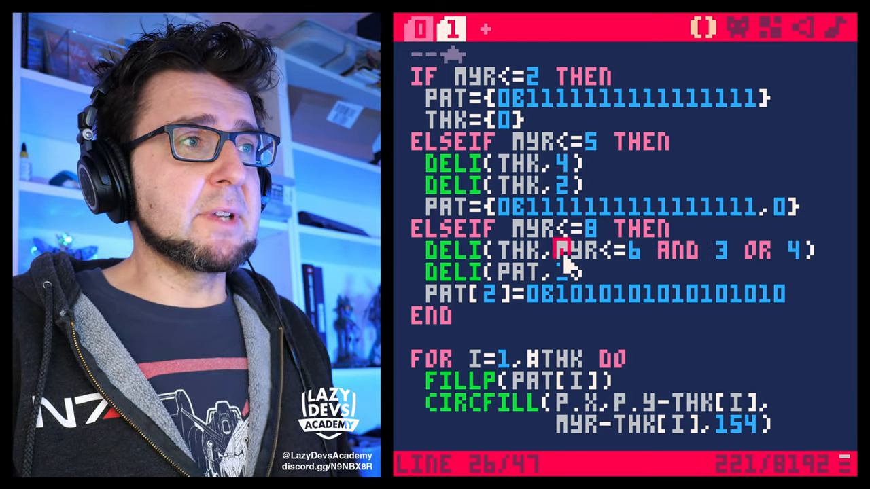
pyautogui.moveTo(560, 250); pyautogui.dragTo(815, 250)
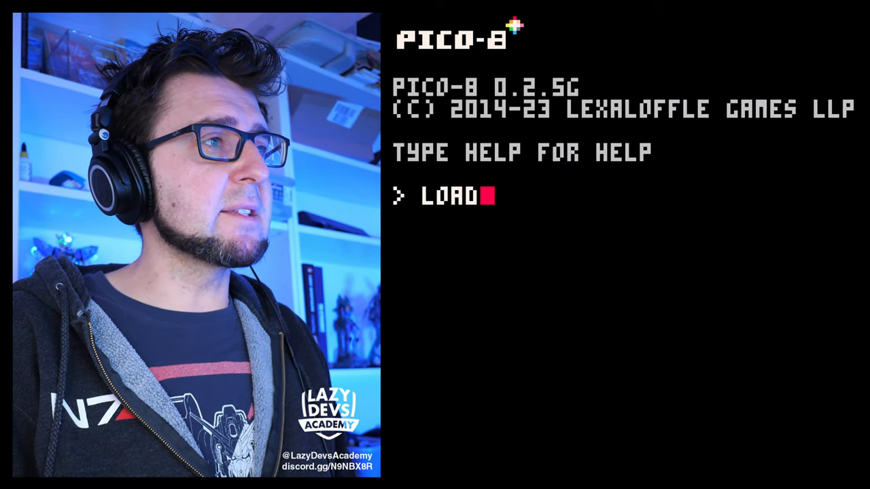
# - Load and run cowshmup, then type SAVE COWSHMUP at the console
pyautogui.write('SC')
pyautogui.write('SA')
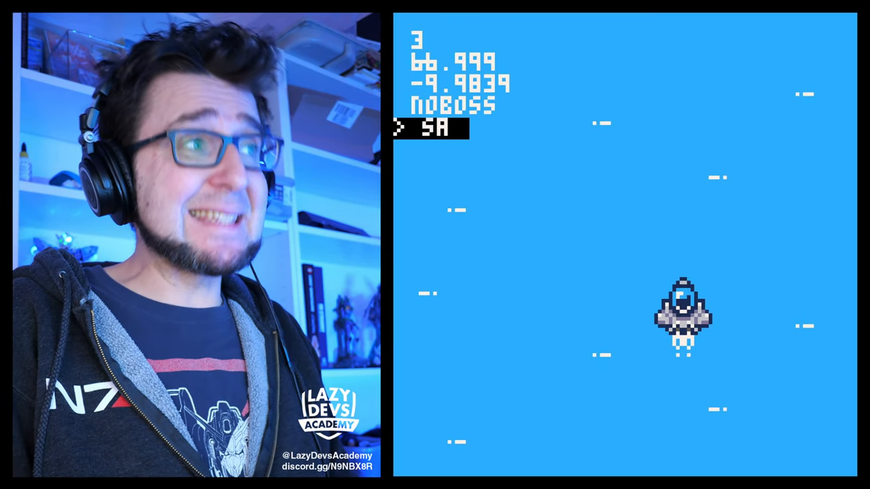
pyautogui.write('VE COUSHM')
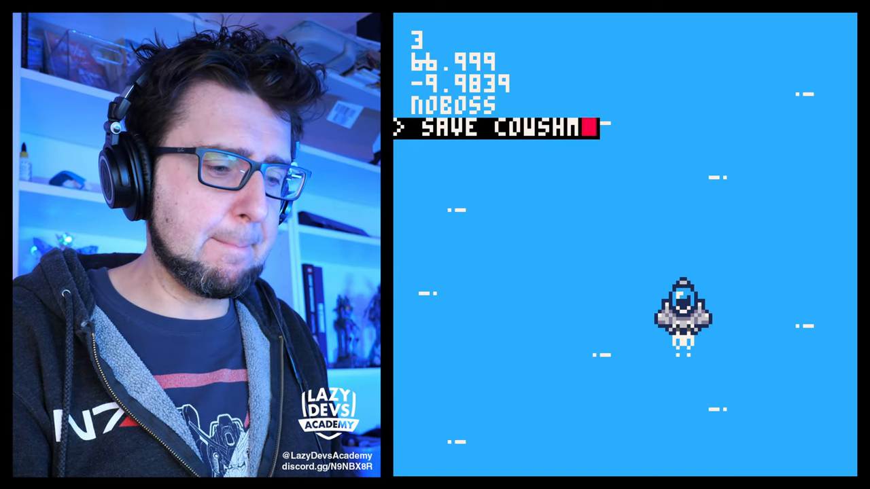
pyautogui.write('UP')
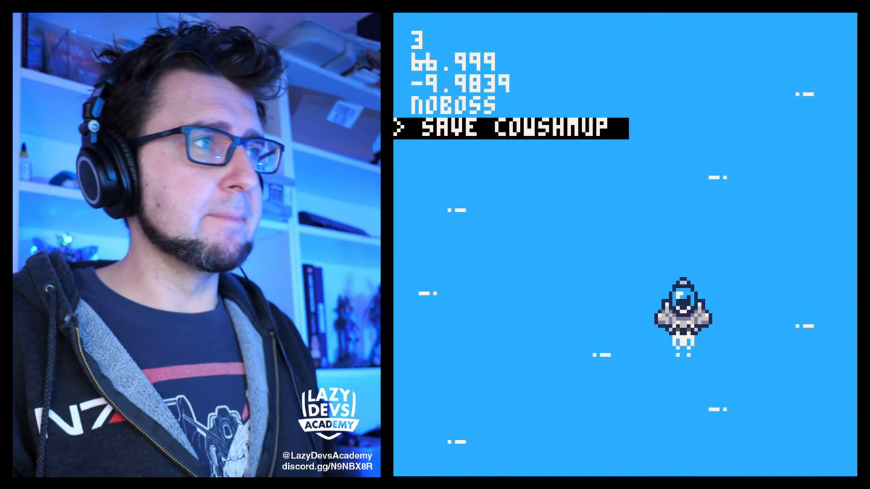
# - Save the cart as cowshmup and switch to code tab 1 with the doshots function
pyautogui.press('Enter')
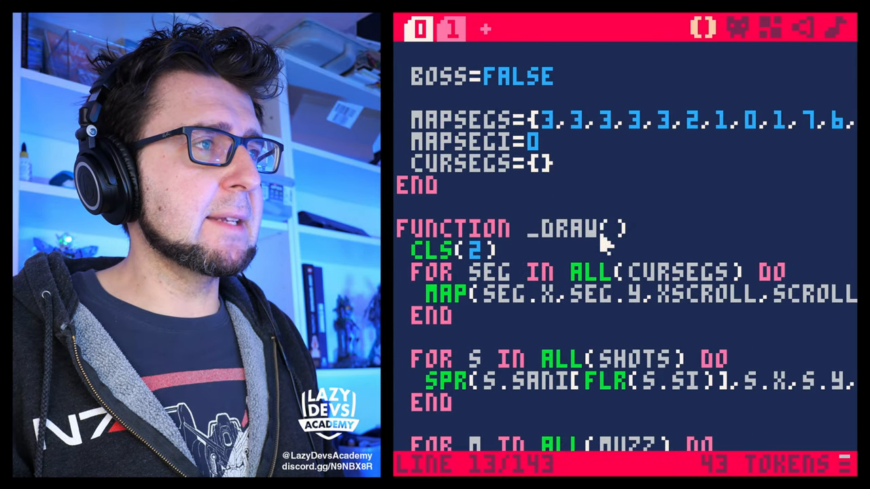
pyautogui.scroll(-3)
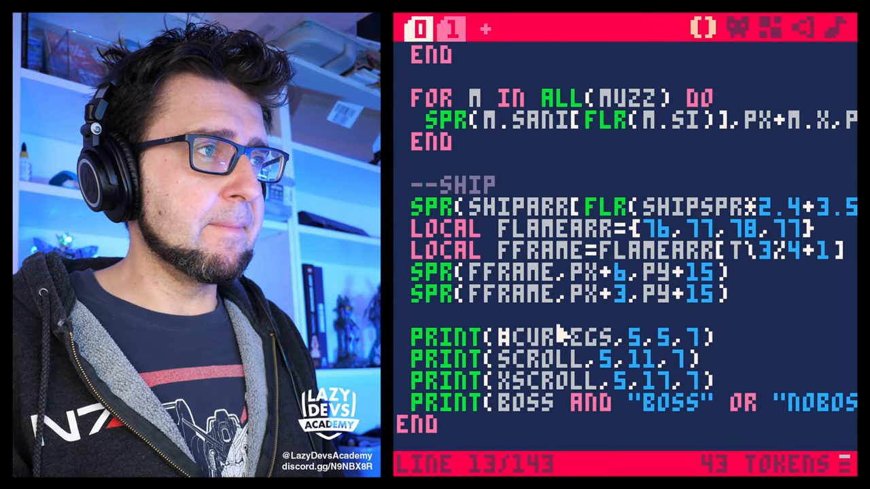
pyautogui.click(451, 29)
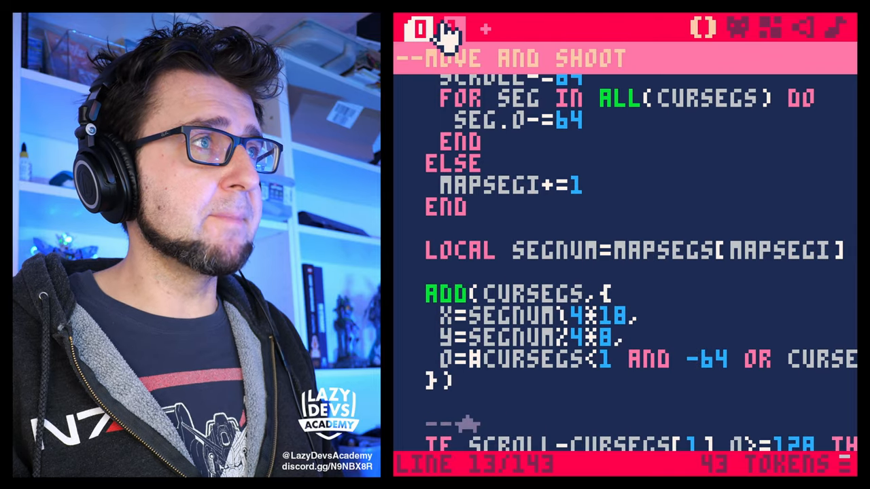
pyautogui.click(451, 27)
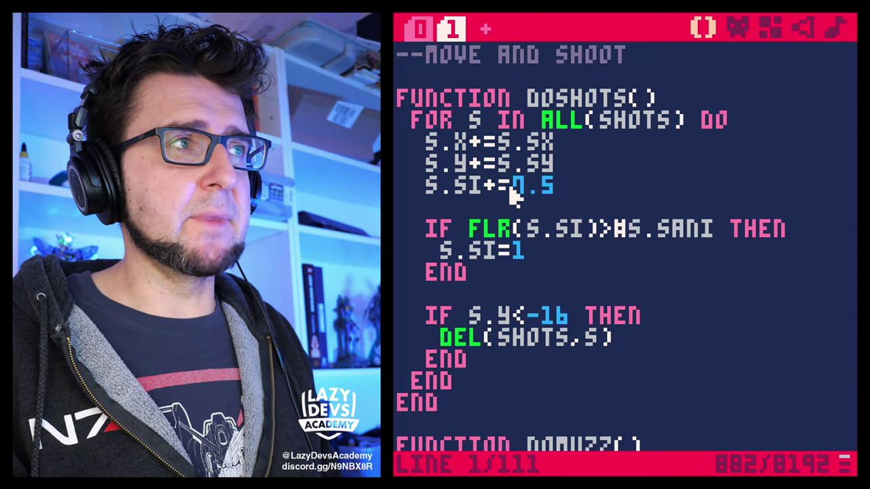
pyautogui.scroll(-3)
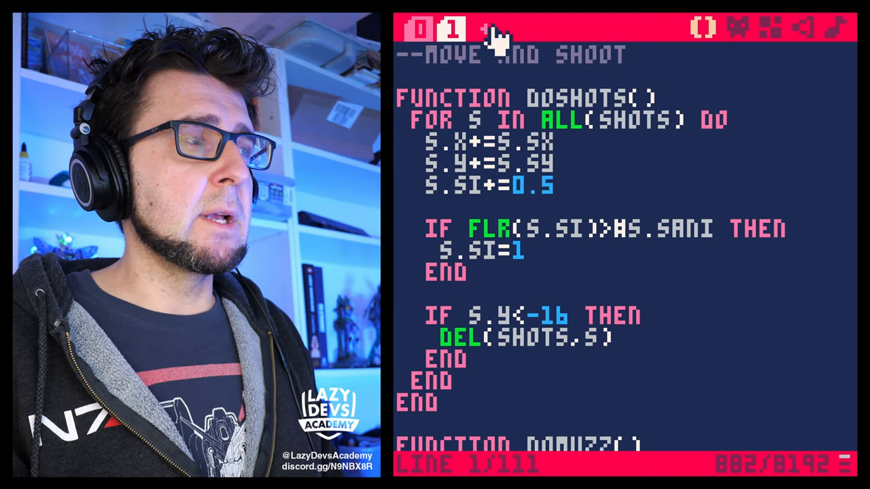
# - Add code tabs 2 and 3 and begin tab 3 with an '--update' comment
pyautogui.click(490, 28)
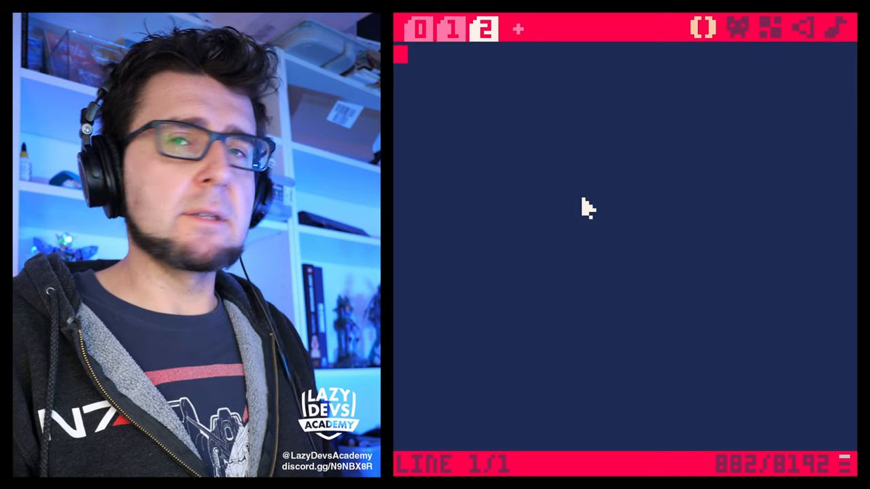
pyautogui.moveTo(481, 30)
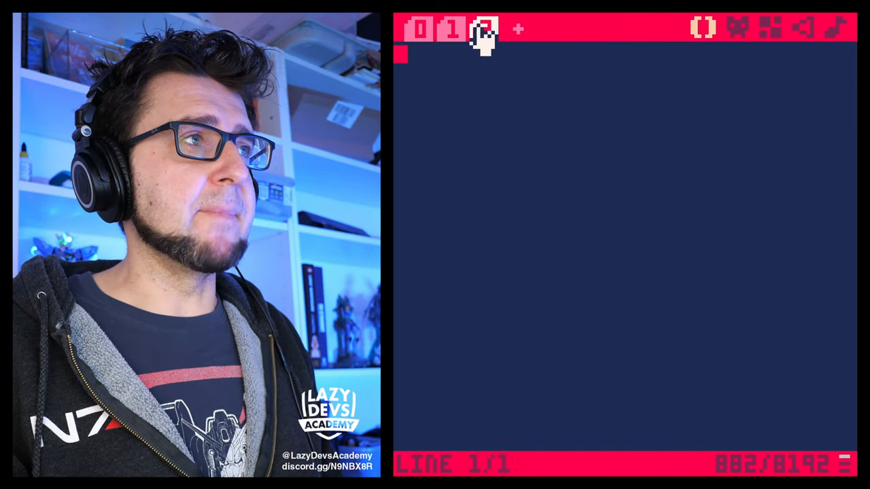
pyautogui.click(485, 30)
pyautogui.write('--')
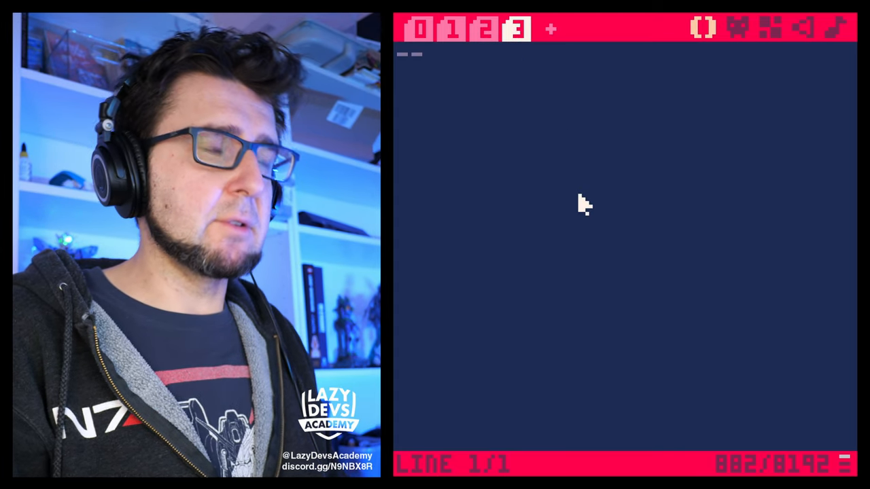
pyautogui.write('UPDATE')
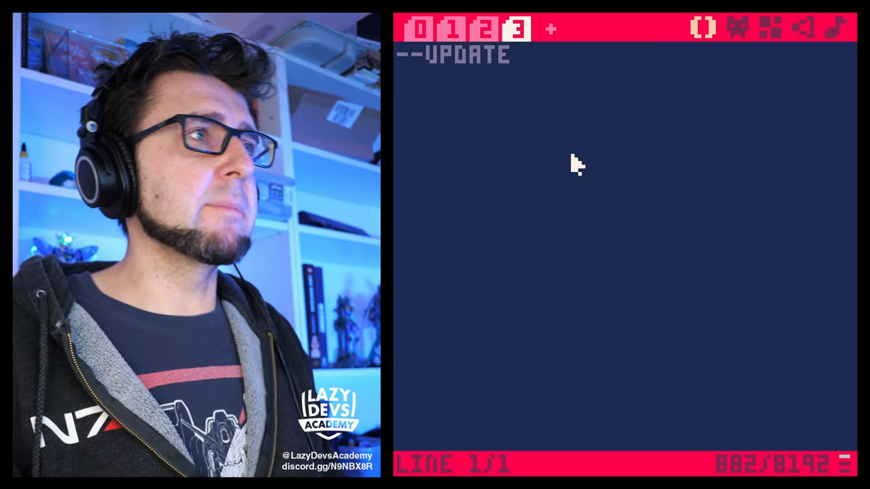
# - Add tab 4 headed '--tools', then add further empty tabs 5 and 6
pyautogui.click(554, 30)
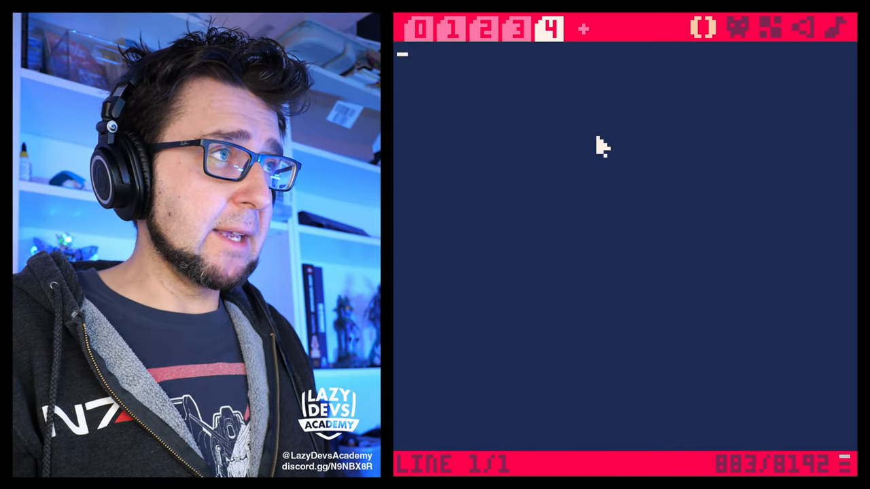
pyautogui.write('--TOOLS')
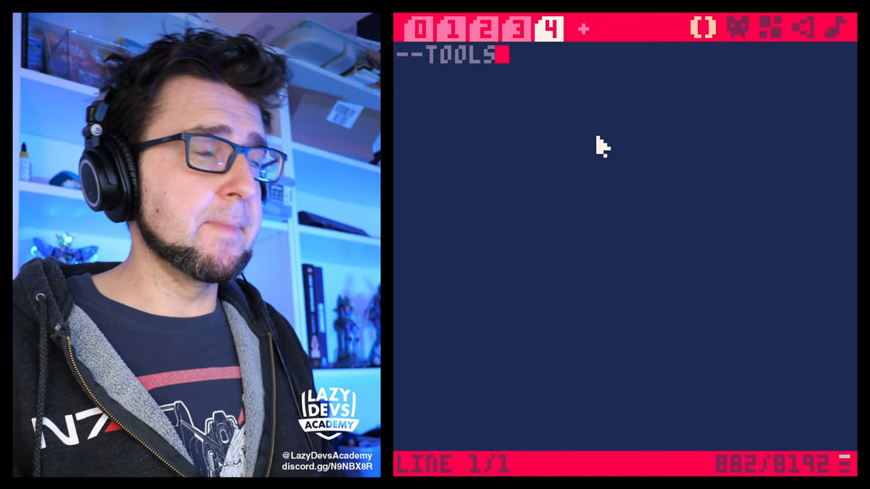
pyautogui.click(584, 30)
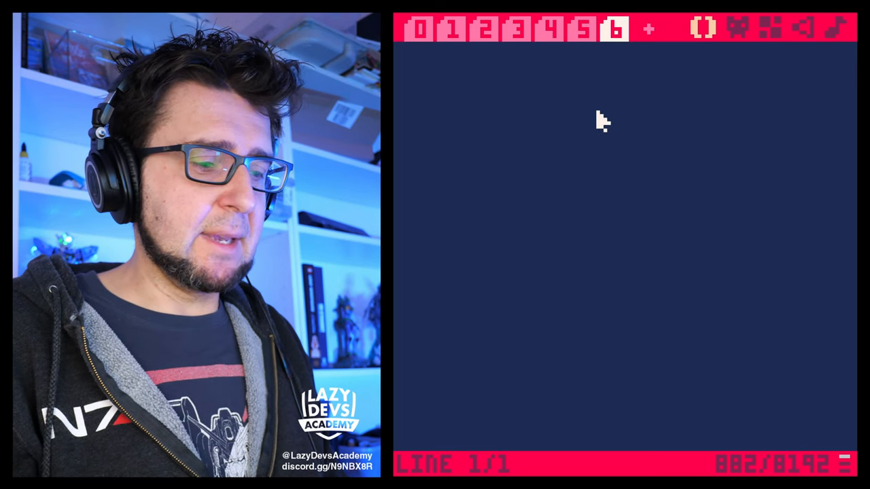
# - Head tab 6 with an '--explos' comment, check GAMEPLAY, and return to the shooting code in tab 1
pyautogui.write('--EXPLOS')
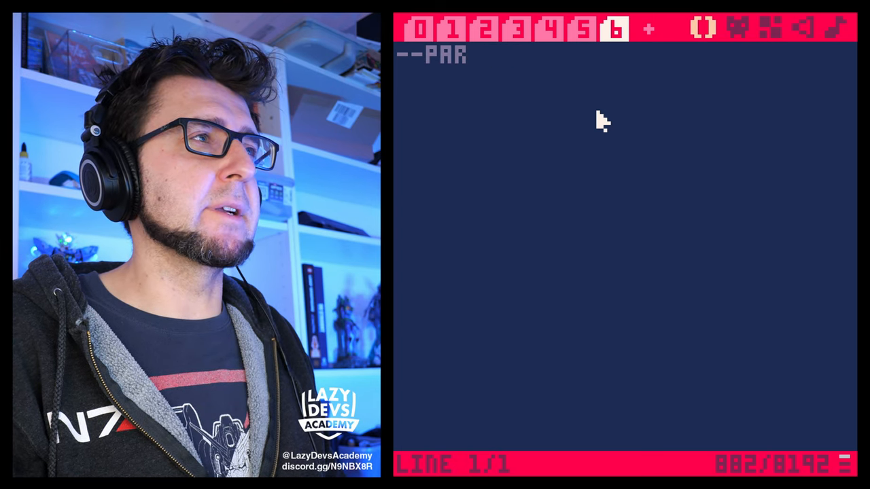
pyautogui.click(585, 29)
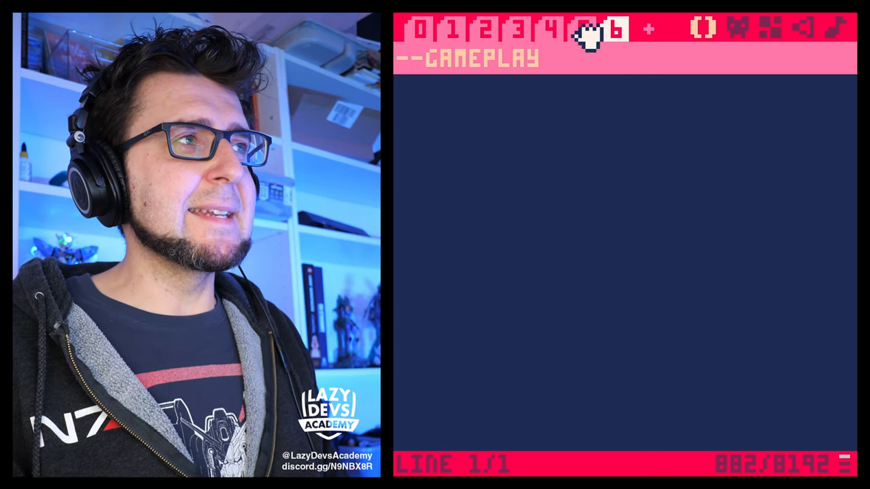
pyautogui.click(451, 31)
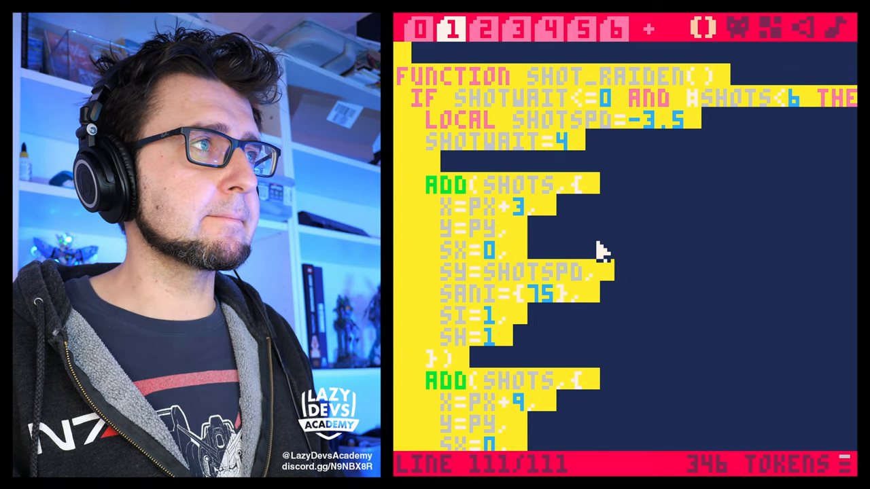
# - Paste the cut shot and muzzle code under '--gameplay', then review the main, emptied and DRAW sections
pyautogui.click(576, 30)
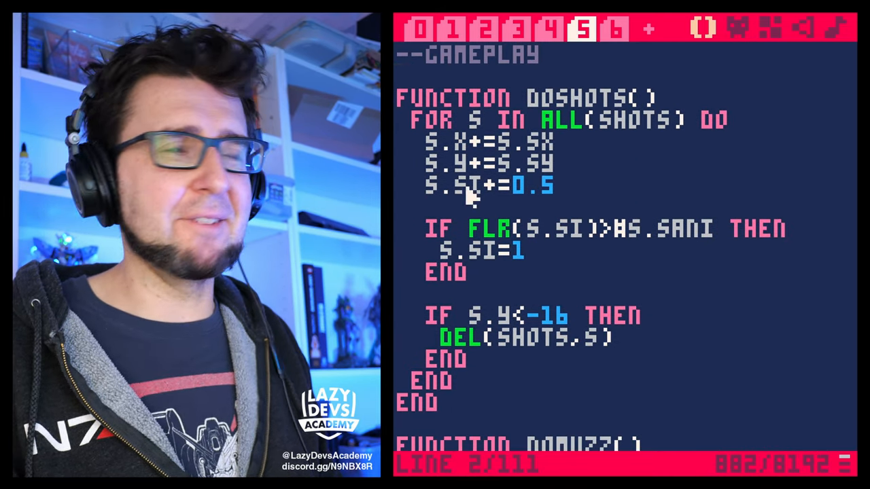
pyautogui.click(454, 32)
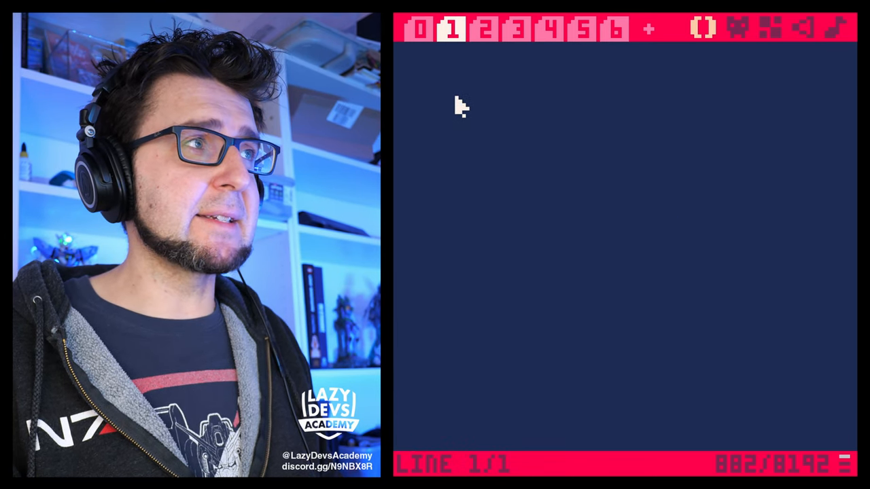
pyautogui.click(422, 30)
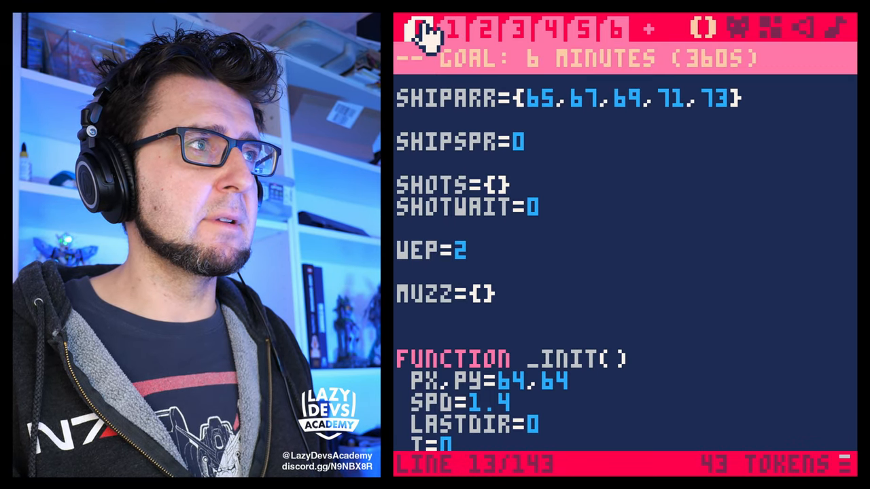
pyautogui.click(461, 27)
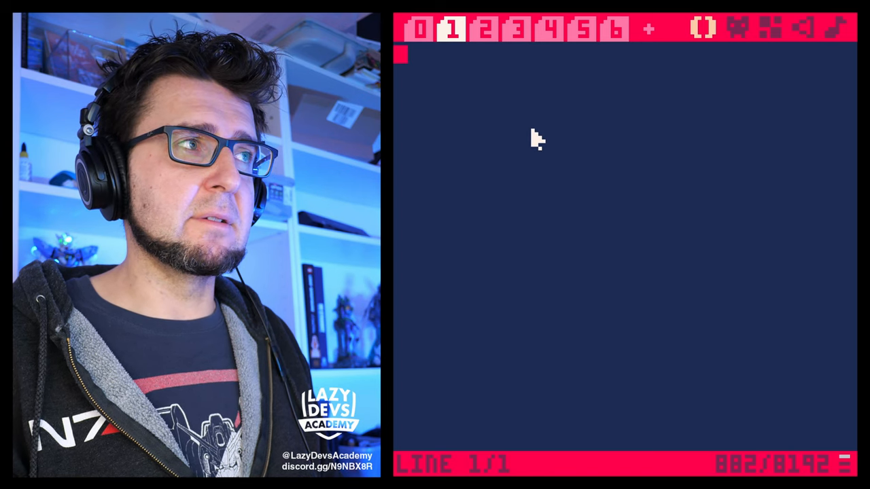
pyautogui.click(486, 30)
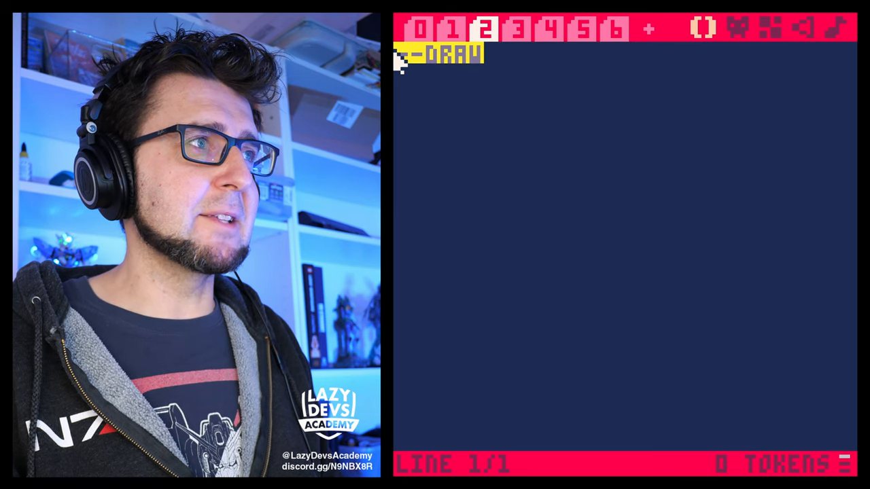
# - Locate the leftover empty code tab among UPDATE and GAMEPLAY and delete it
pyautogui.click(519, 29)
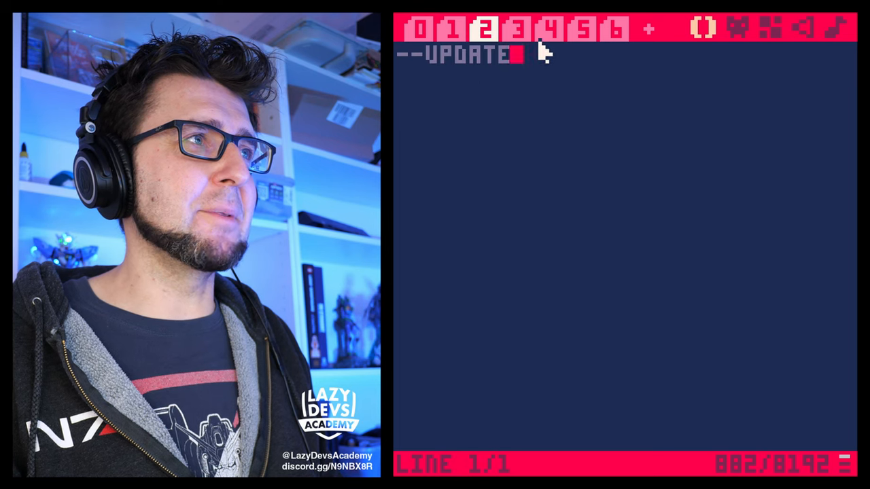
pyautogui.click(516, 31)
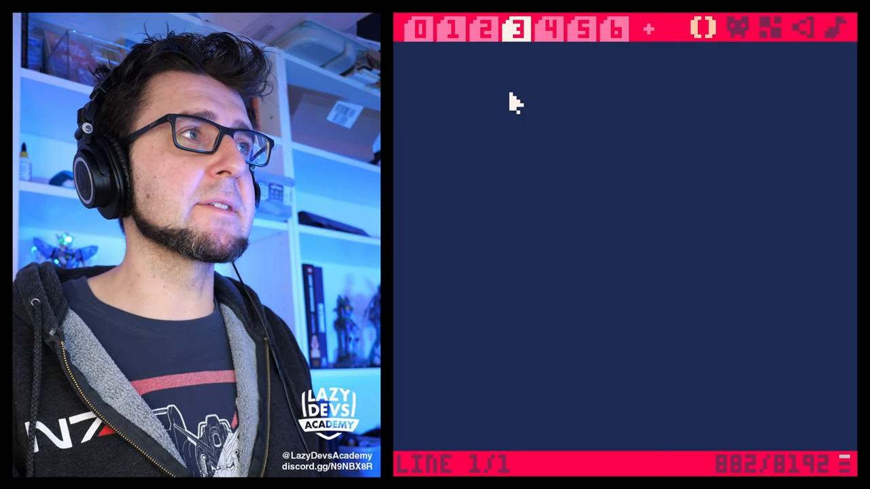
pyautogui.click(580, 28)
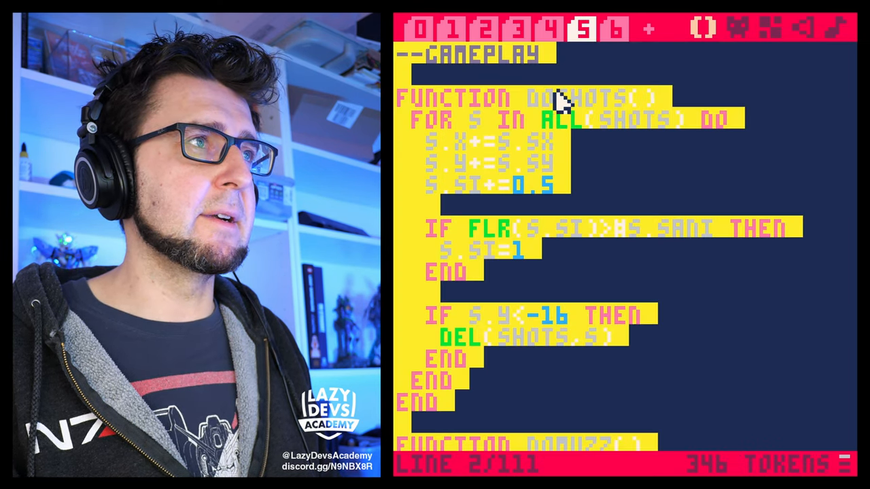
pyautogui.click(553, 32)
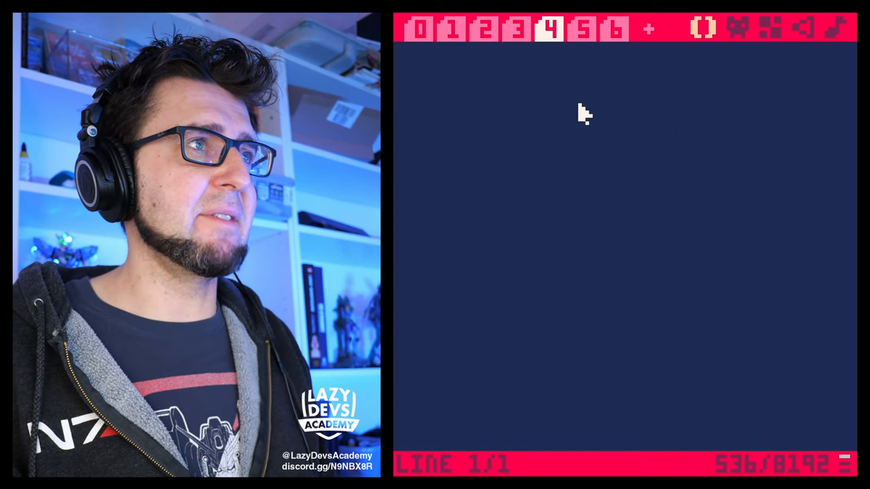
pyautogui.click(611, 30)
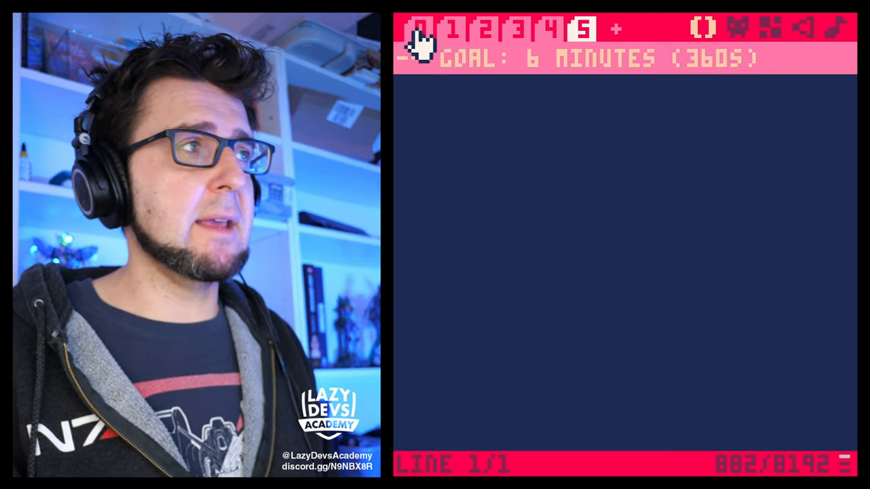
# - Check the main, DRAW, TOOLS and GAMEPLAY sections now follow in order
pyautogui.click(418, 30)
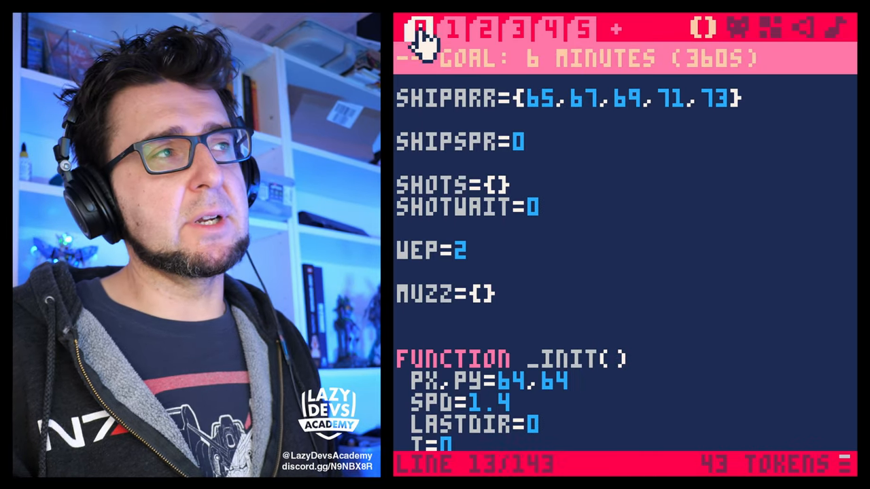
pyautogui.click(487, 29)
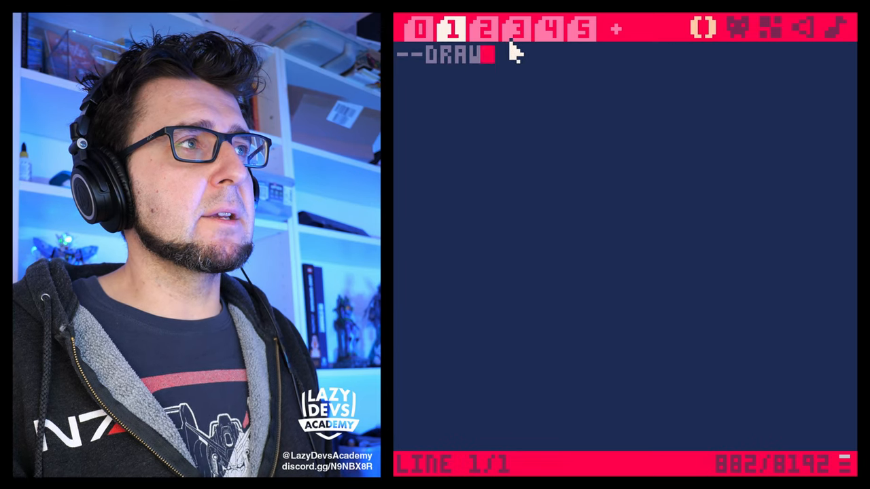
pyautogui.click(516, 30)
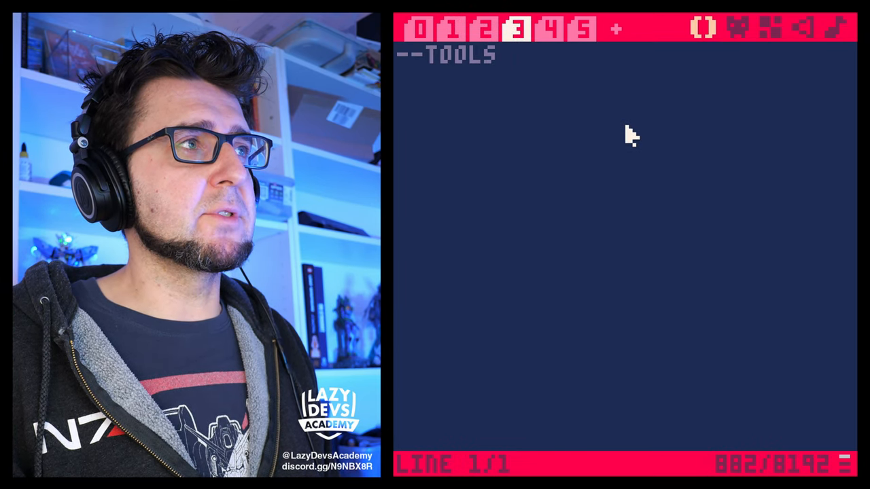
pyautogui.click(556, 28)
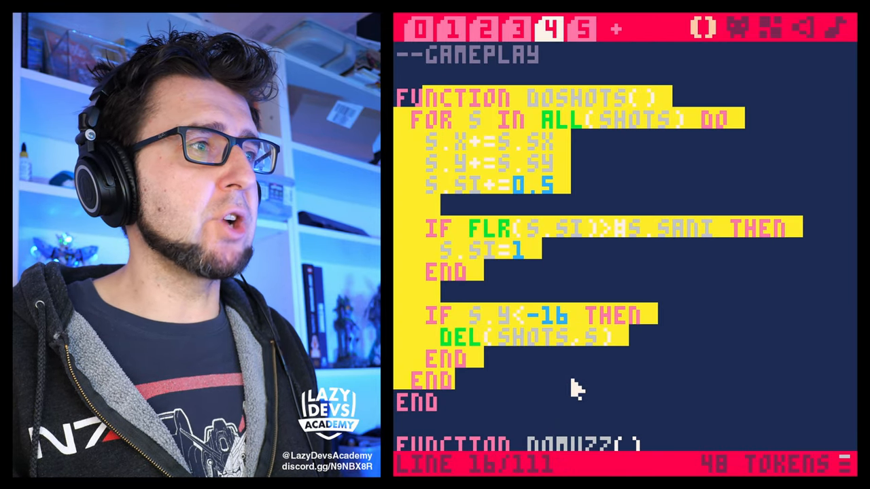
# - Move mysgn (0 for zero, else sgn(v)) into tools and domuzz under '--particles', then return to the shot code
pyautogui.scroll(-3)
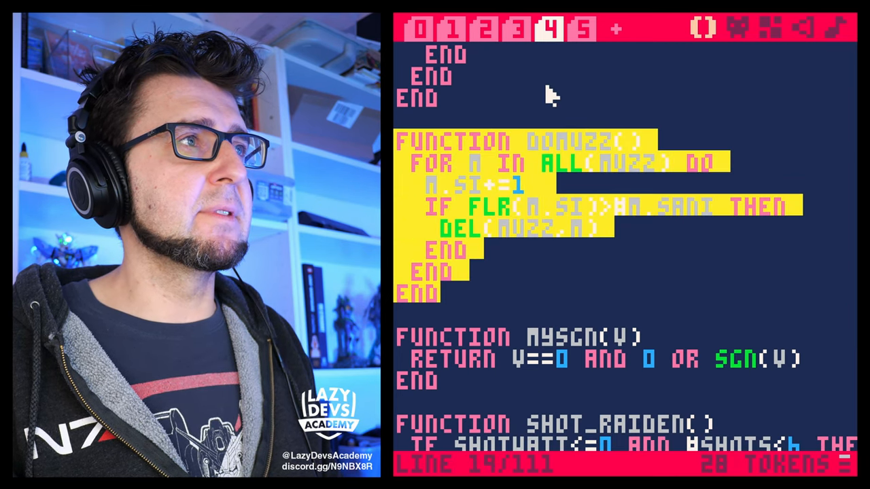
pyautogui.click(585, 28)
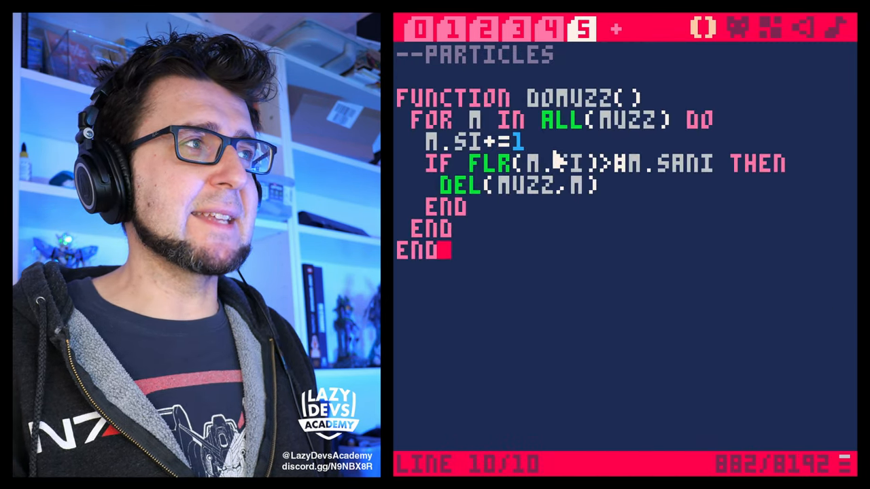
pyautogui.click(562, 30)
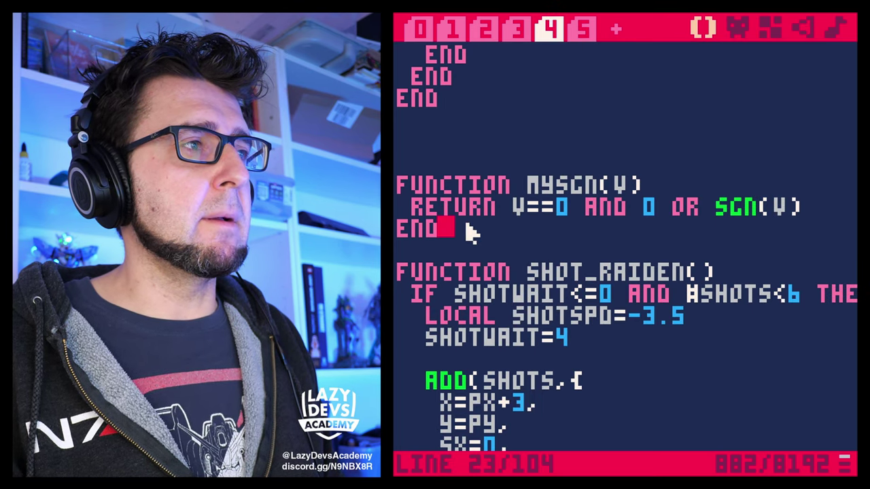
pyautogui.click(481, 30)
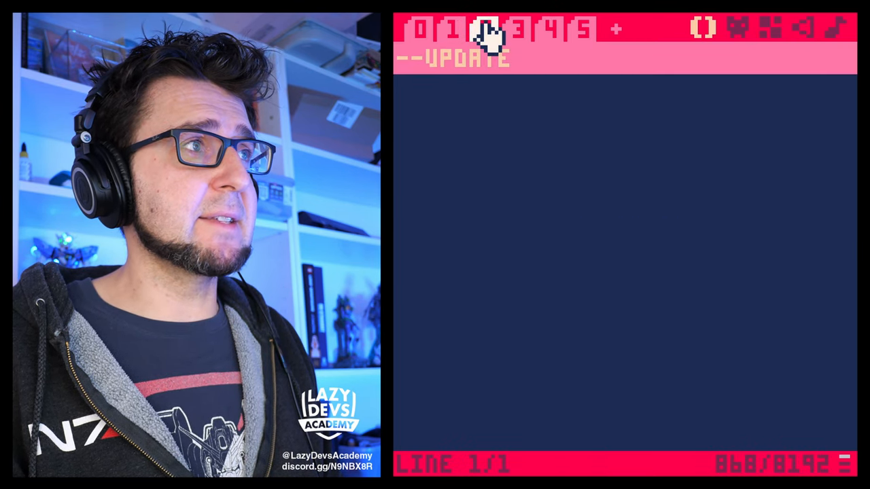
pyautogui.click(521, 30)
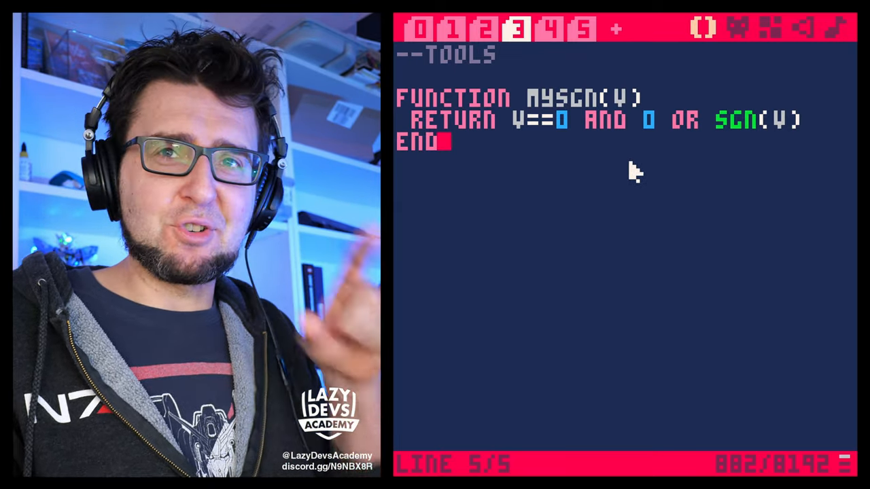
pyautogui.moveTo(612, 184)
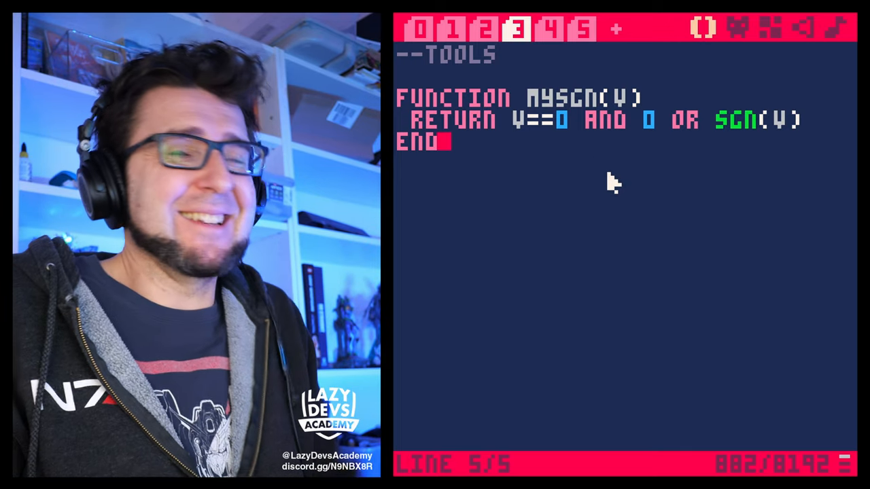
pyautogui.moveTo(638, 233)
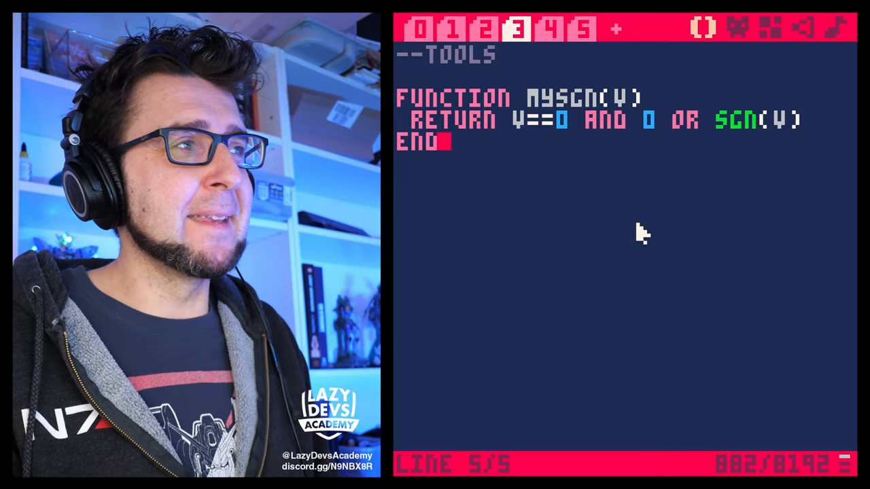
pyautogui.moveTo(476, 144)
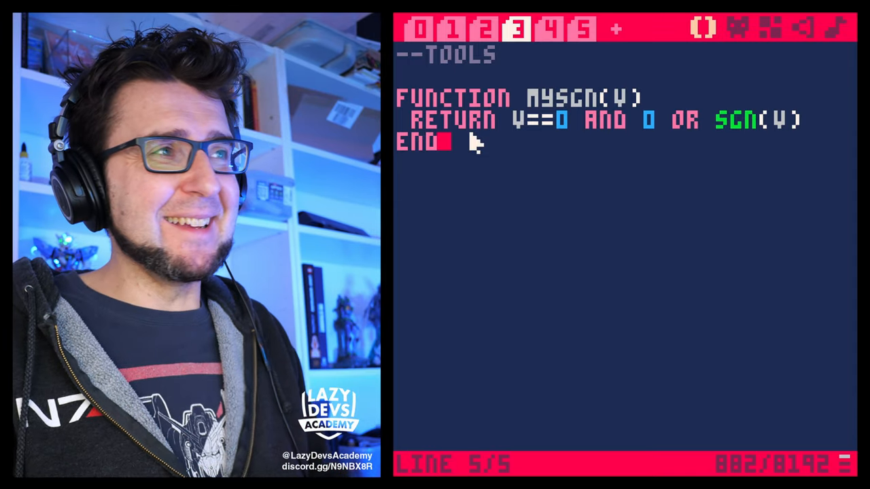
pyautogui.click(581, 30)
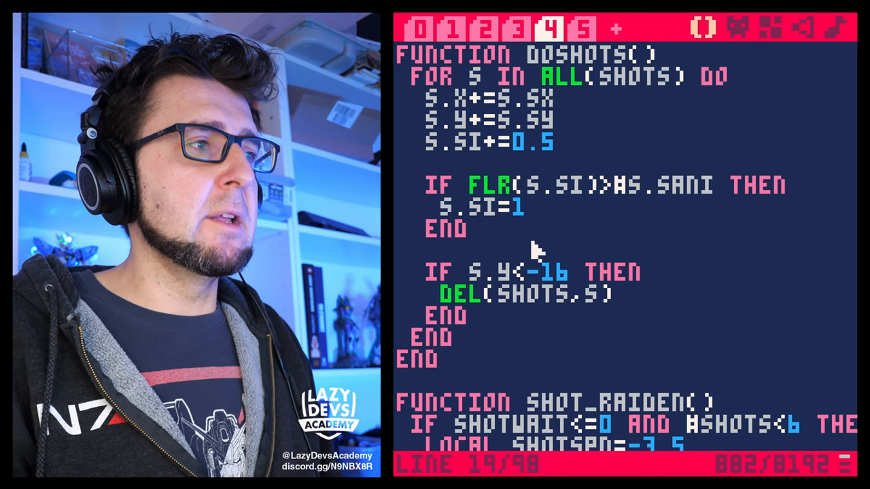
# - Scroll through doshots, then review tab 0's goal notes, _draw and _update60, and bring up the sparks cart
pyautogui.scroll(-3)
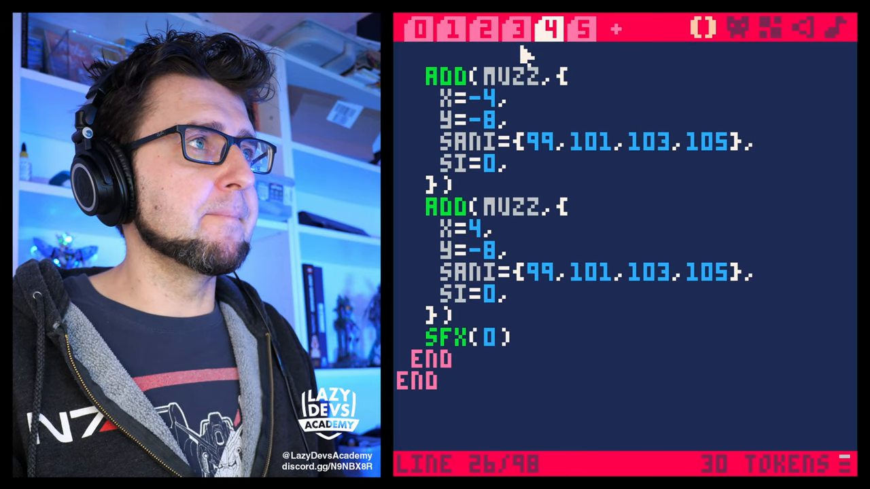
pyautogui.click(427, 28)
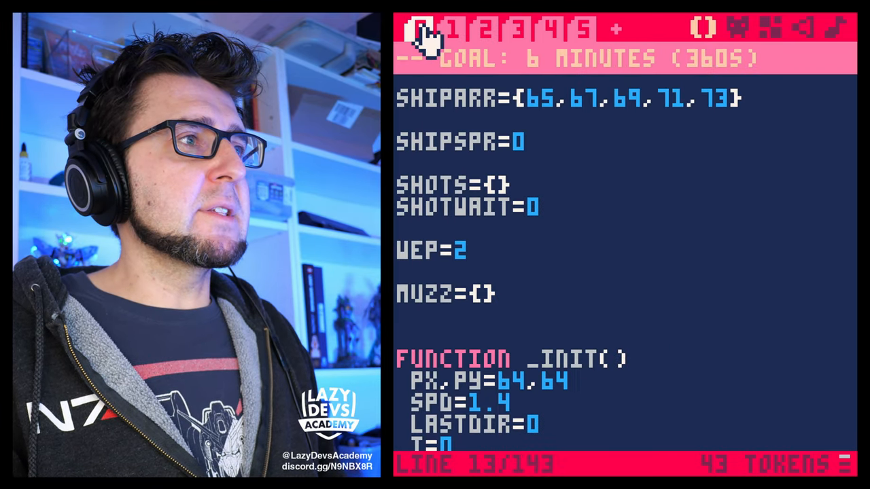
pyautogui.click(421, 32)
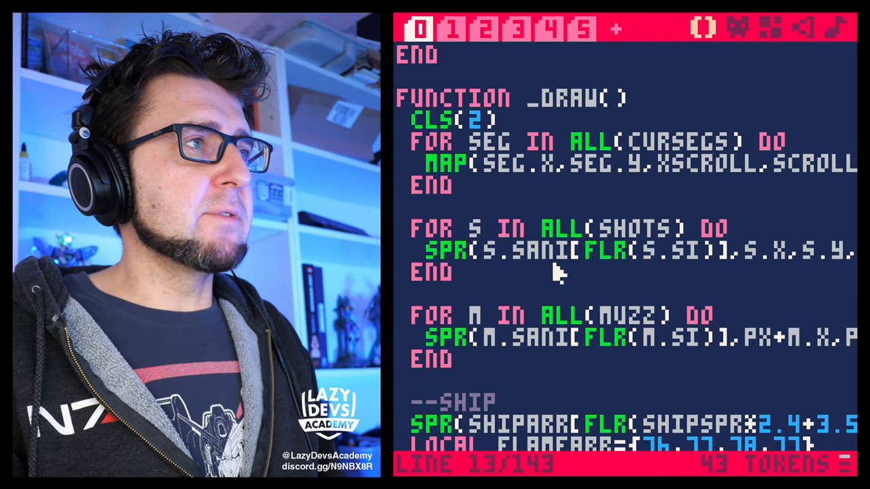
pyautogui.scroll(-3)
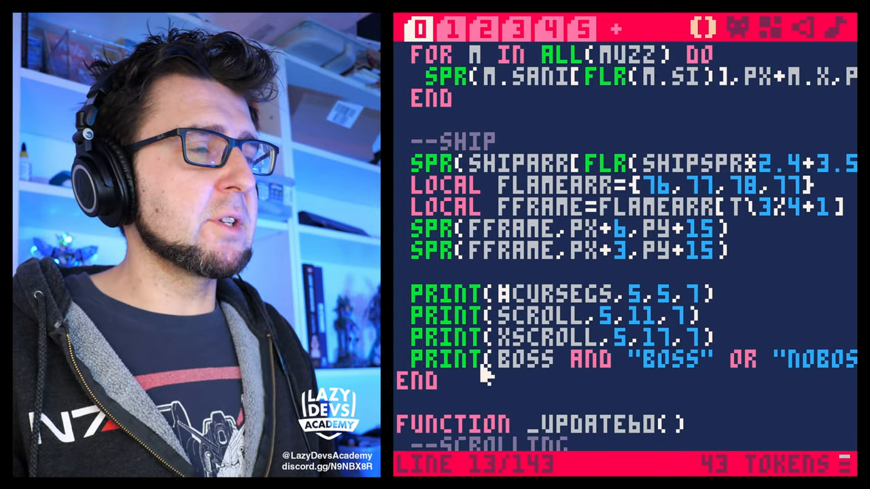
pyautogui.scroll(-3)
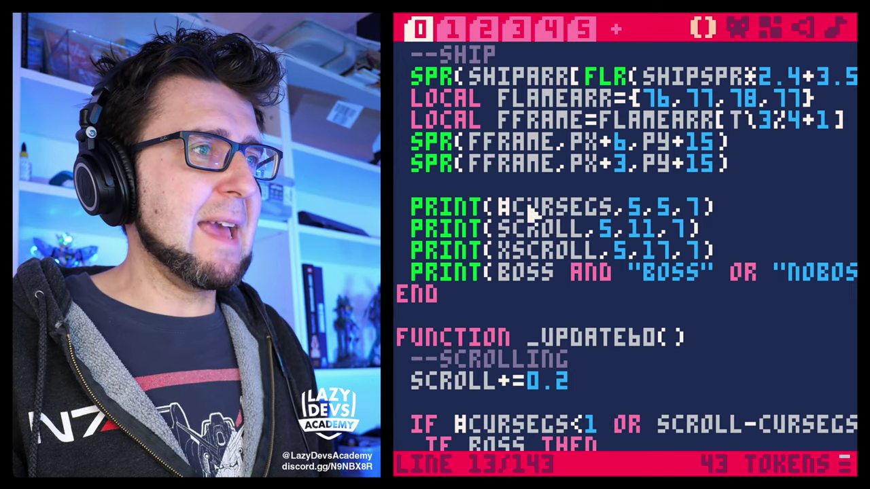
pyautogui.scroll(-3)
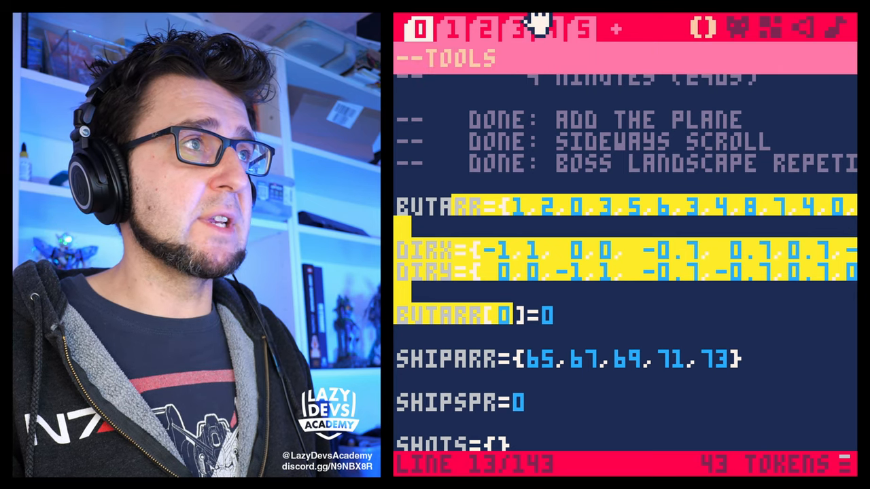
pyautogui.click(535, 28)
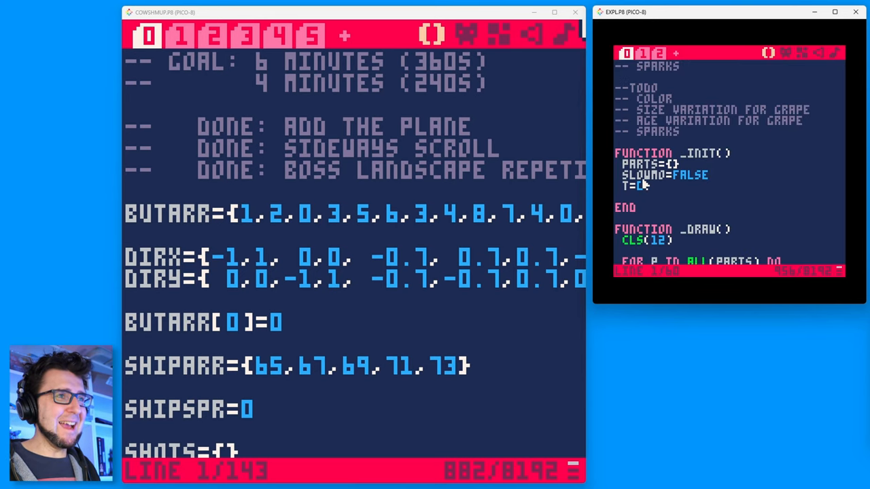
# - Take the parts={} line from the sparks cart and add it at the end of cowshmup's _init
pyautogui.scroll(-3)
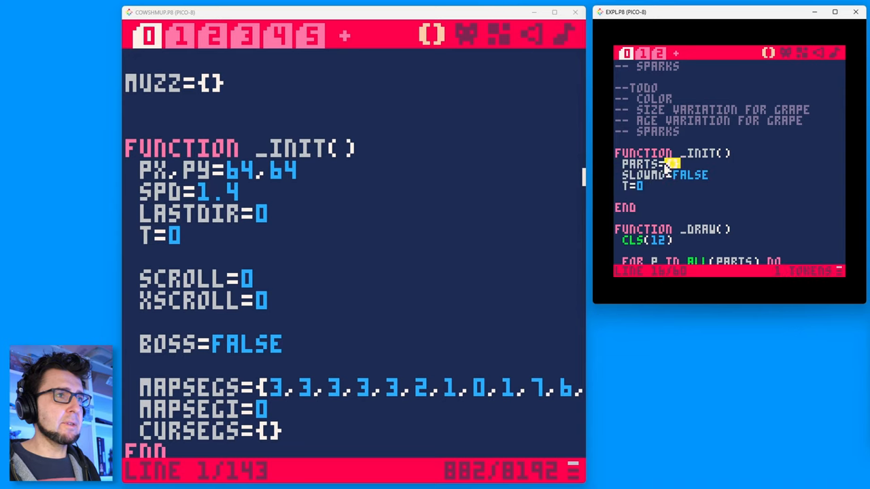
pyautogui.doubleClick(663, 163)
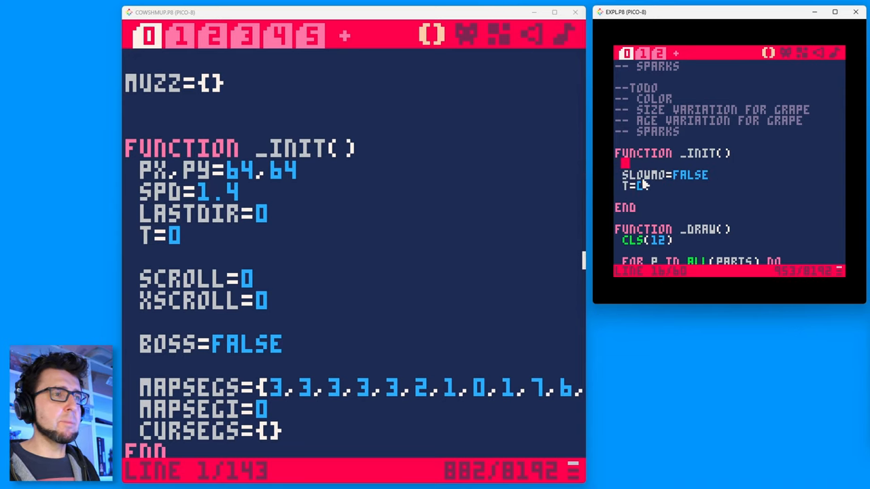
pyautogui.scroll(-3)
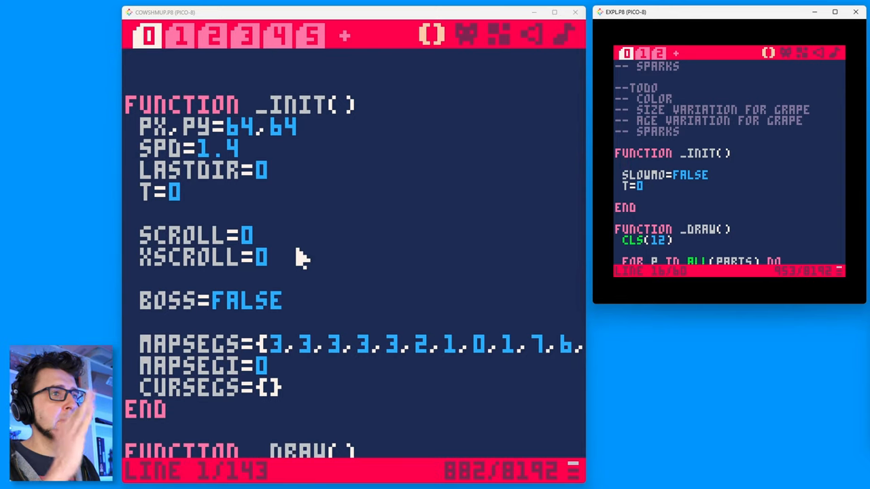
pyautogui.moveTo(332, 263)
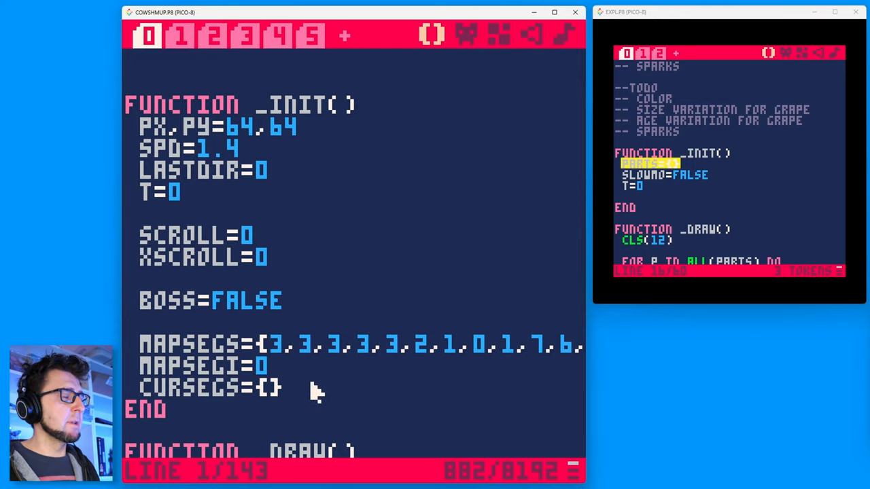
pyautogui.write('PARTS={}')
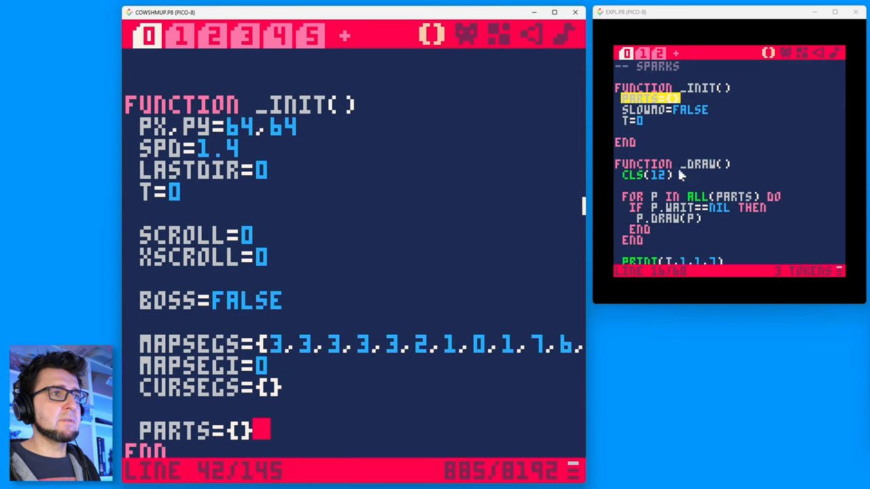
pyautogui.scroll(-3)
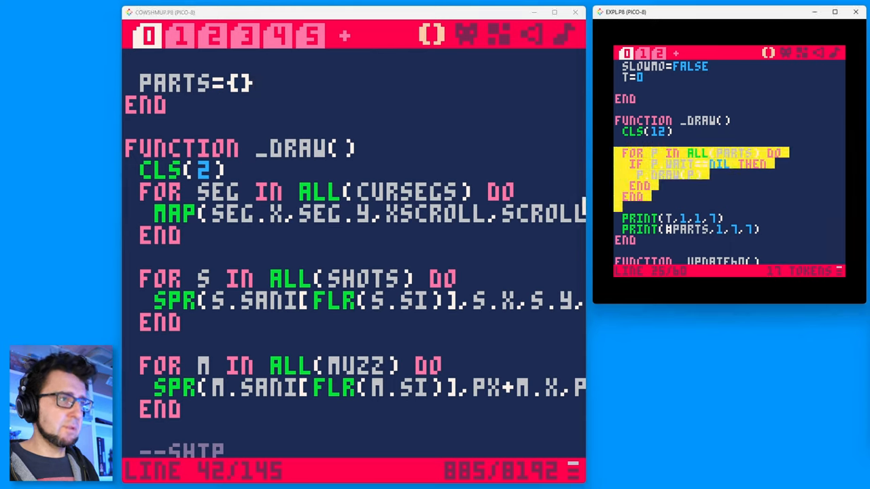
pyautogui.moveTo(238, 339)
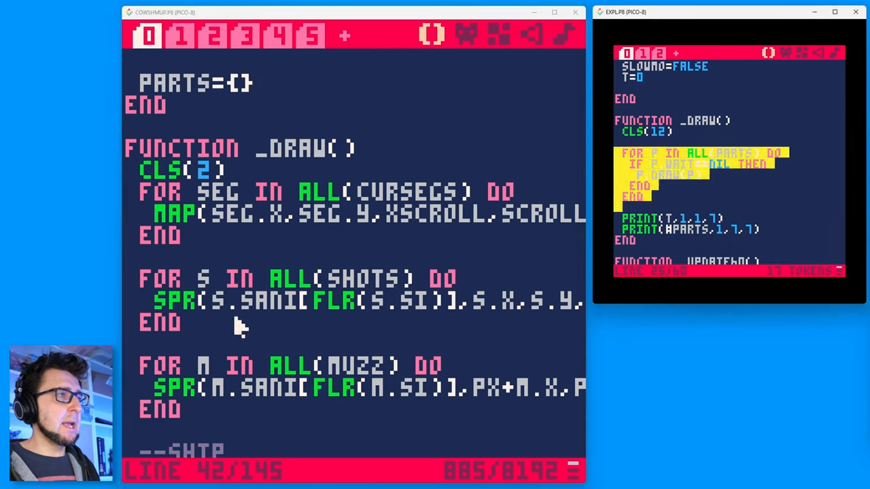
# - Copy the for p in all(parts) drawing loop into cowshmup's _draw after the map loop
pyautogui.scroll(-3)
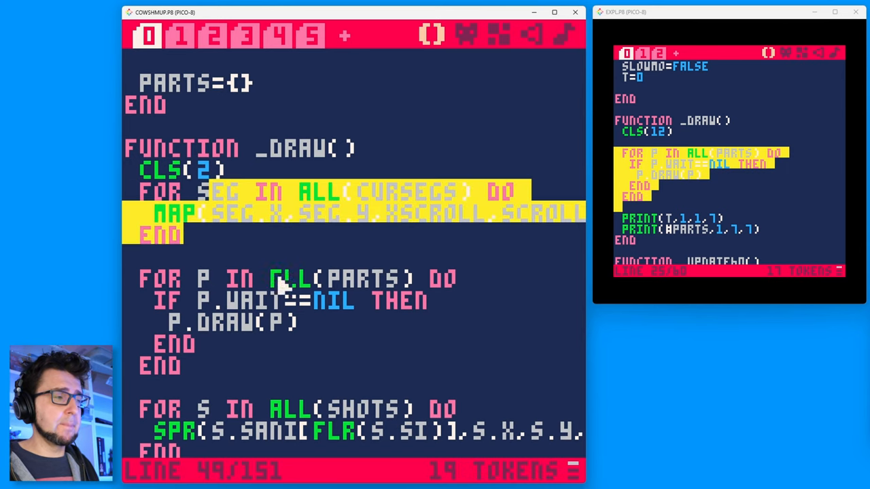
pyautogui.scroll(-3)
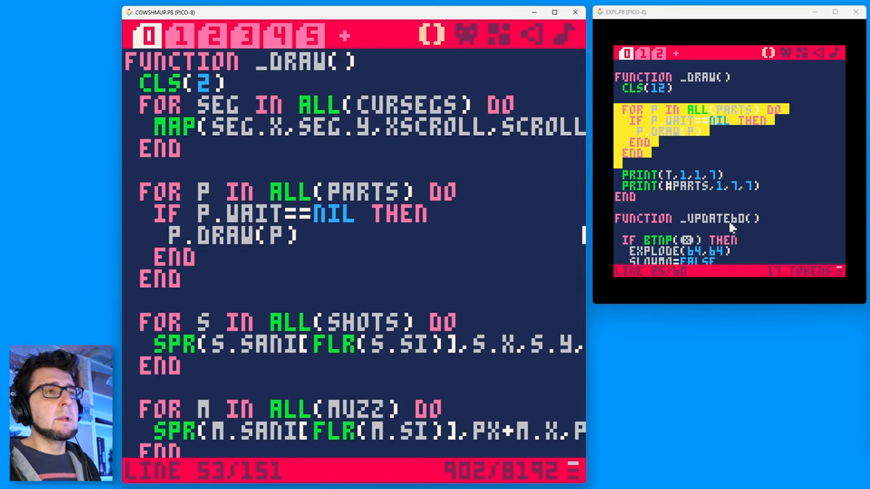
pyautogui.scroll(-3)
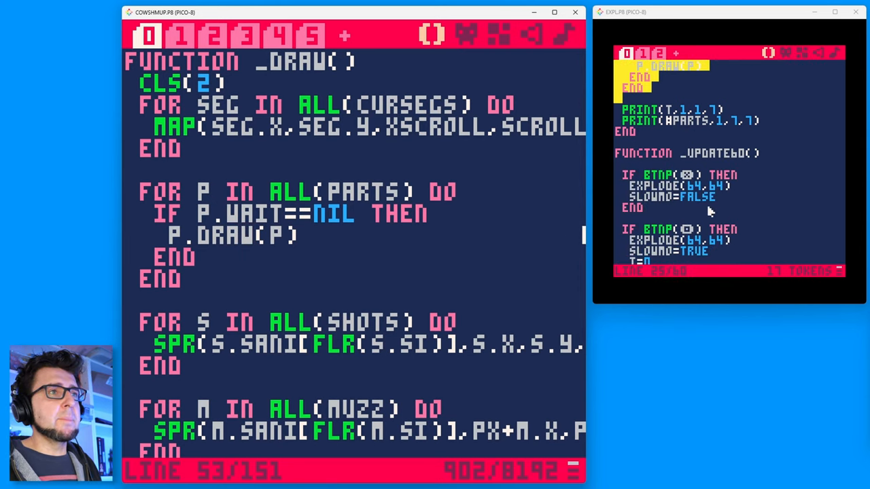
pyautogui.scroll(-3)
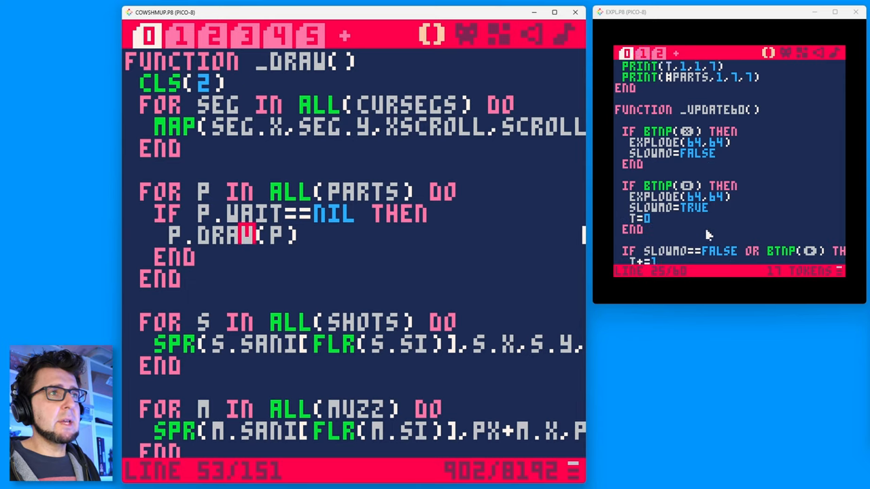
pyautogui.scroll(-3)
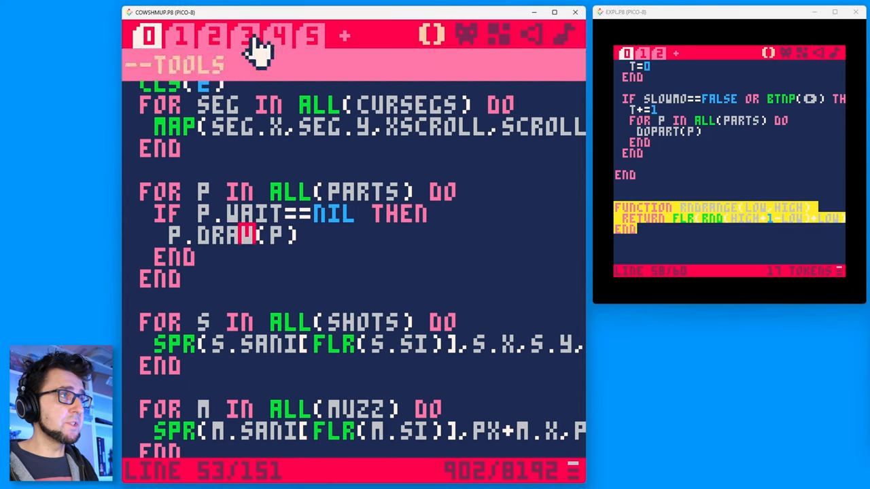
# - Paste rndrange below mysgn in tools and an explode function under the particles heading
pyautogui.click(243, 40)
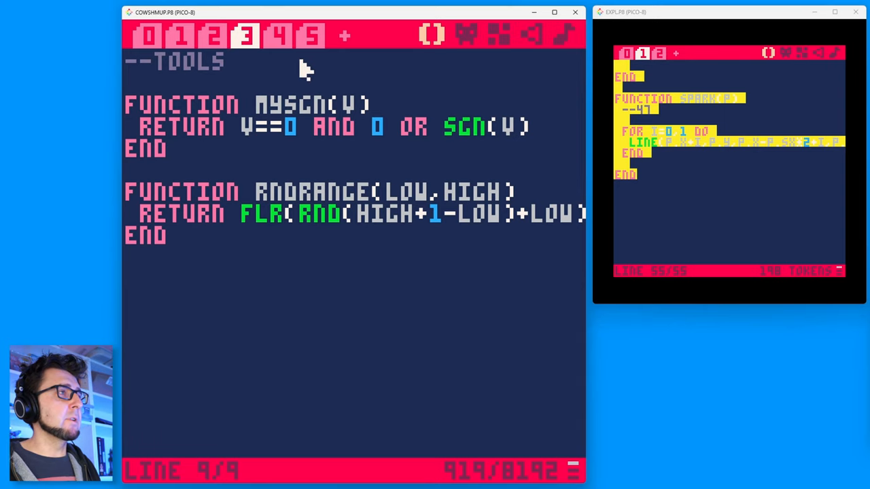
pyautogui.click(310, 36)
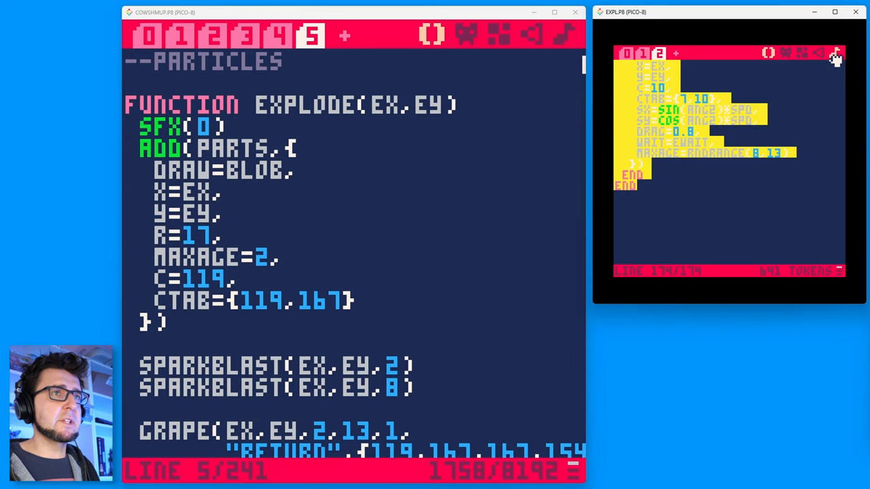
# - Compare the particle cart's explosion sound 0 in tracker and pitch views against cowshmup's sound effects
pyautogui.click(538, 34)
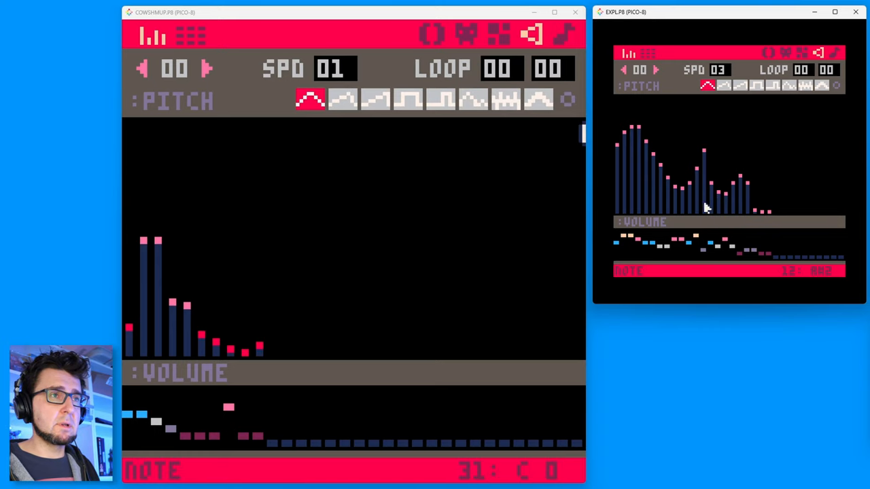
pyautogui.click(634, 53)
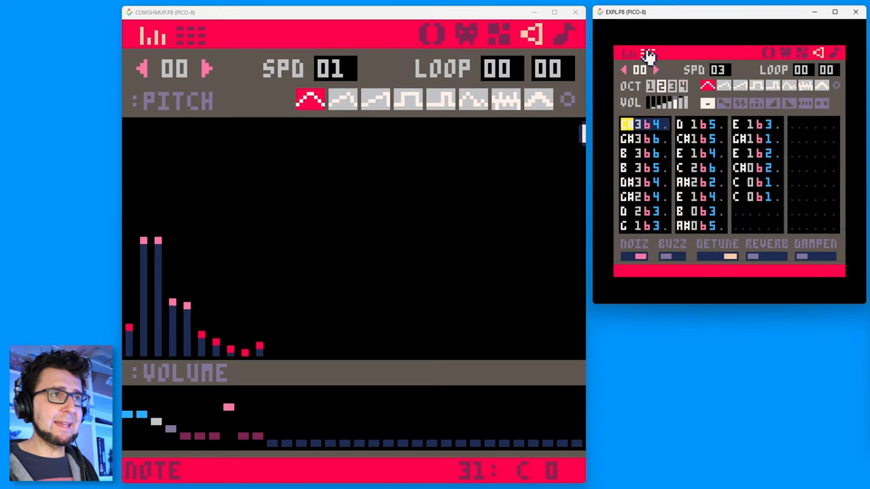
pyautogui.click(627, 53)
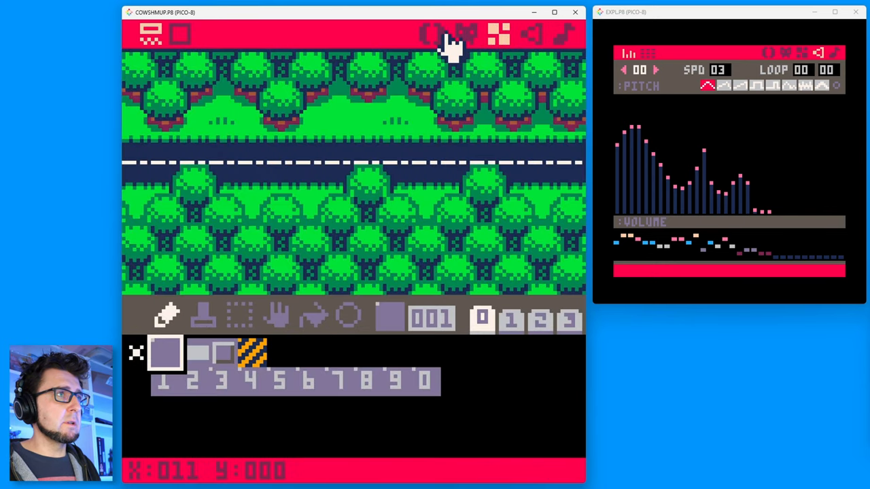
# - Change explode to play SFX(1) instead of SFX(0) in cowshmup's code
pyautogui.click(430, 36)
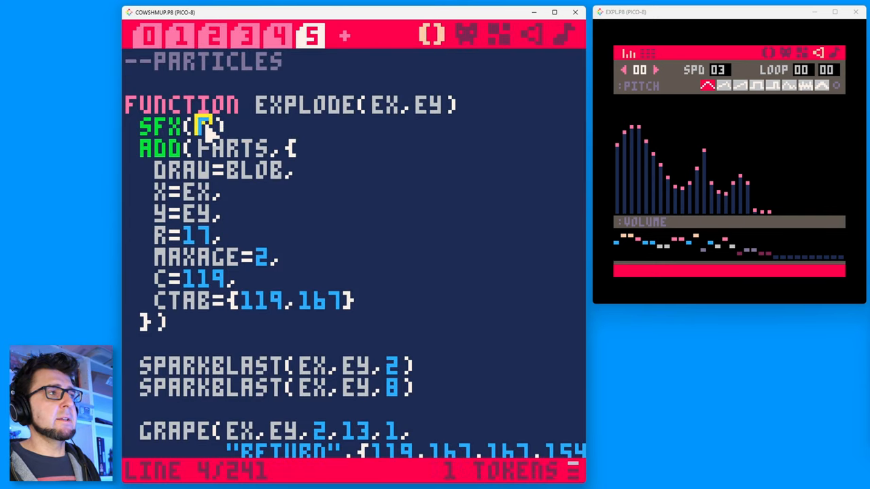
pyautogui.write('1')
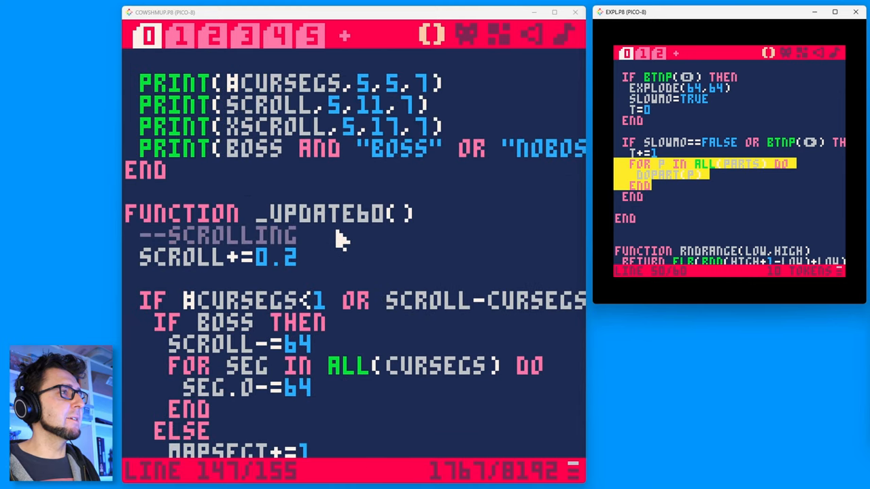
pyautogui.scroll(-3)
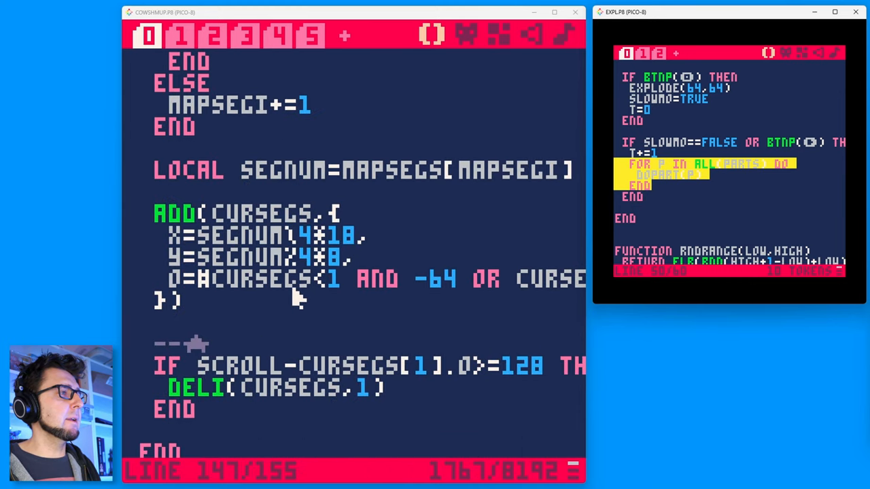
pyautogui.scroll(-3)
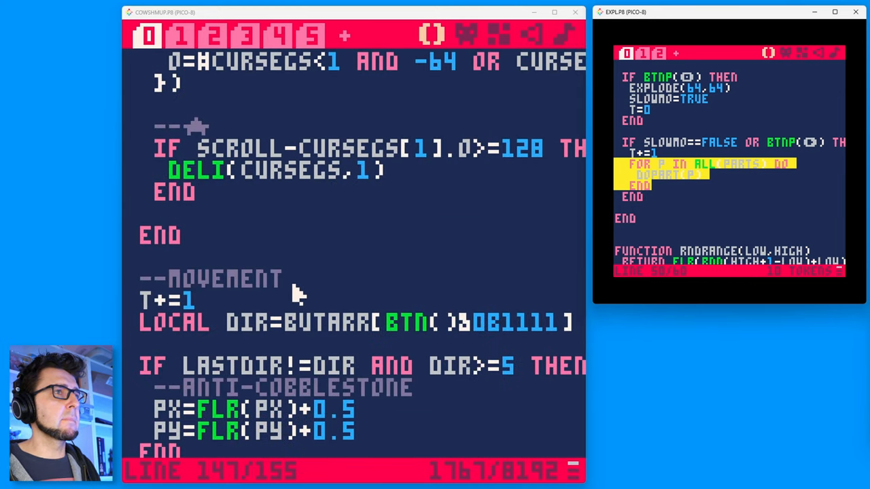
pyautogui.scroll(-3)
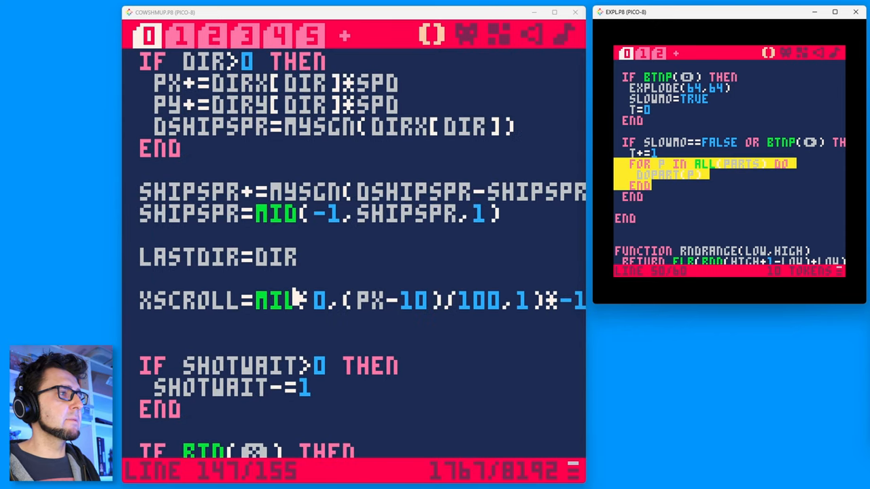
pyautogui.scroll(-3)
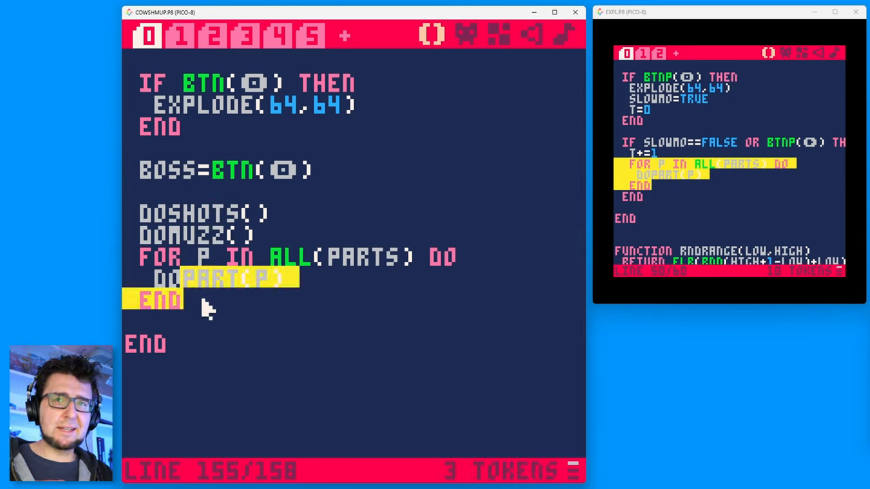
pyautogui.moveTo(165, 224)
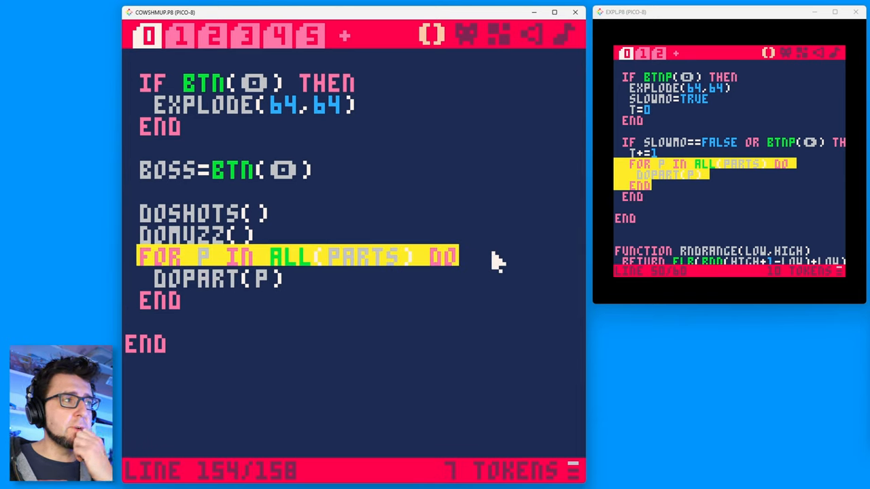
pyautogui.moveTo(365, 330)
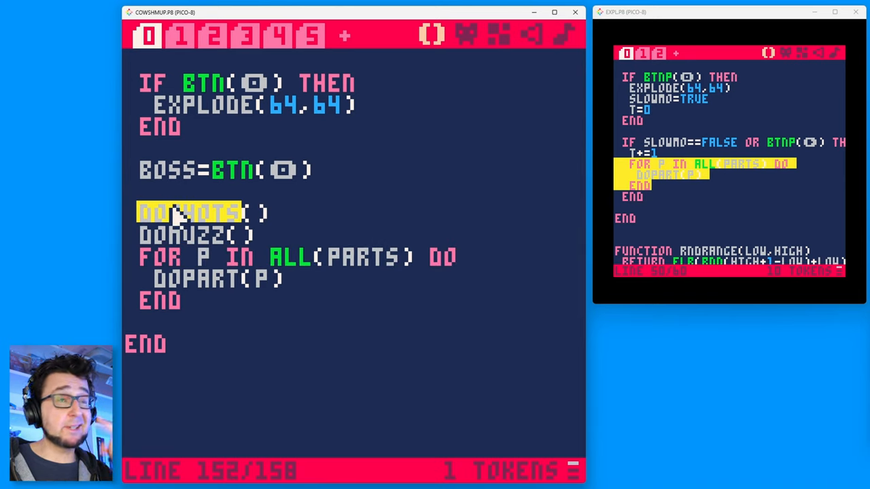
pyautogui.moveTo(212, 264)
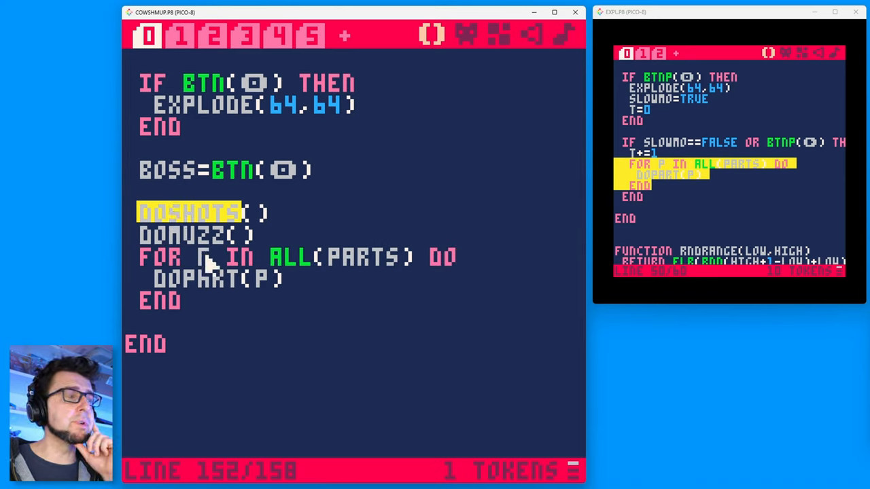
pyautogui.moveTo(204, 305)
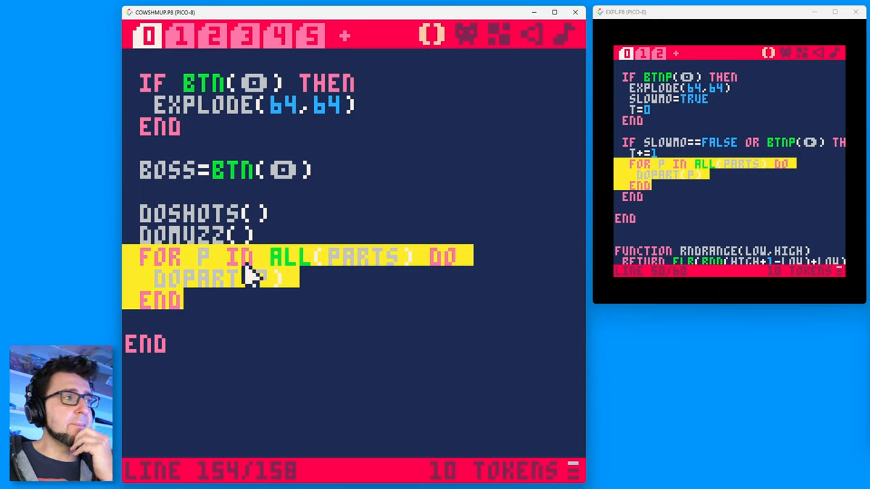
pyautogui.moveTo(218, 324)
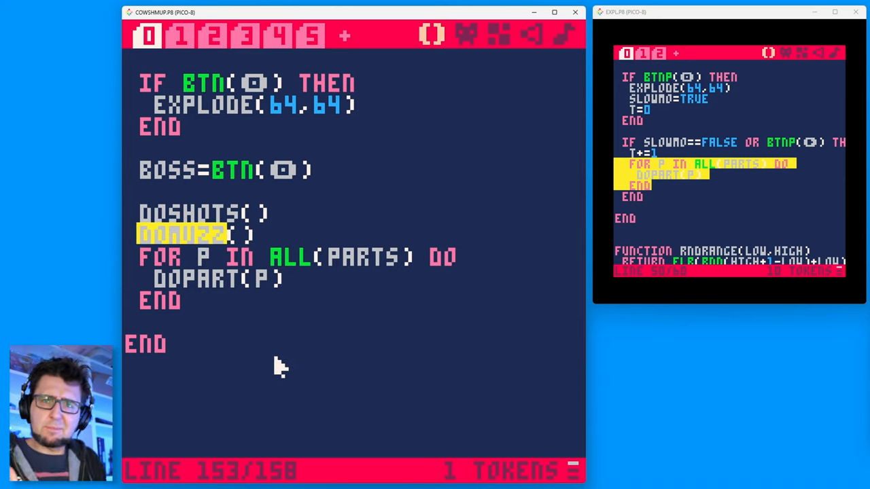
pyautogui.moveTo(320, 360)
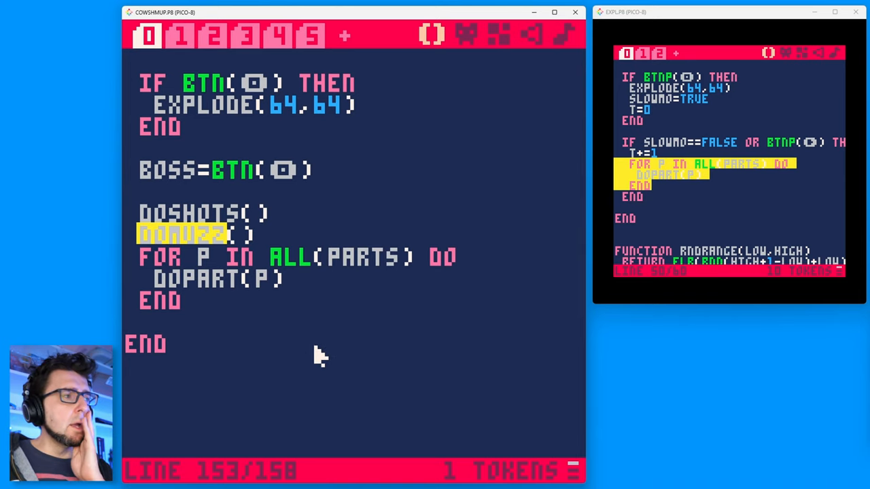
pyautogui.moveTo(305, 279)
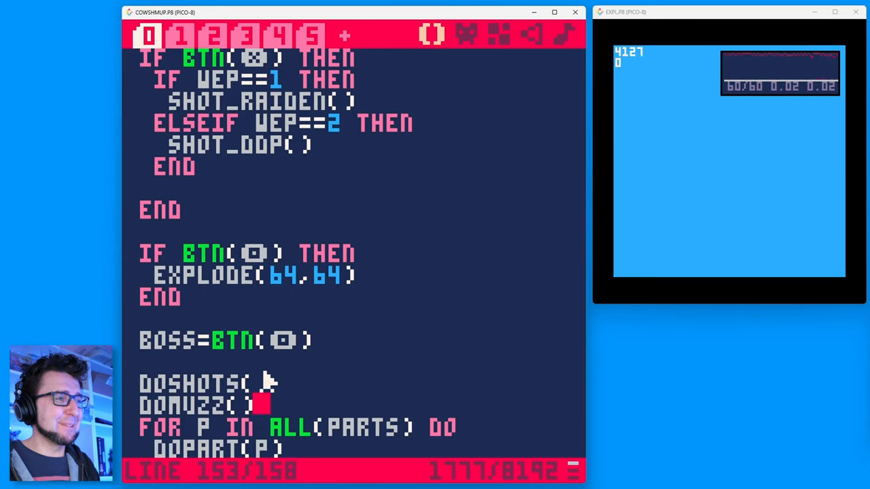
pyautogui.moveTo(251, 310)
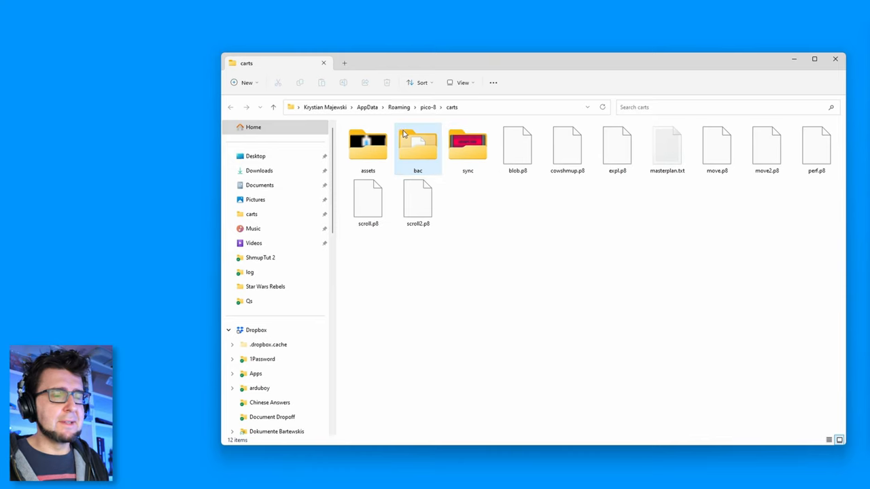
# - Review the bac, sync and assets folders in the carts folder before filing the test carts into prototypes
pyautogui.click(418, 144)
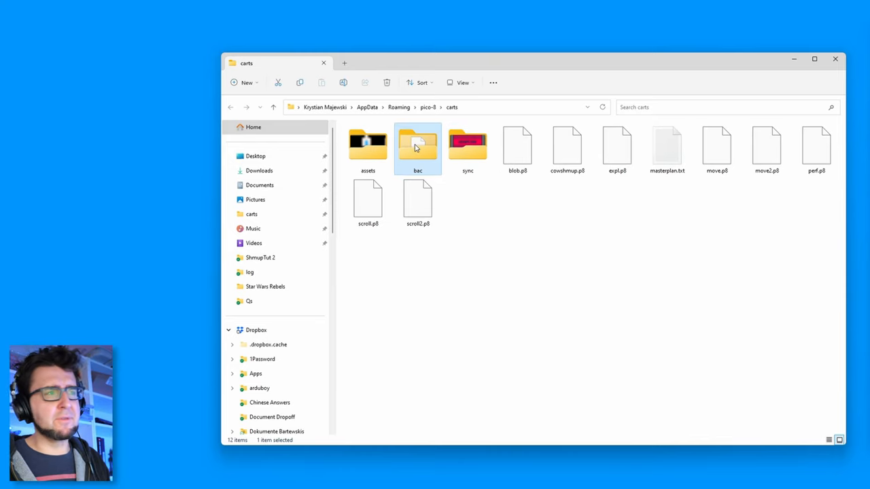
pyautogui.click(468, 144)
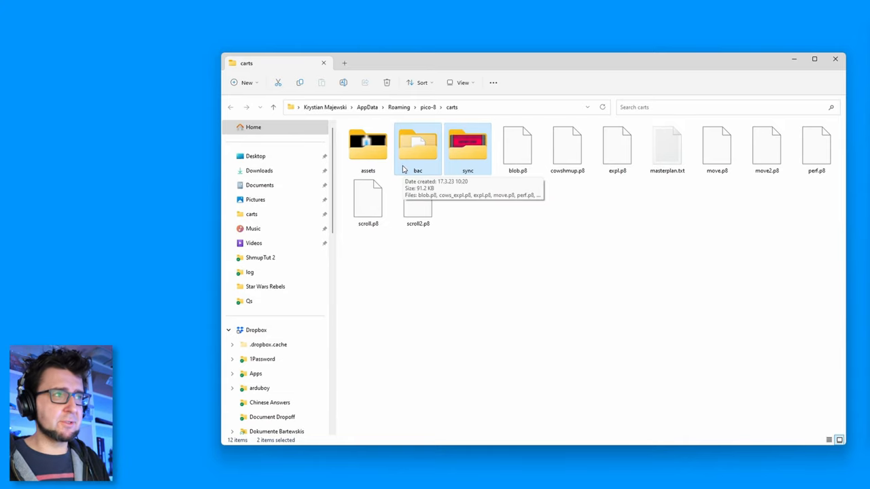
pyautogui.click(367, 144)
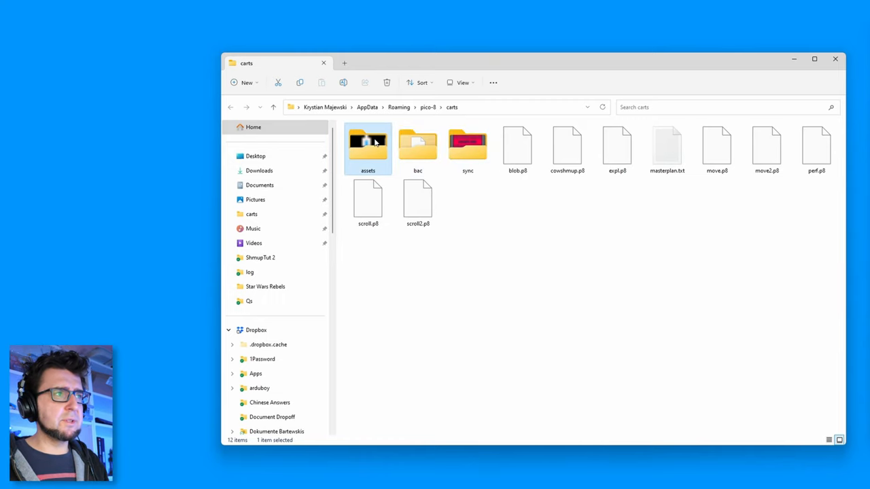
pyautogui.moveTo(371, 157)
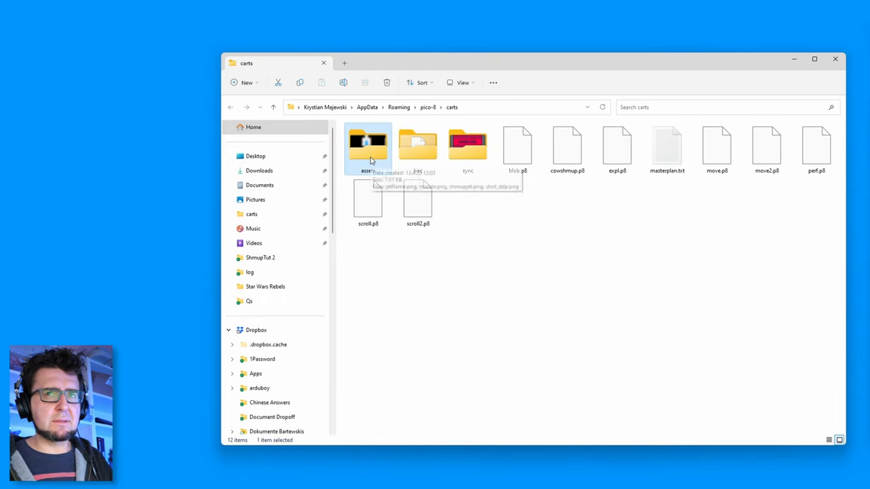
pyautogui.doubleClick(367, 141)
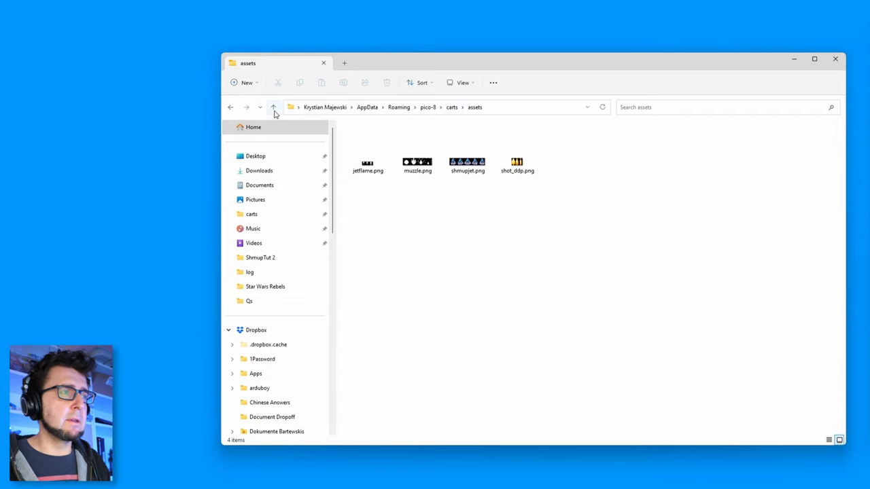
pyautogui.click(272, 106)
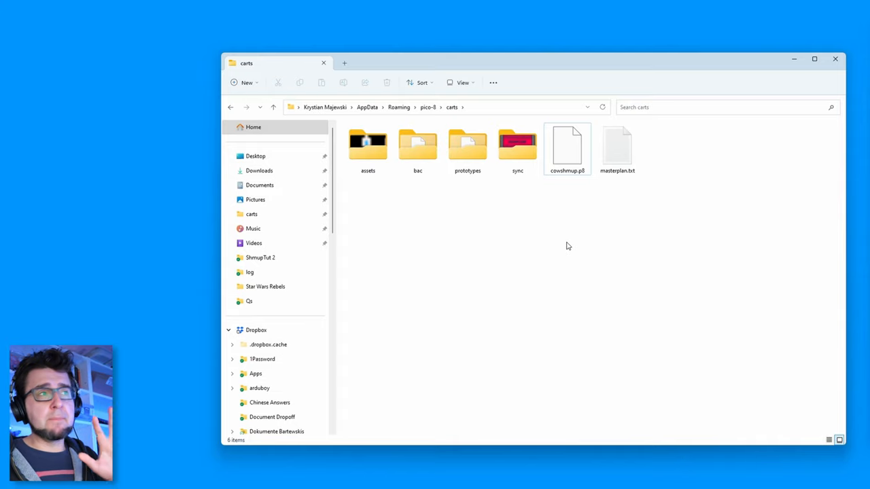
pyautogui.moveTo(485, 171)
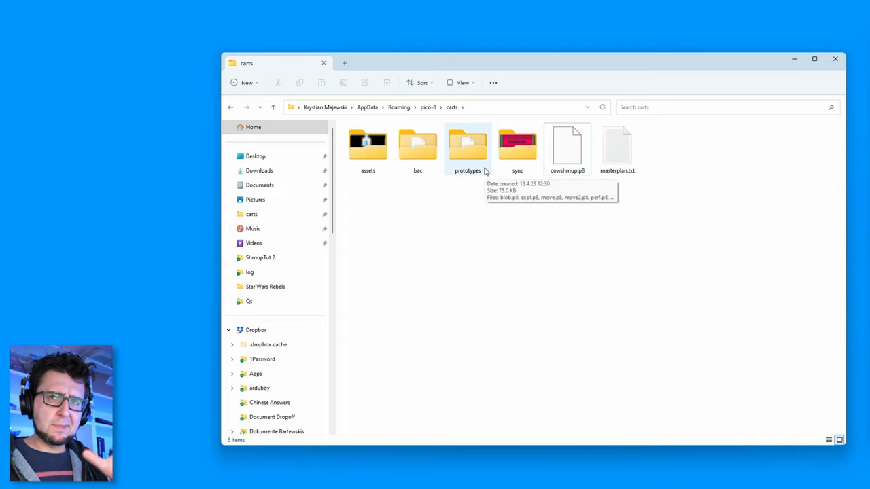
pyautogui.moveTo(600, 193)
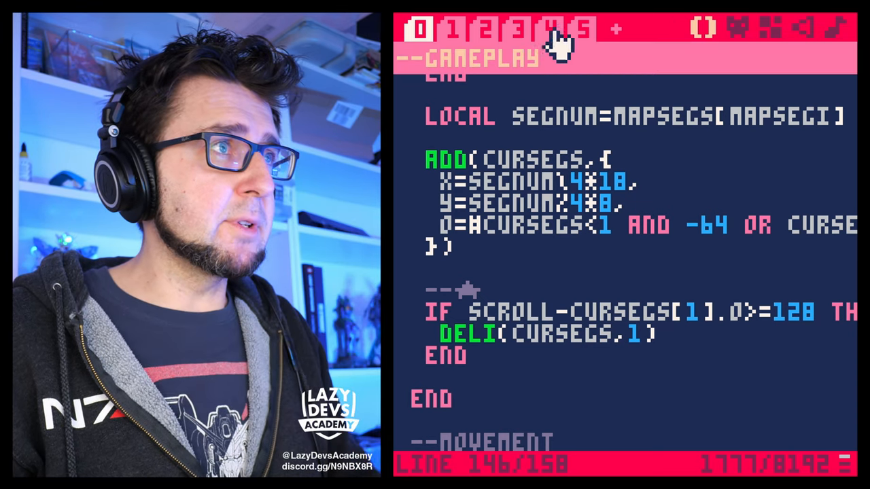
# - Browse the shots and particles code tabs to reach the dopart particle function
pyautogui.click(584, 28)
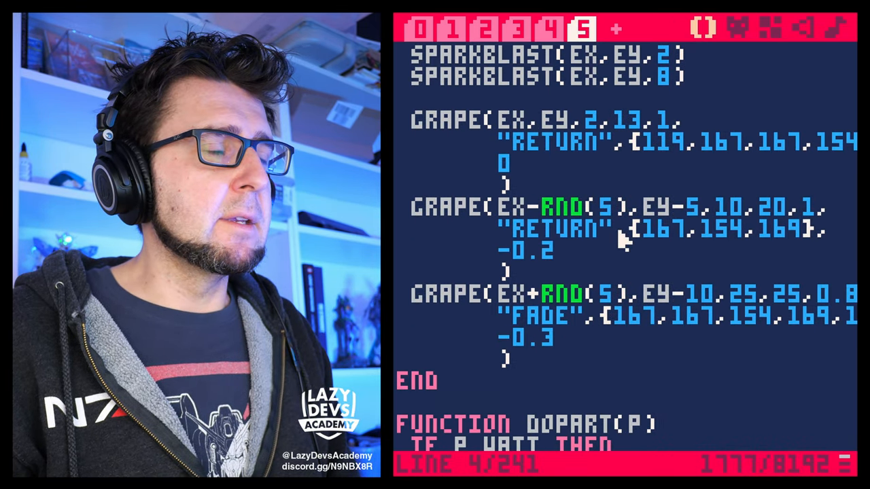
pyautogui.scroll(-3)
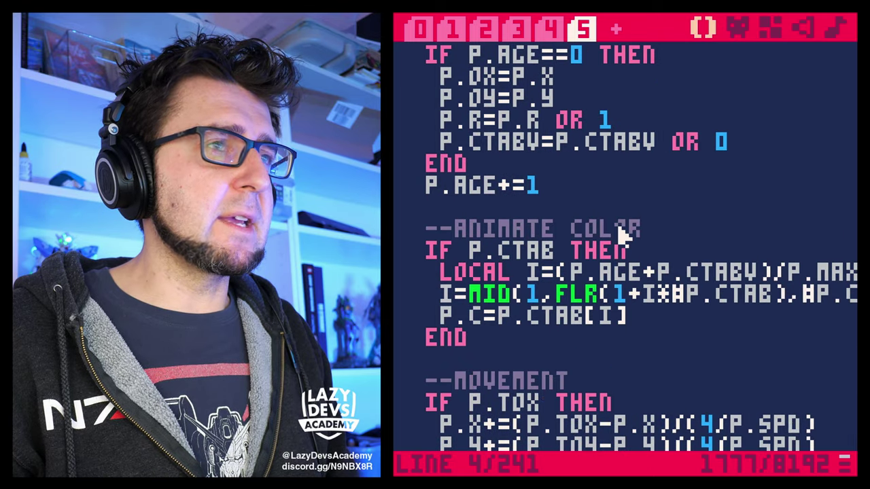
pyautogui.moveTo(614, 292)
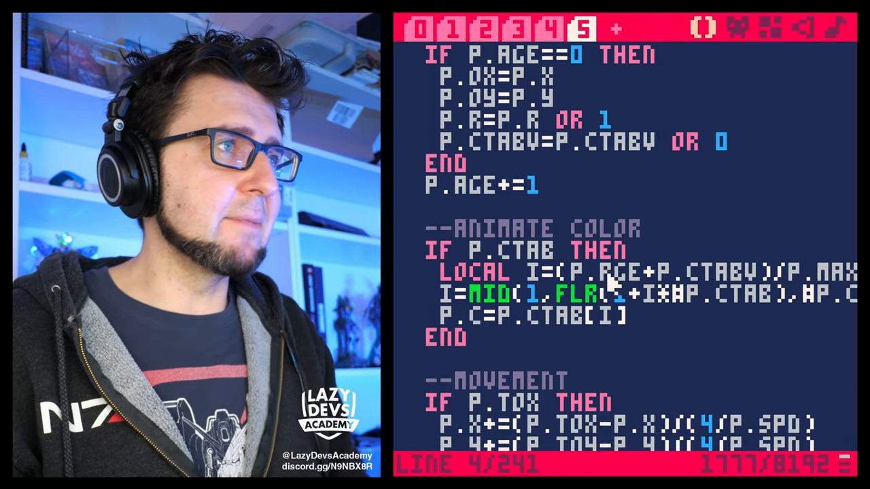
pyautogui.click(570, 30)
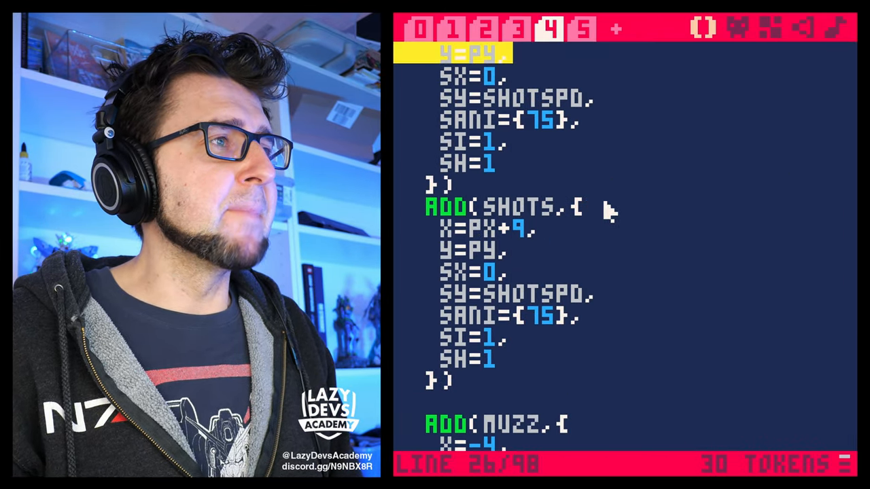
pyautogui.click(585, 30)
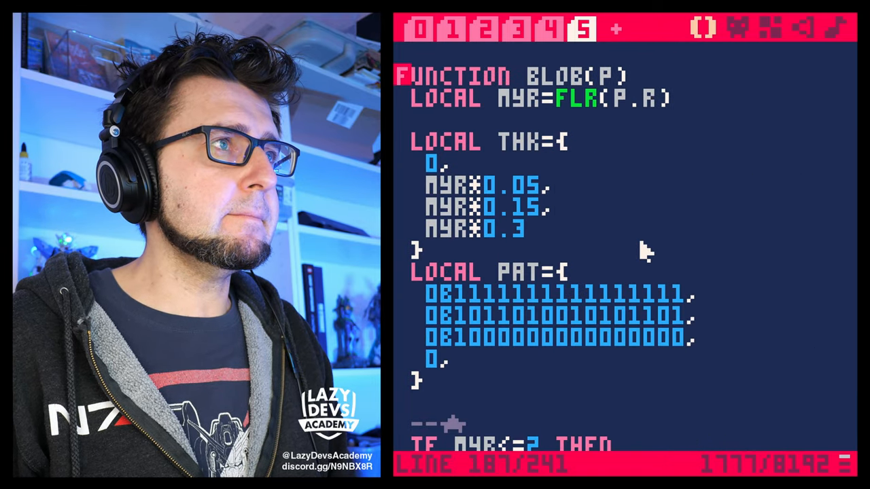
pyautogui.scroll(-3)
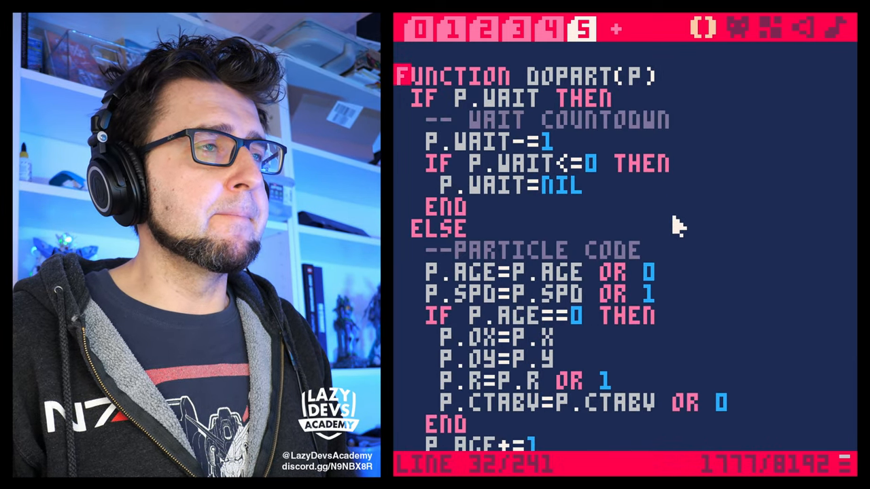
# - Replace both p.maxage+=32000 branch lines with a single p.maxage=32000 after p.onend=nil
pyautogui.scroll(-3)
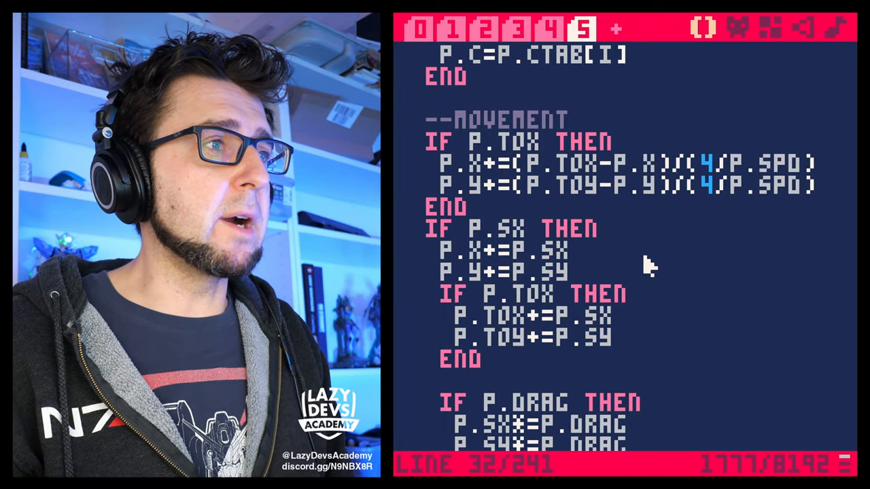
pyautogui.scroll(-3)
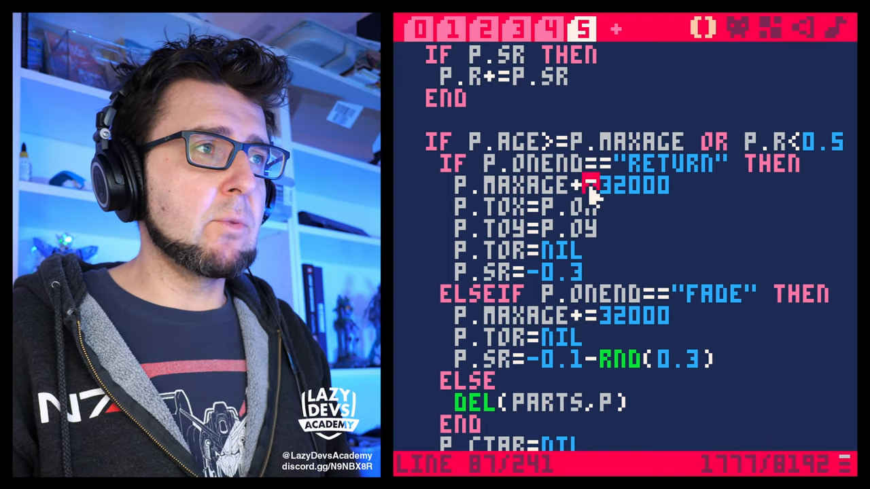
pyautogui.moveTo(649, 292)
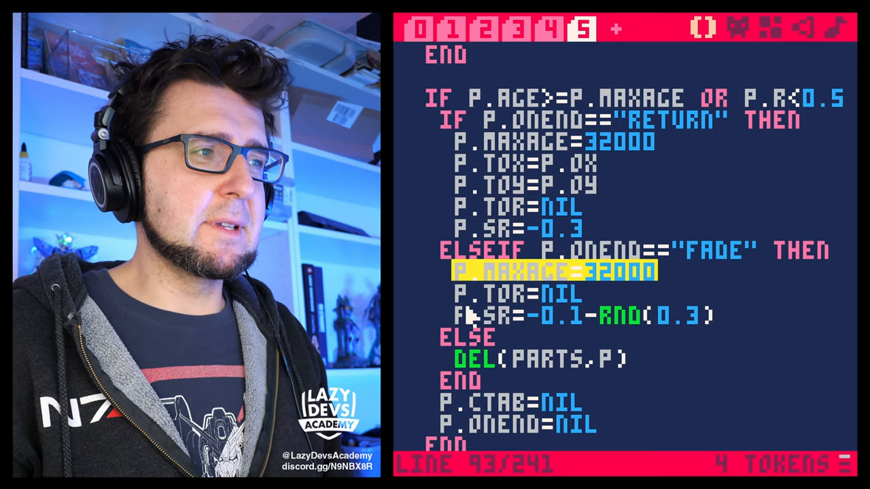
pyautogui.moveTo(523, 114)
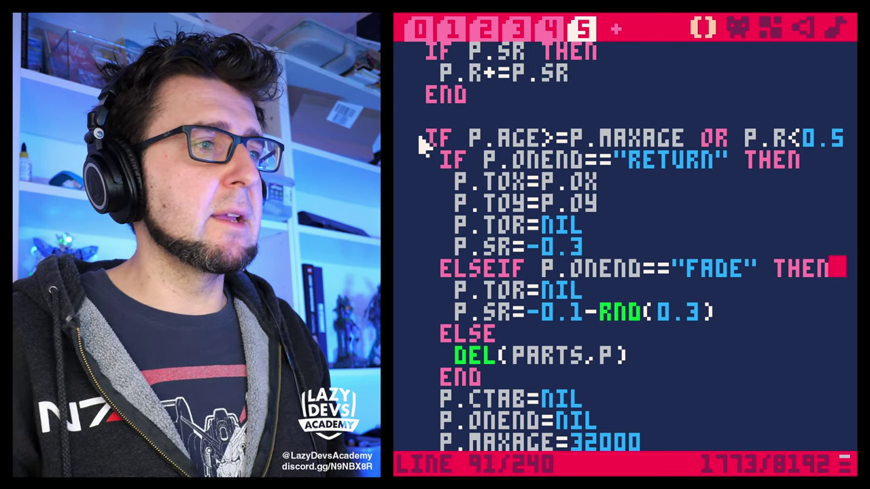
pyautogui.scroll(-3)
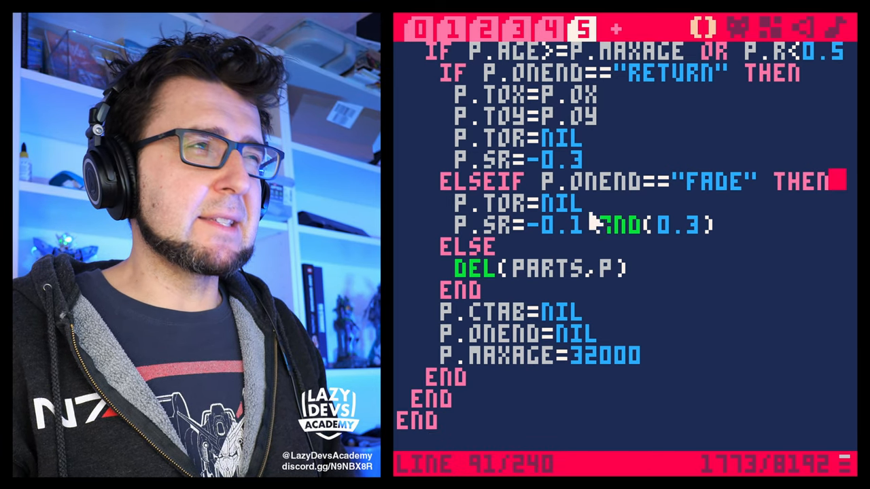
pyautogui.moveTo(571, 313)
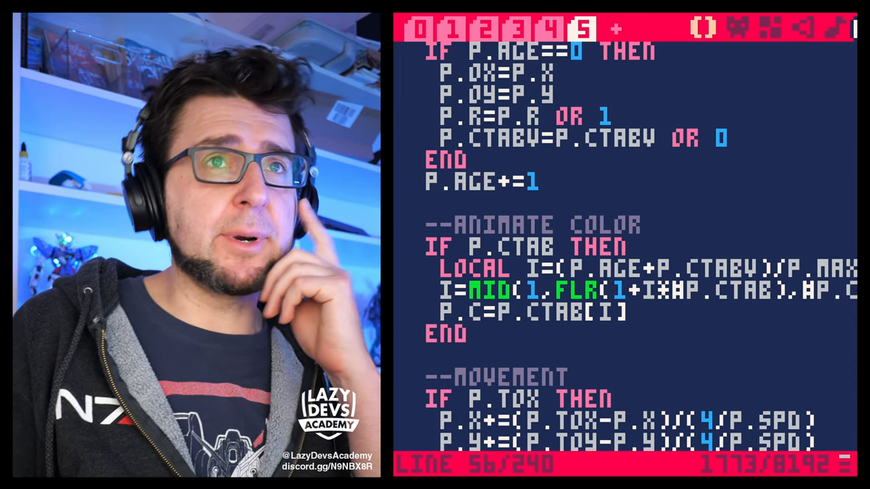
# - Add a '- COLOR ANIMATE PARTICLES IN…' note under the -- TODO list in the main tab
pyautogui.click(424, 28)
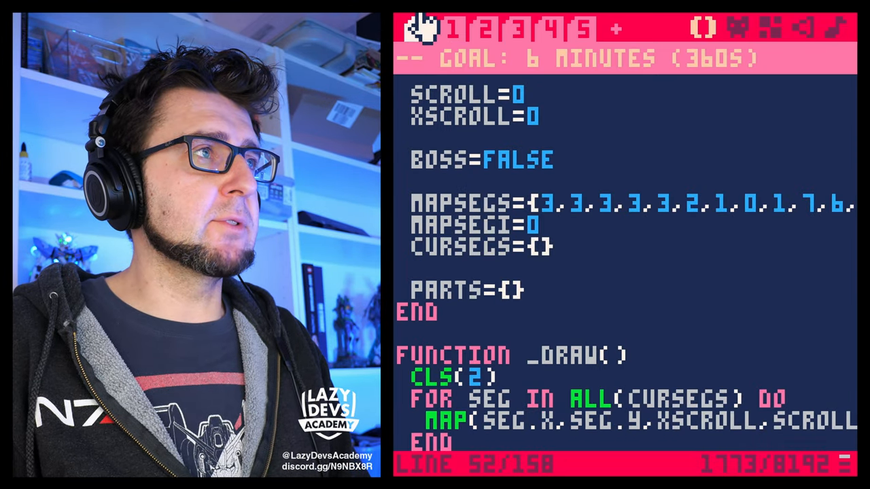
pyautogui.click(421, 30)
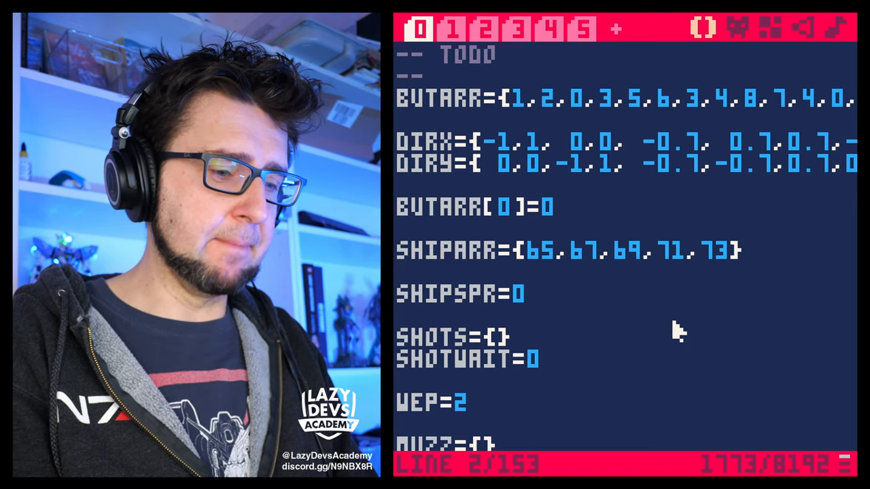
pyautogui.write('- COLOR ANIMATE PARTICLES IN')
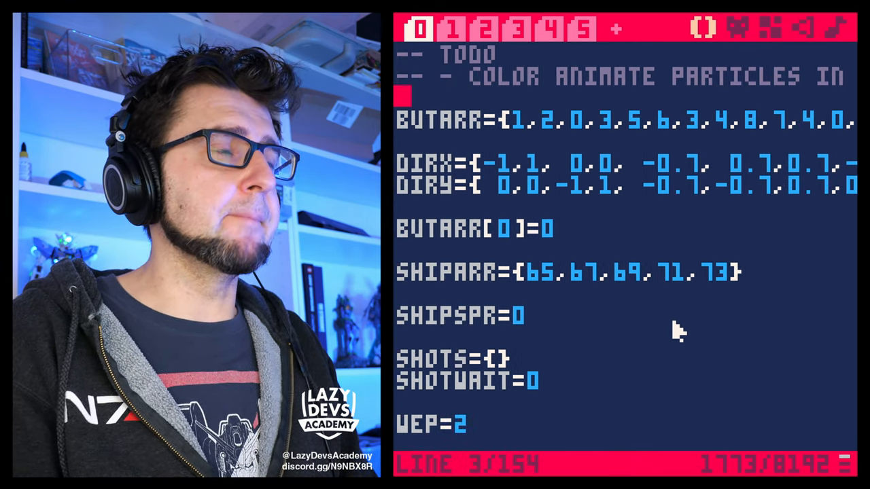
pyautogui.click(581, 30)
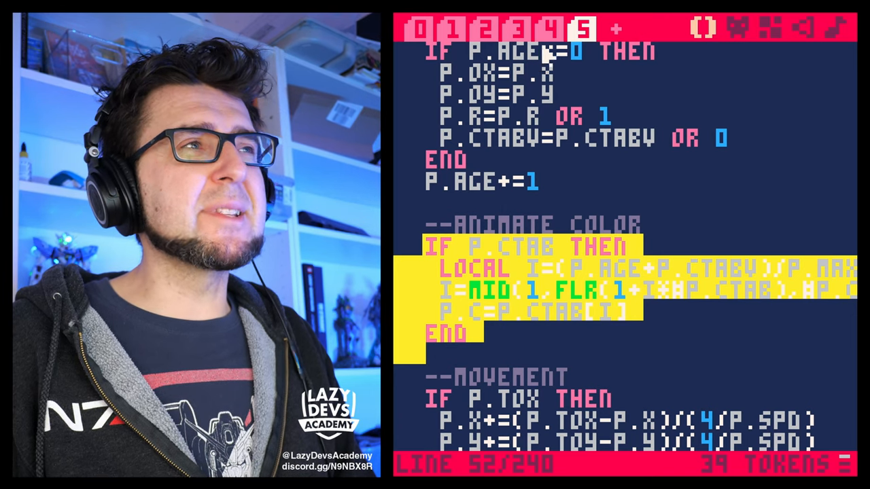
pyautogui.click(524, 32)
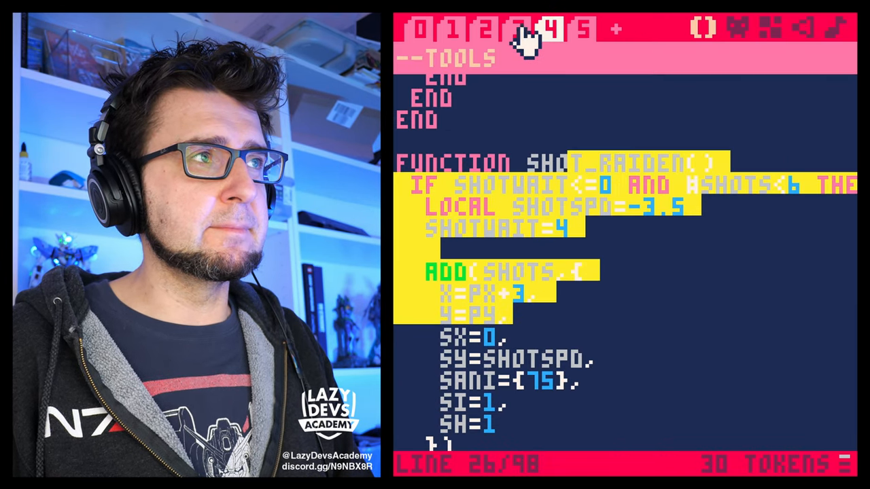
pyautogui.click(580, 28)
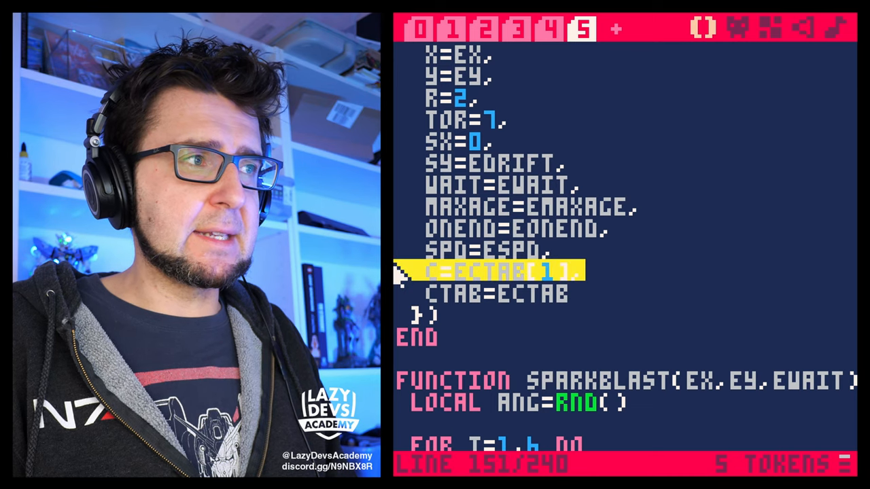
pyautogui.scroll(-3)
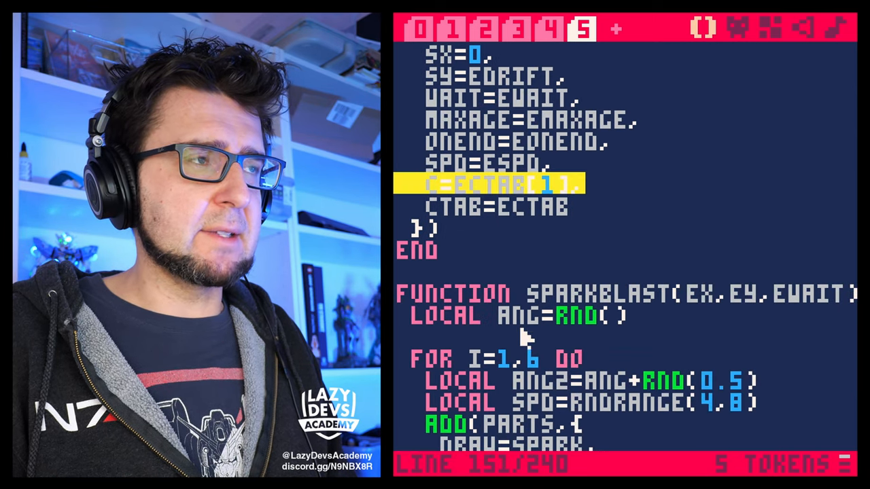
pyautogui.click(457, 30)
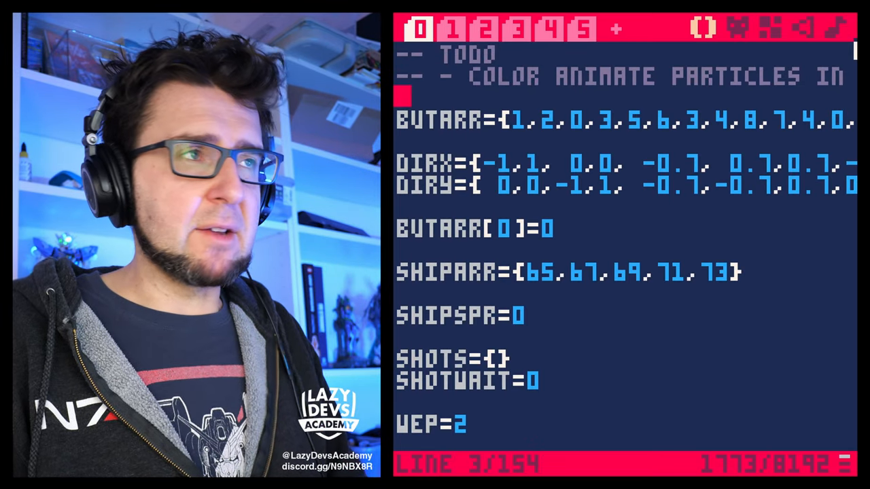
pyautogui.moveTo(557, 133)
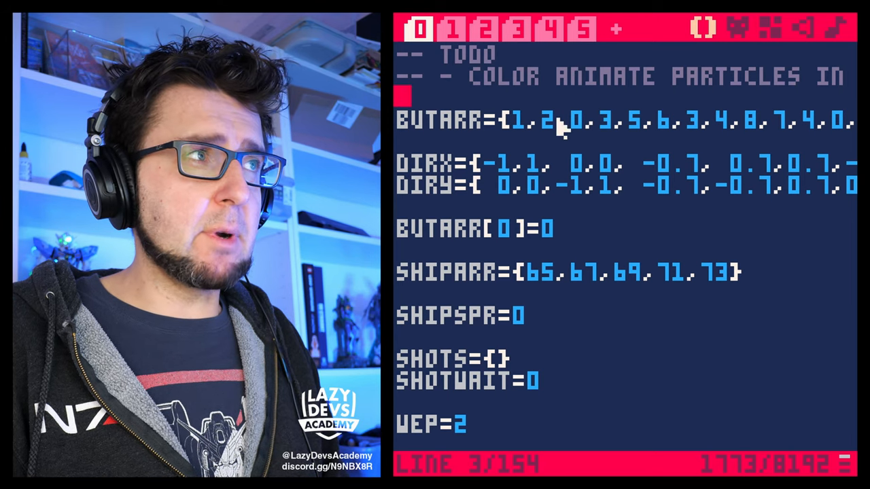
pyautogui.click(571, 30)
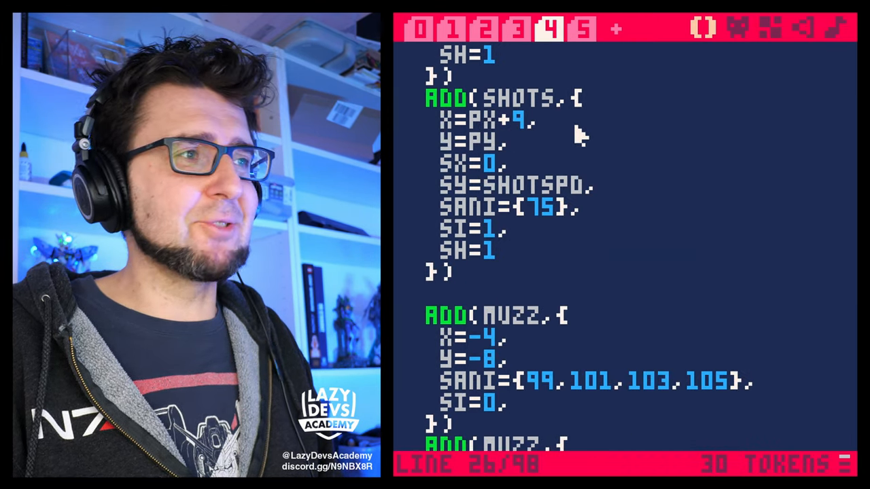
pyautogui.click(582, 30)
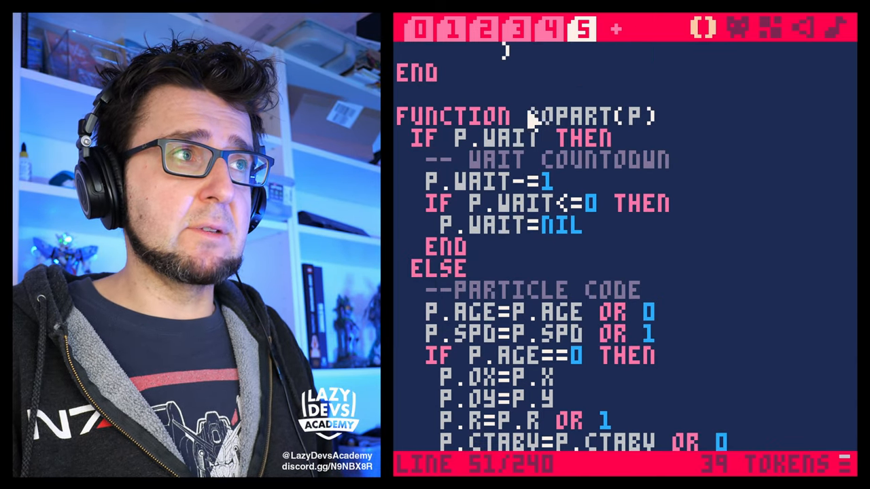
pyautogui.doubleClick(578, 114)
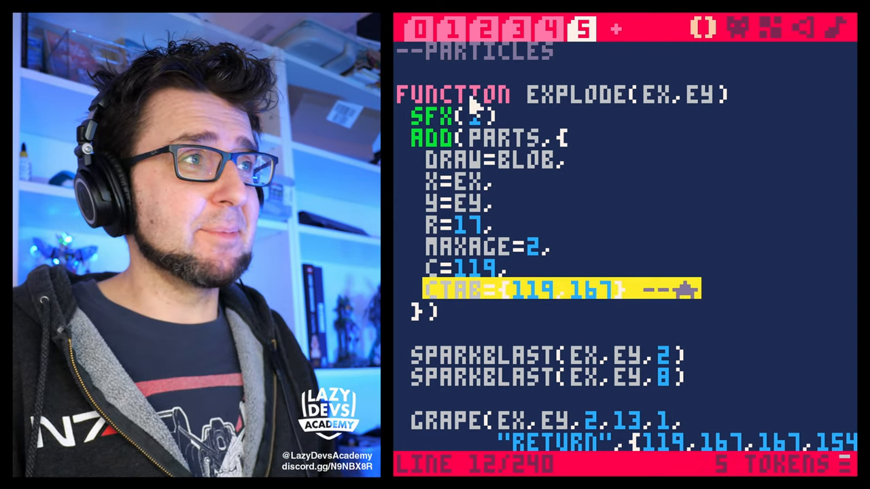
pyautogui.moveTo(537, 190)
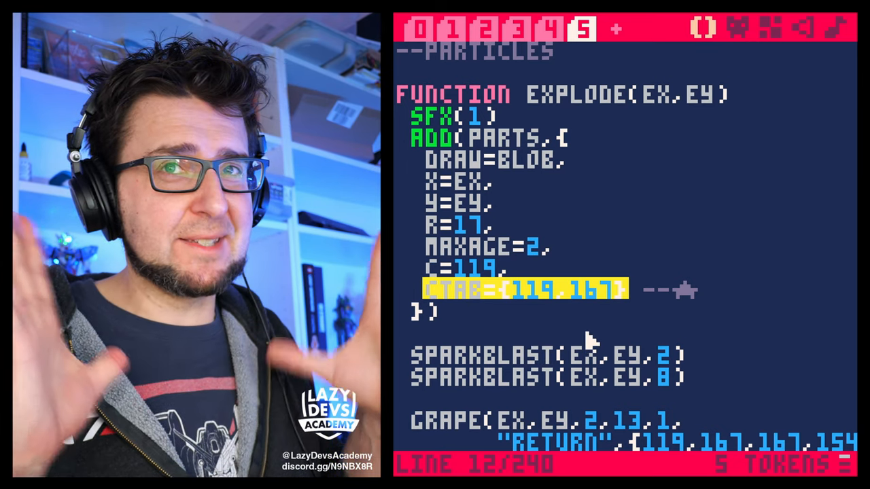
pyautogui.moveTo(614, 323)
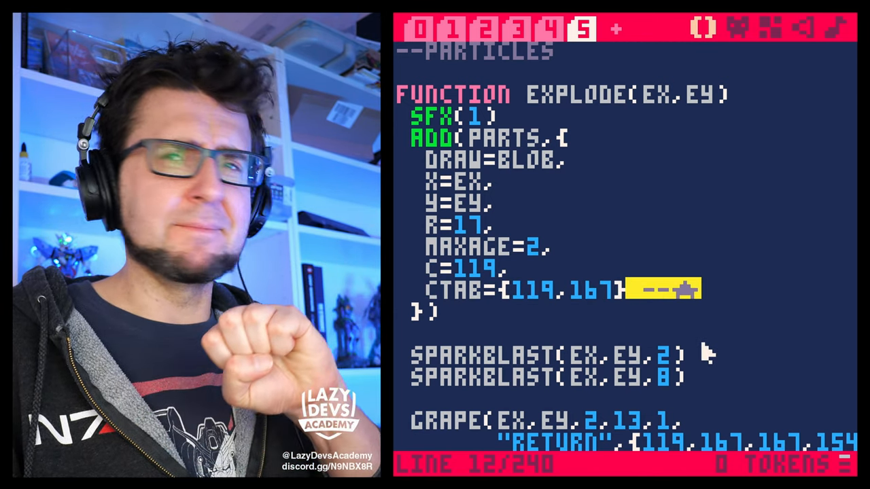
pyautogui.moveTo(672, 319)
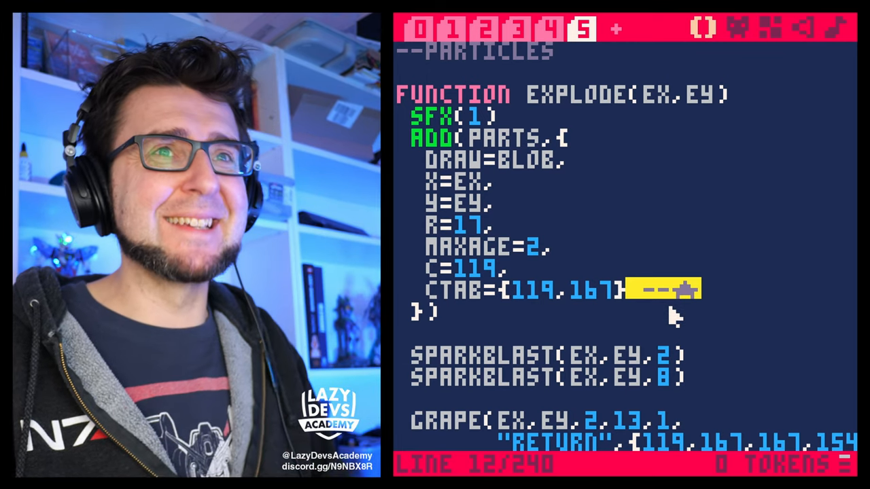
# - Move the --★ comment from explode() to the end of the P.R+=(P.TOR-P.R)/(5/P.SPD) line
pyautogui.scroll(-3)
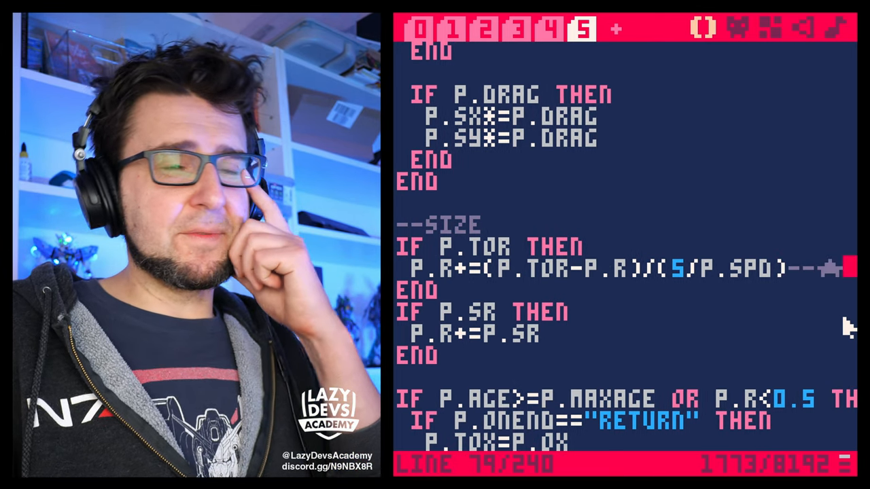
pyautogui.moveTo(731, 399)
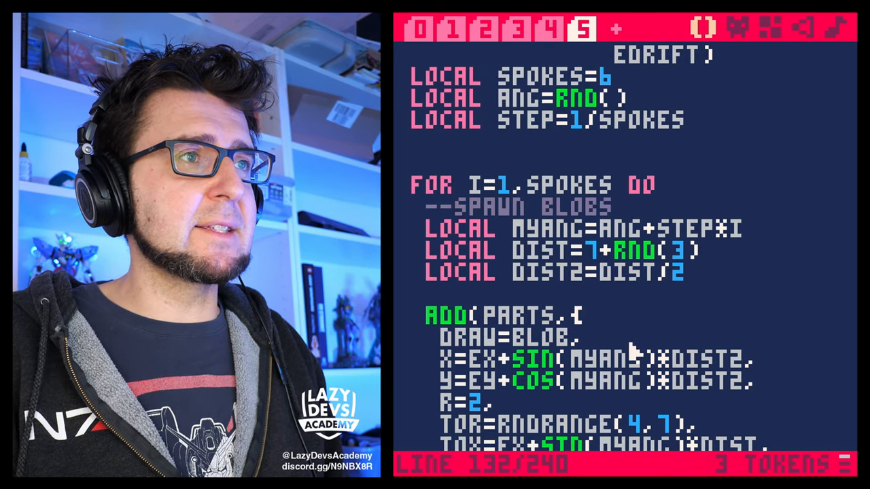
pyautogui.scroll(3)
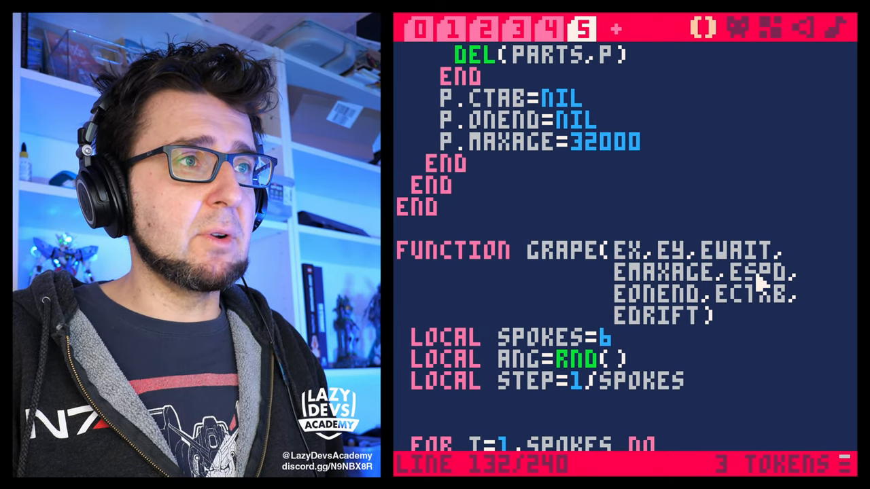
pyautogui.doubleClick(761, 271)
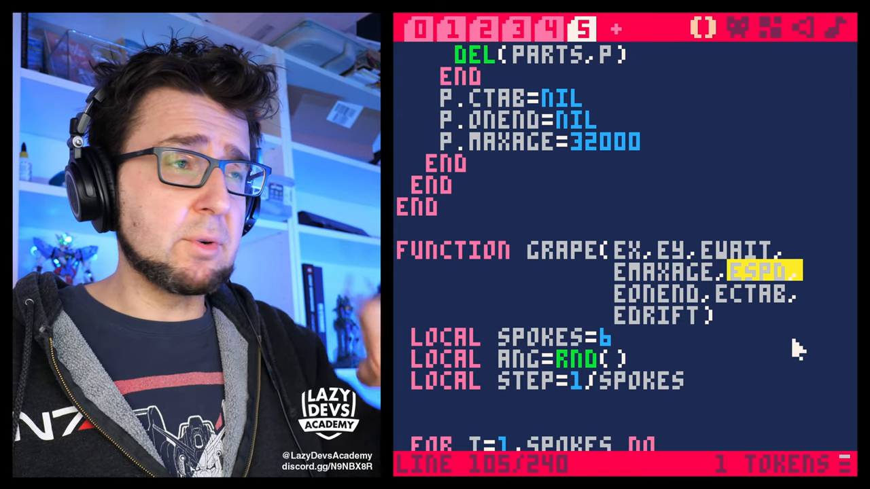
pyautogui.moveTo(781, 381)
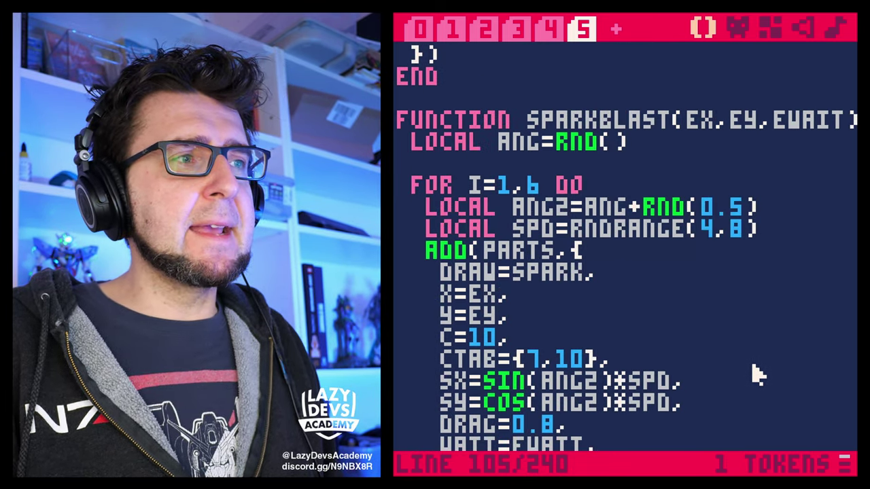
pyautogui.scroll(-3)
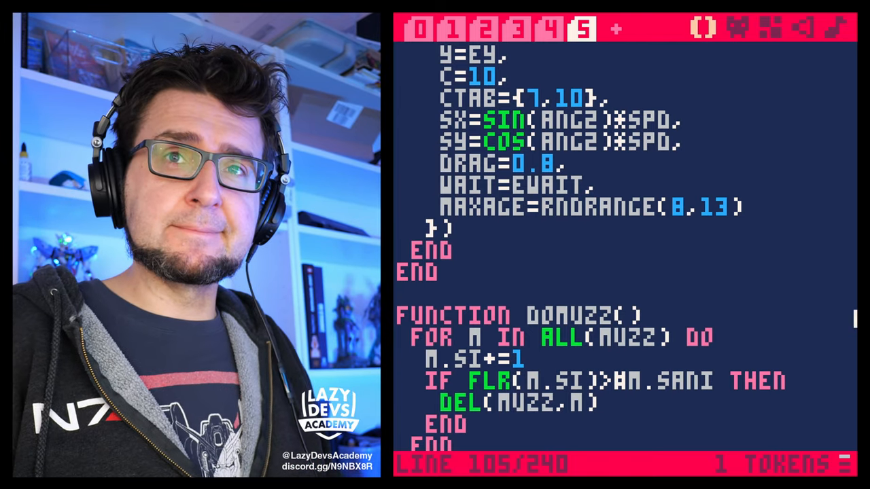
# - Replace the CURSEGS[#CURSEGS] scroll condition with CURSEGS[1].O>=120 in the main tab
pyautogui.click(418, 30)
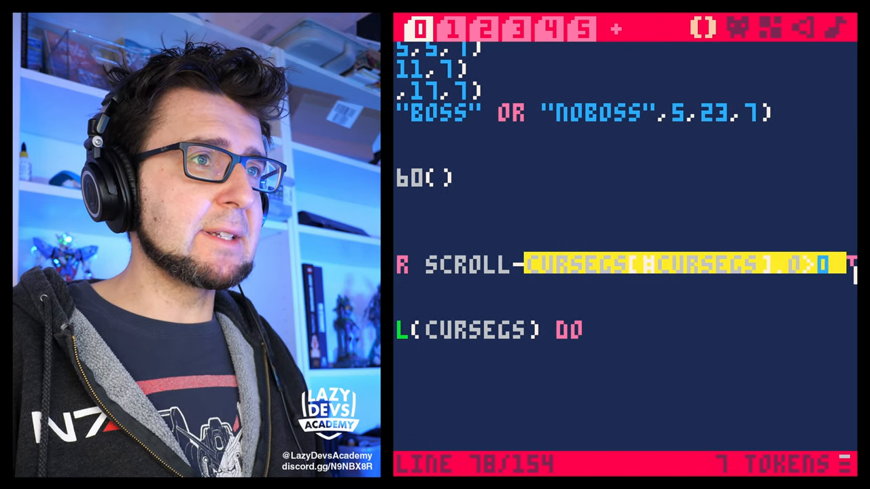
pyautogui.moveTo(801, 278)
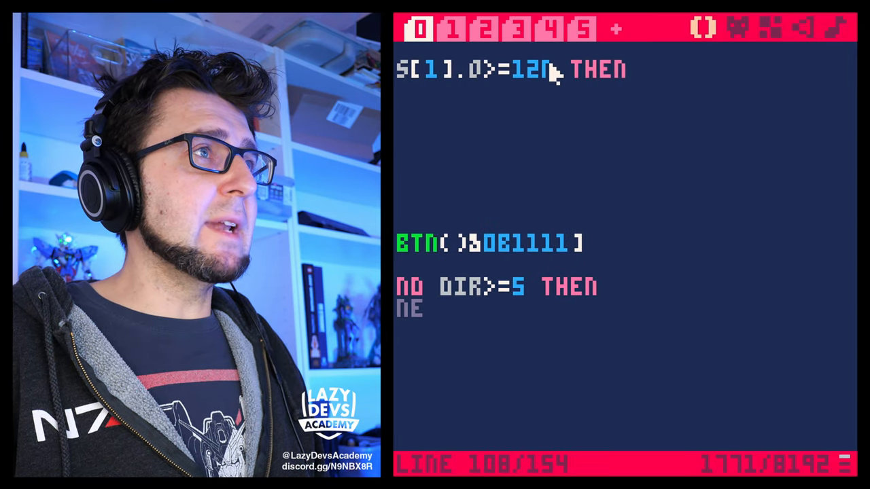
# - Swap the LINE() endpoint signs in spark(p) so the two spark lines point the other way
pyautogui.click(581, 30)
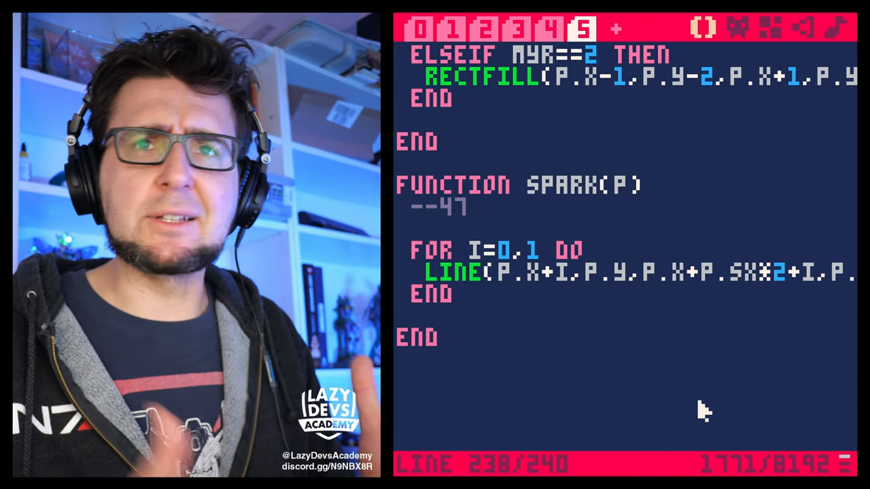
pyautogui.moveTo(489, 152)
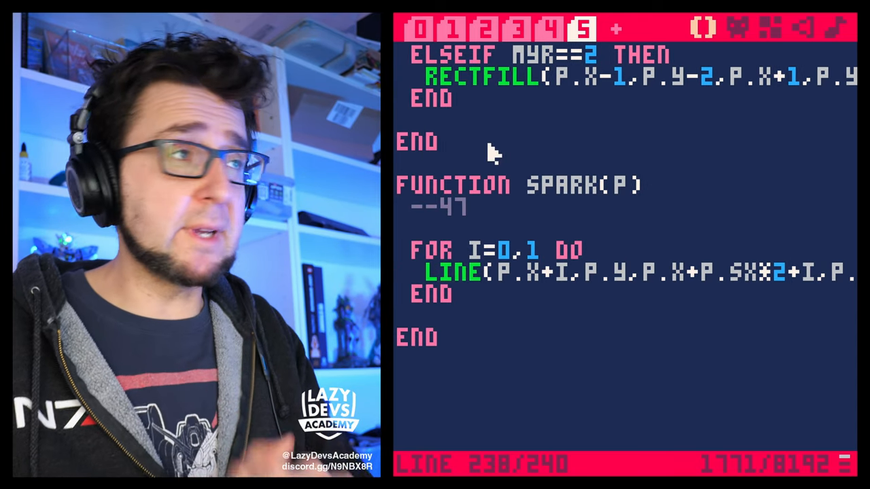
# - Delete the WEP=2 global and a few more lines from the main tab, leaving 147 lines
pyautogui.click(421, 28)
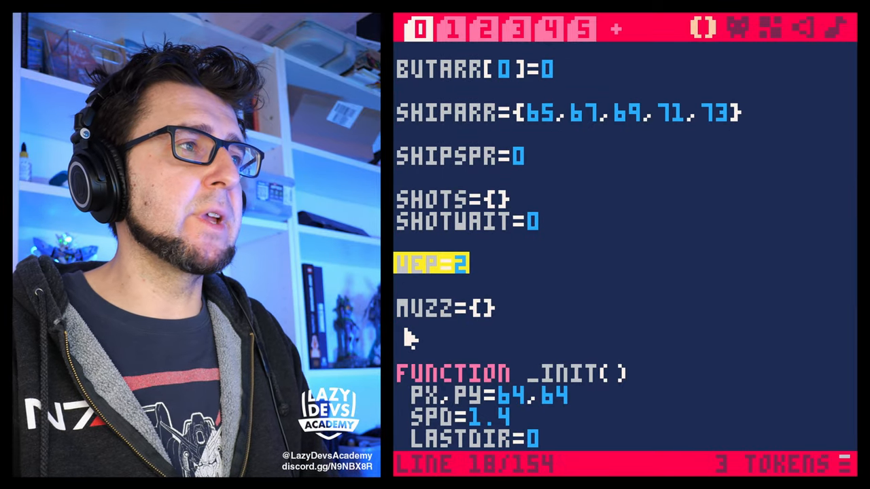
pyautogui.scroll(-3)
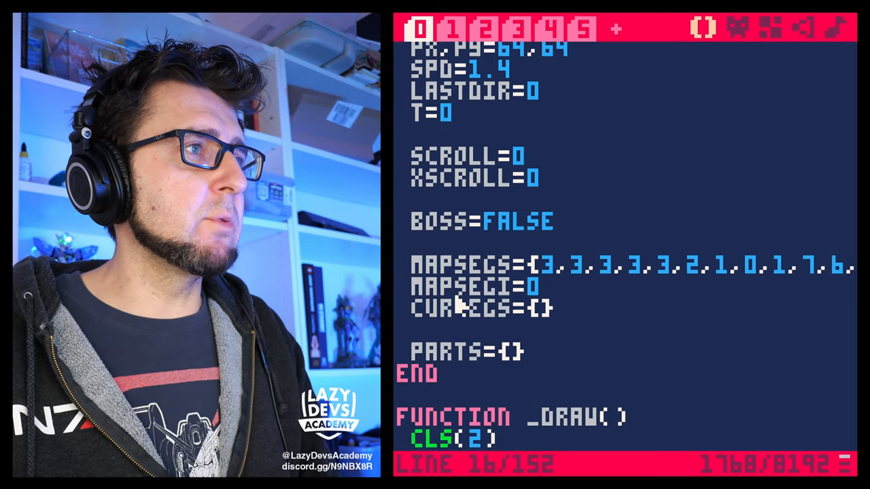
pyautogui.scroll(-3)
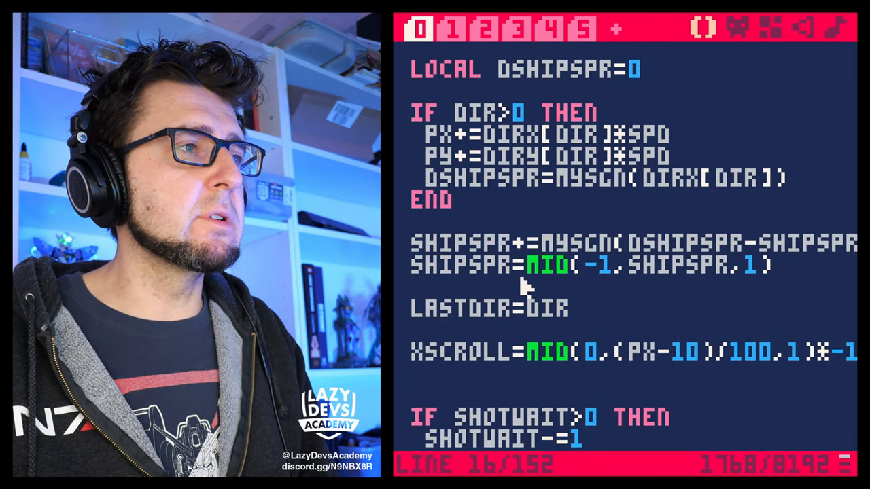
pyautogui.scroll(-3)
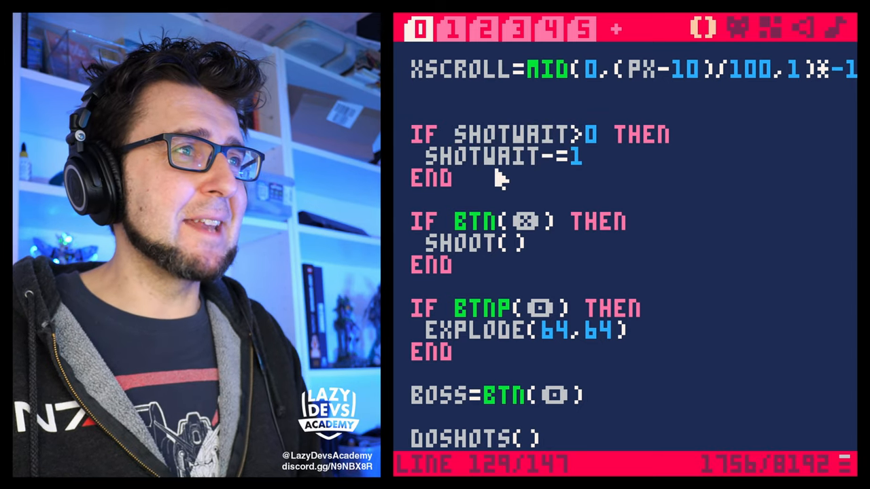
pyautogui.moveTo(476, 182)
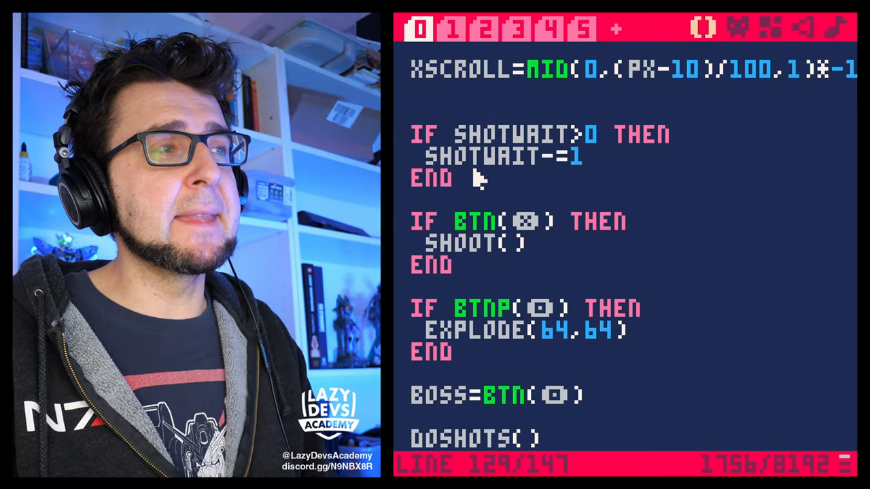
# - Select the shotwait countdown lines and browse tabs 2-4 to reach the gameplay code
pyautogui.moveTo(410, 135); pyautogui.dragTo(455, 180)
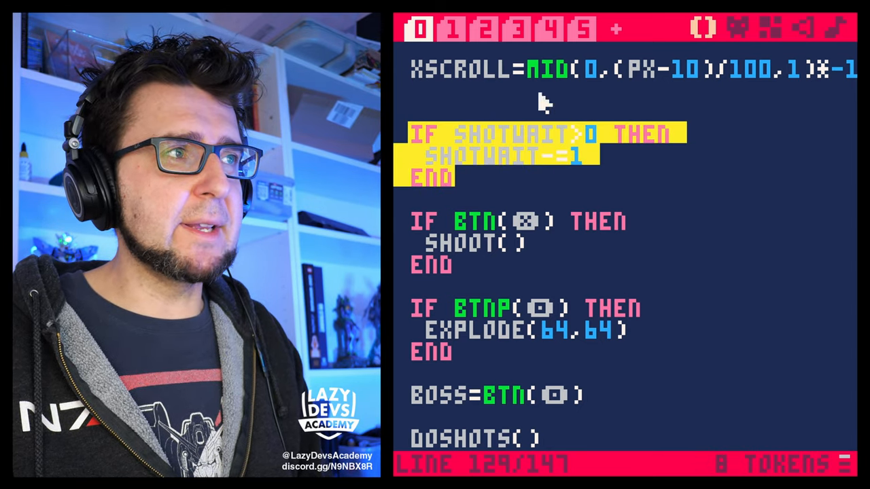
pyautogui.moveTo(482, 206)
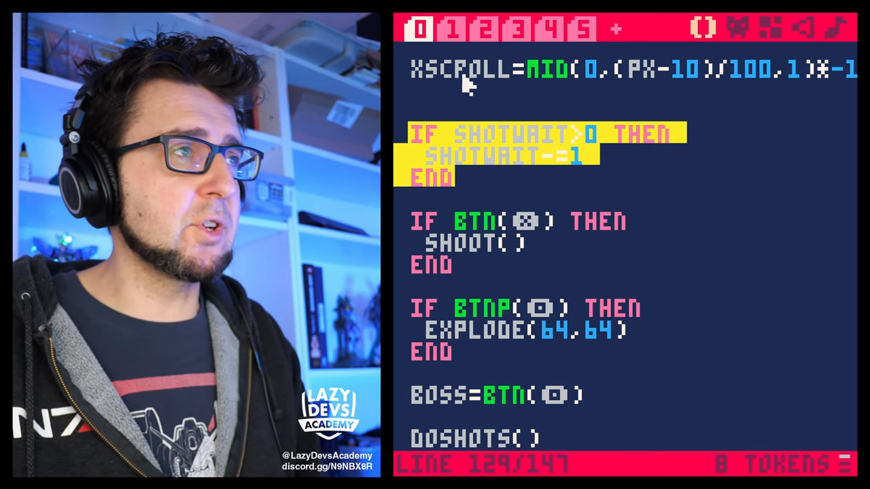
pyautogui.click(491, 30)
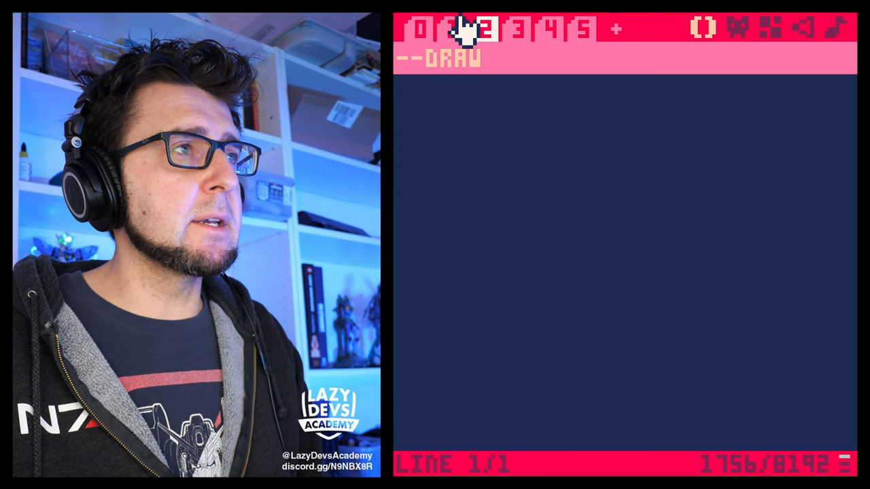
pyautogui.click(513, 30)
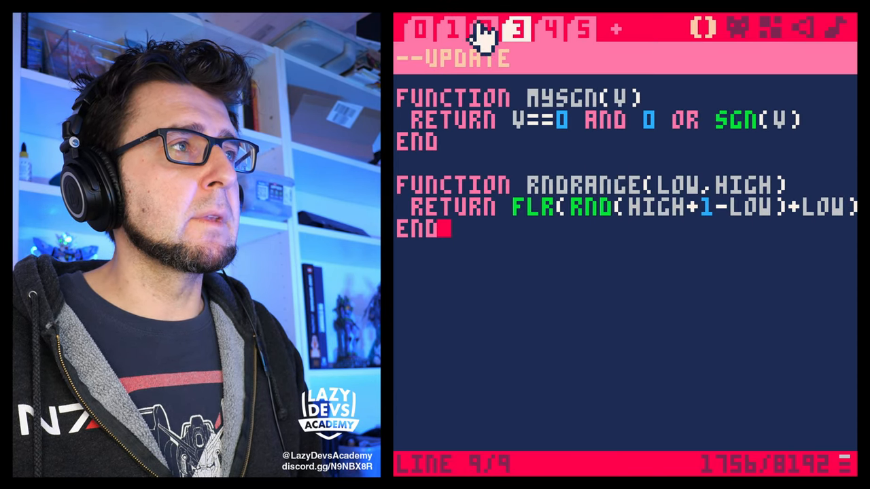
pyautogui.click(552, 30)
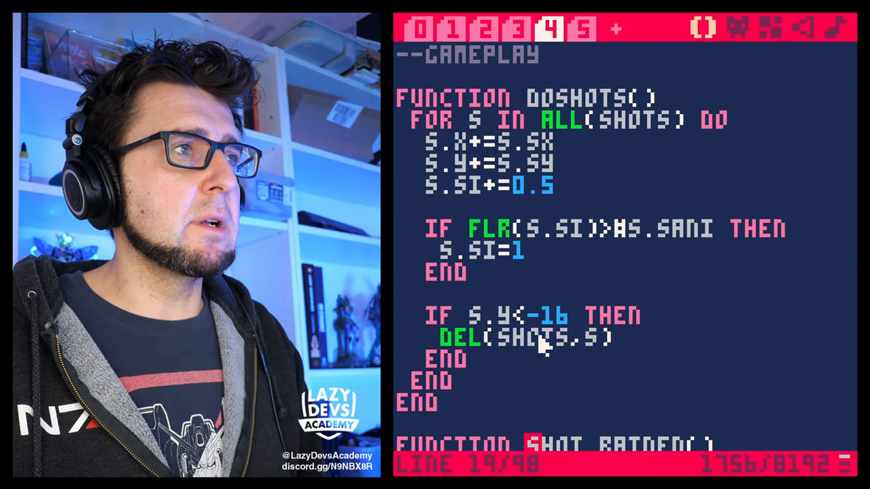
pyautogui.scroll(-3)
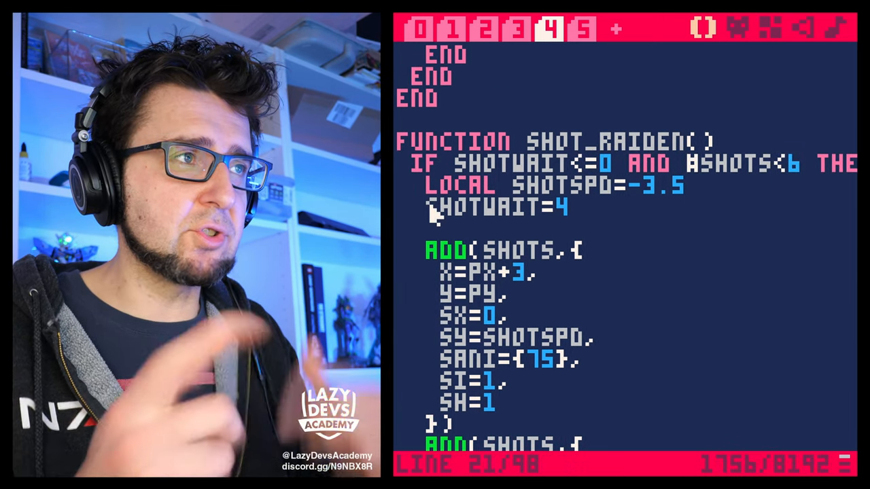
pyautogui.moveTo(747, 95)
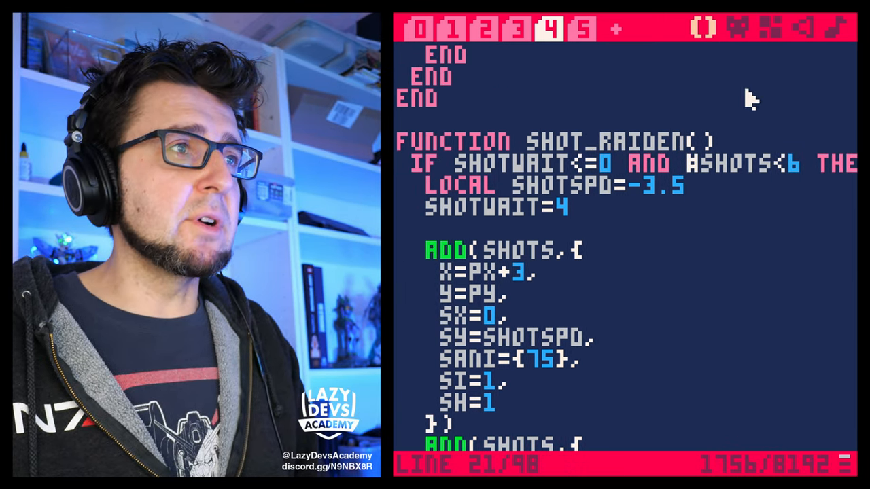
pyautogui.moveTo(554, 224)
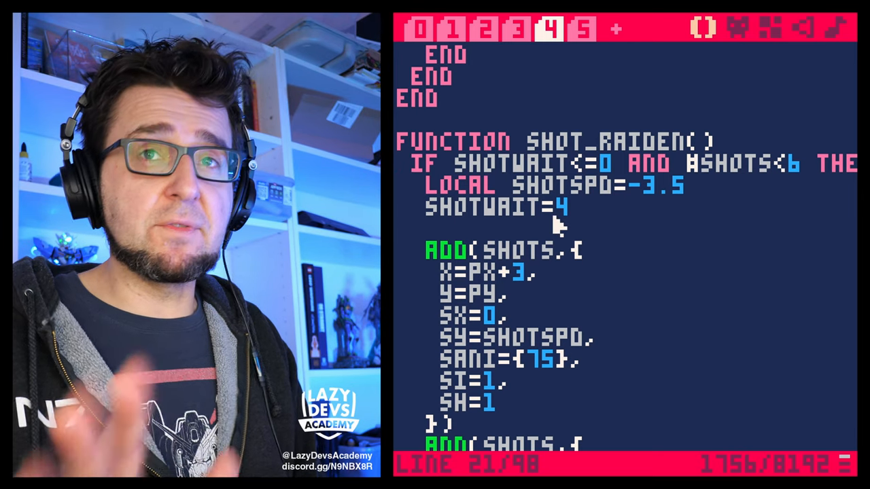
# - Scroll through the gameplay tab to locate the SHOT_RAIDEN function for removal
pyautogui.scroll(-3)
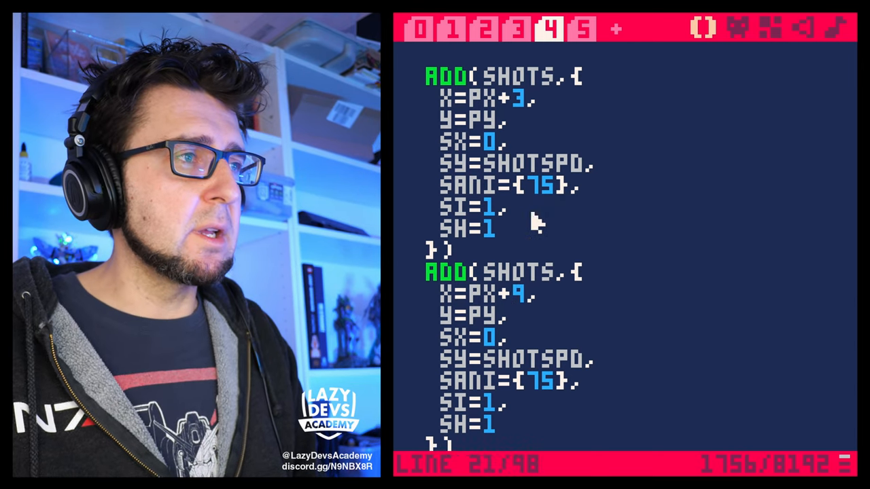
pyautogui.scroll(-3)
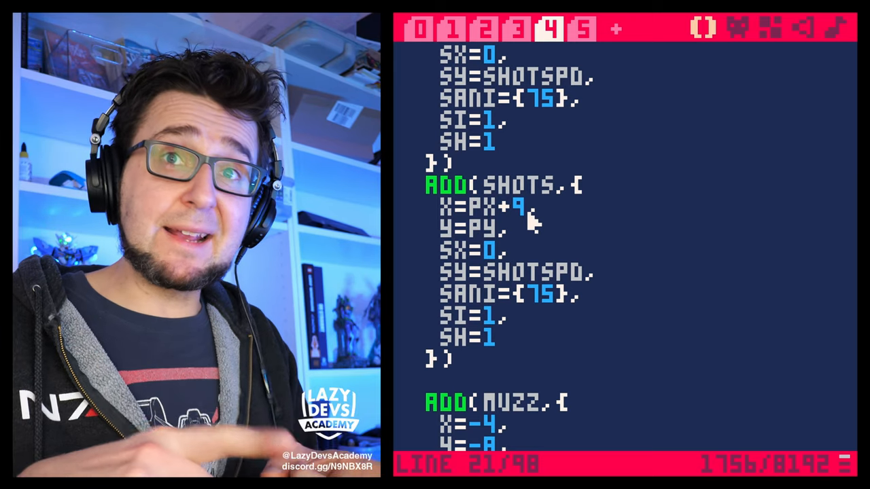
pyautogui.scroll(-3)
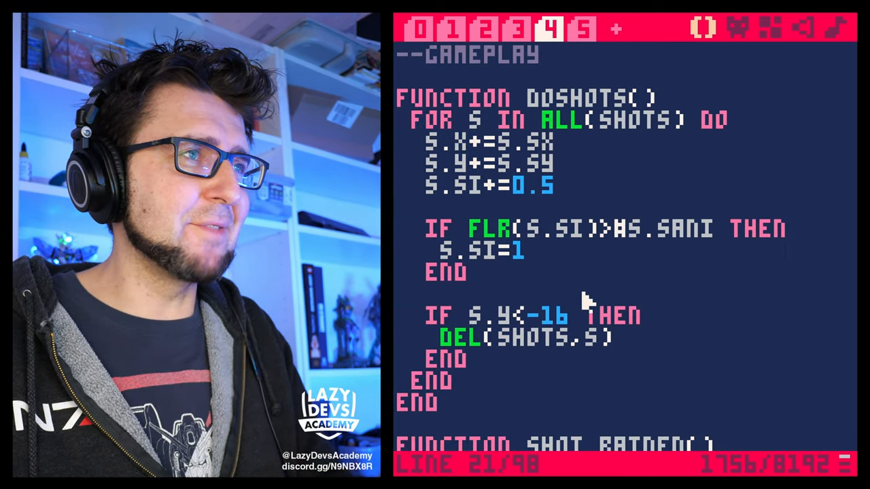
pyautogui.scroll(-3)
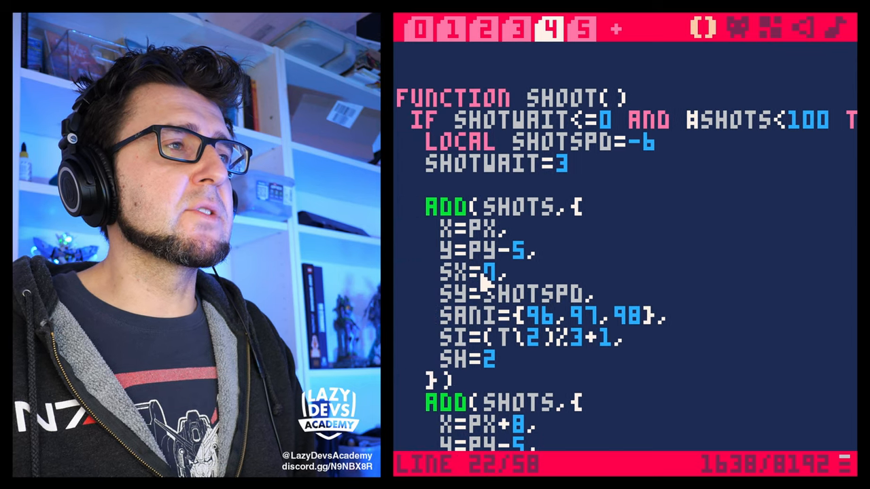
# - In tab 0, add ELSE after SHOTWAIT-=1 so IF BTN(❎) SHOOT() runs only when the countdown is zero
pyautogui.click(454, 30)
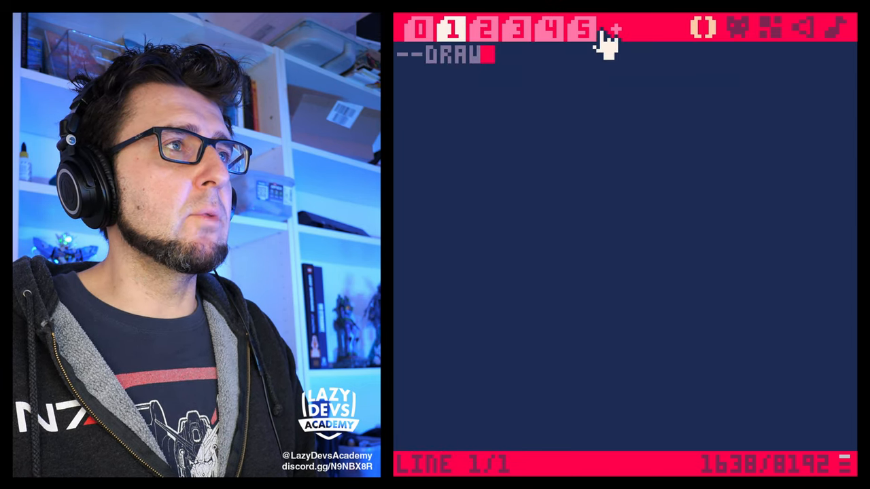
pyautogui.click(585, 30)
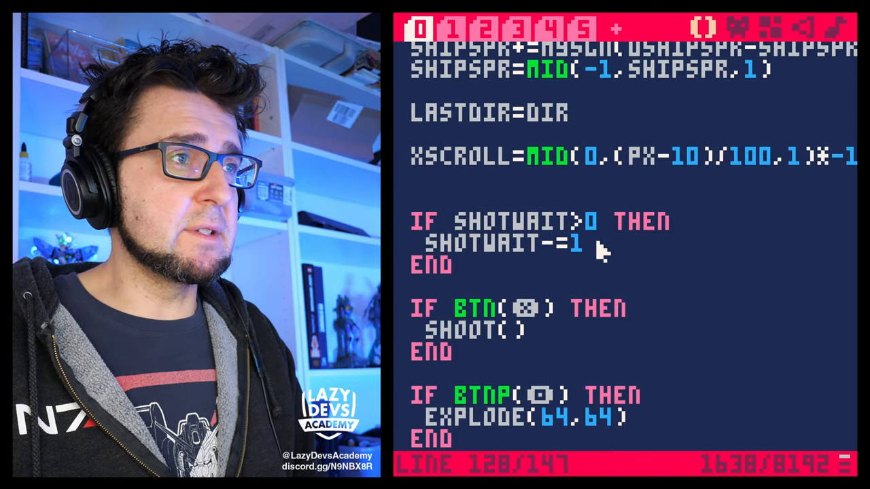
pyautogui.write('ELSE')
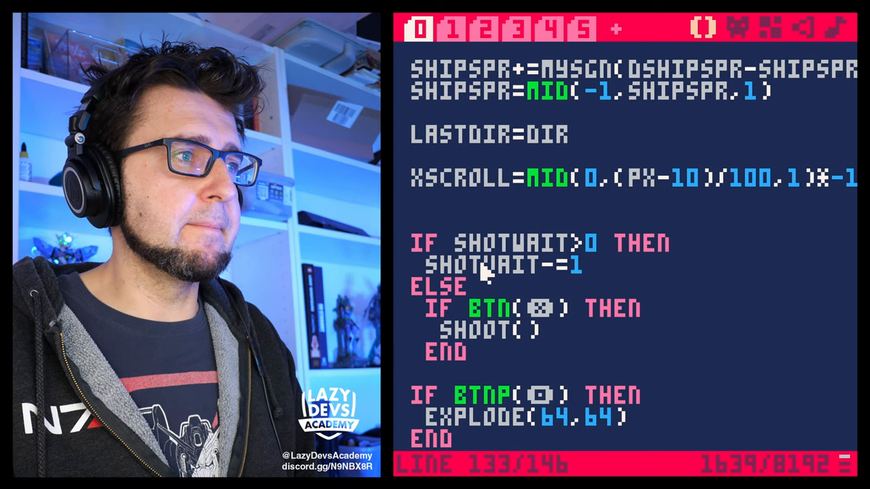
pyautogui.press('enter')
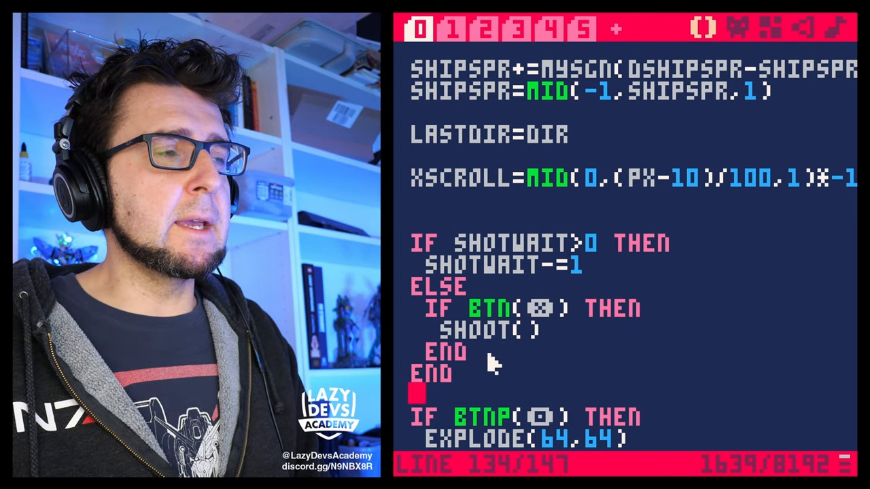
pyautogui.click(484, 30)
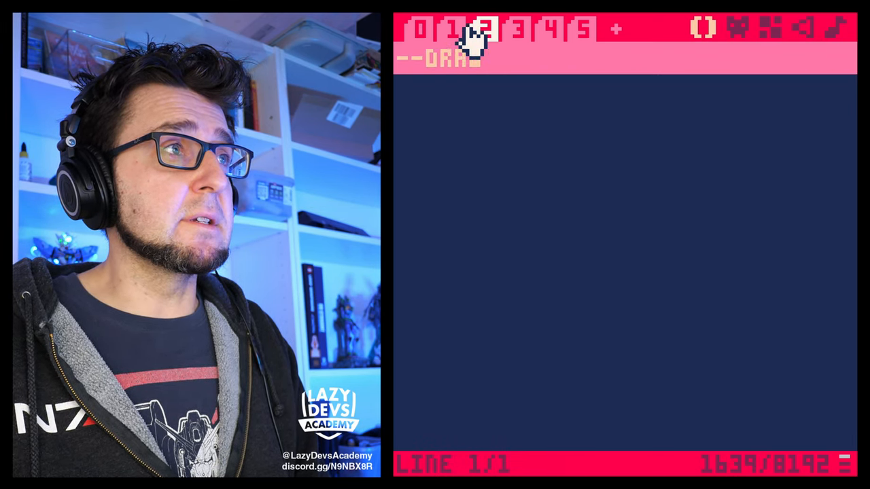
pyautogui.click(554, 30)
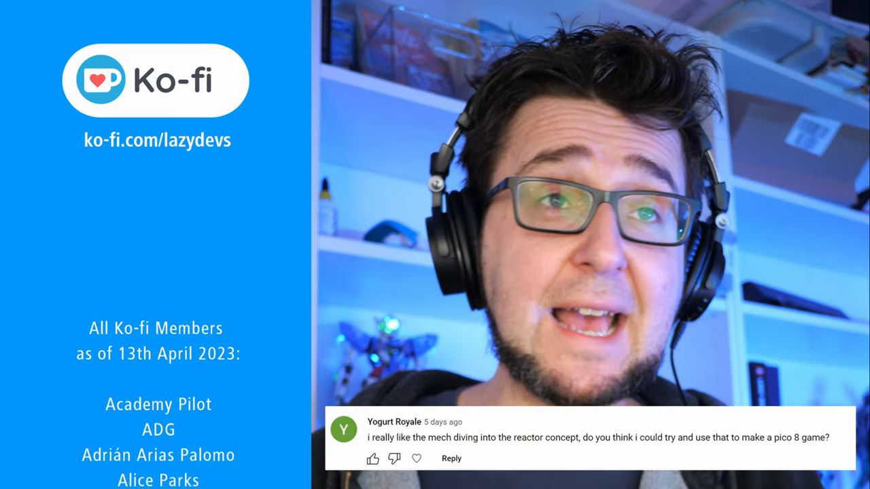
pyautogui.scroll(-3)
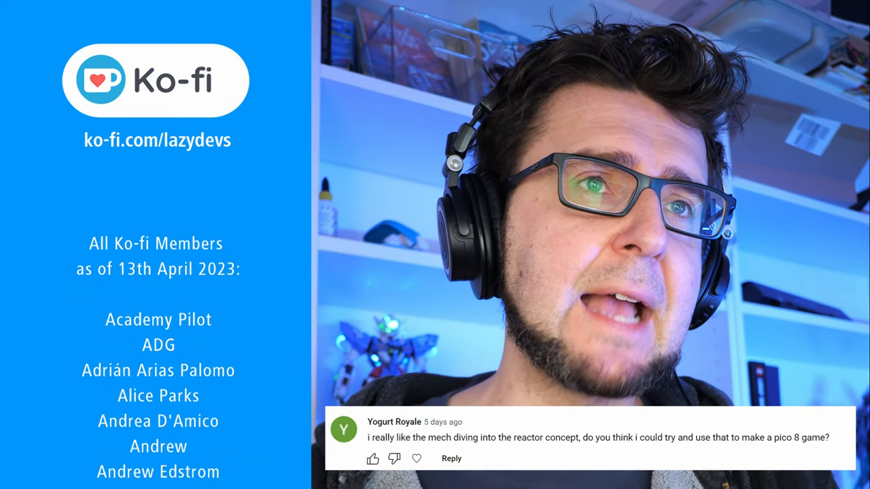
pyautogui.scroll(-3)
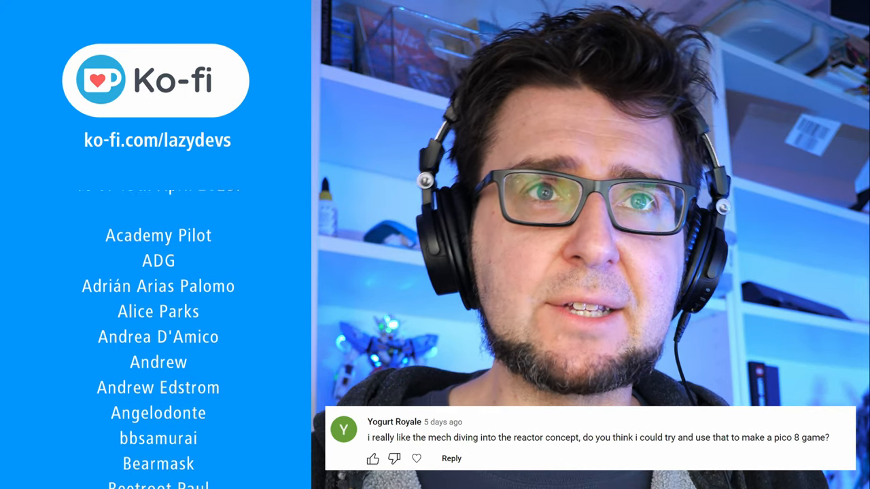
pyautogui.scroll(-3)
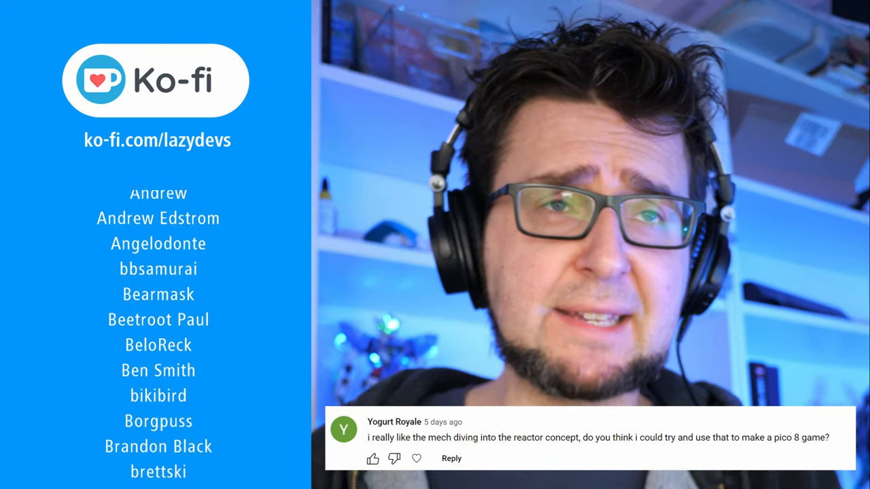
pyautogui.scroll(-3)
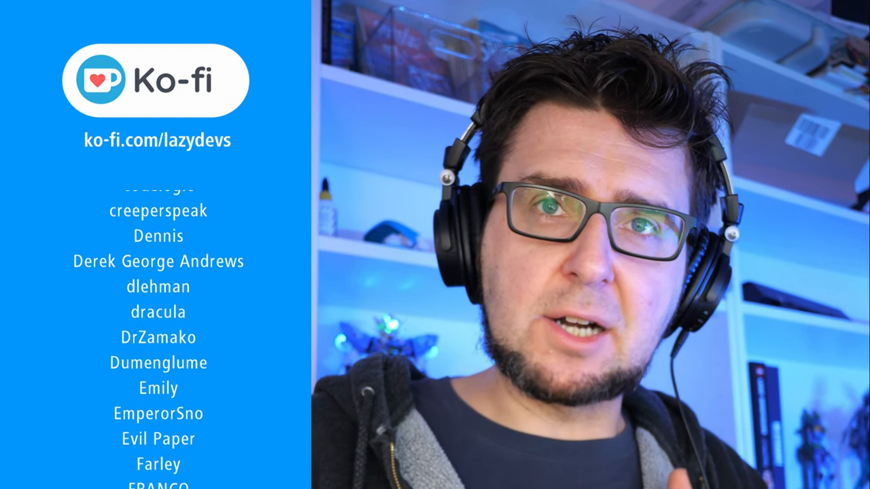
pyautogui.scroll(-3)
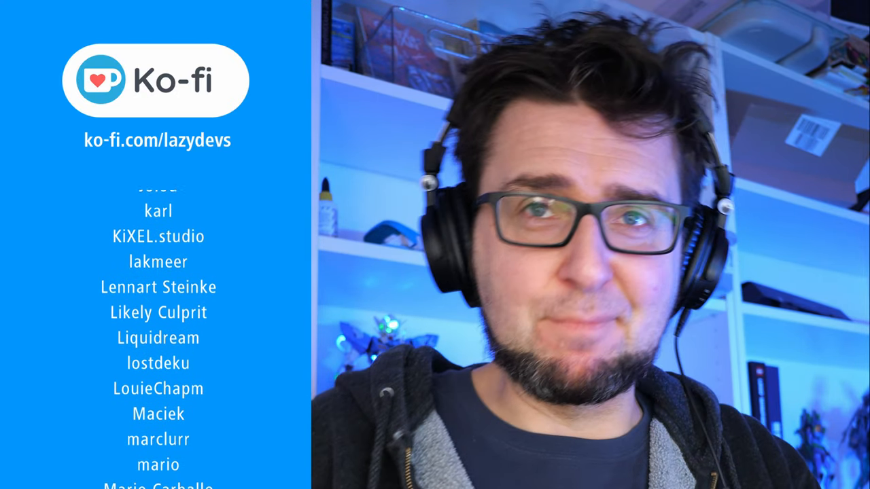
pyautogui.scroll(-3)
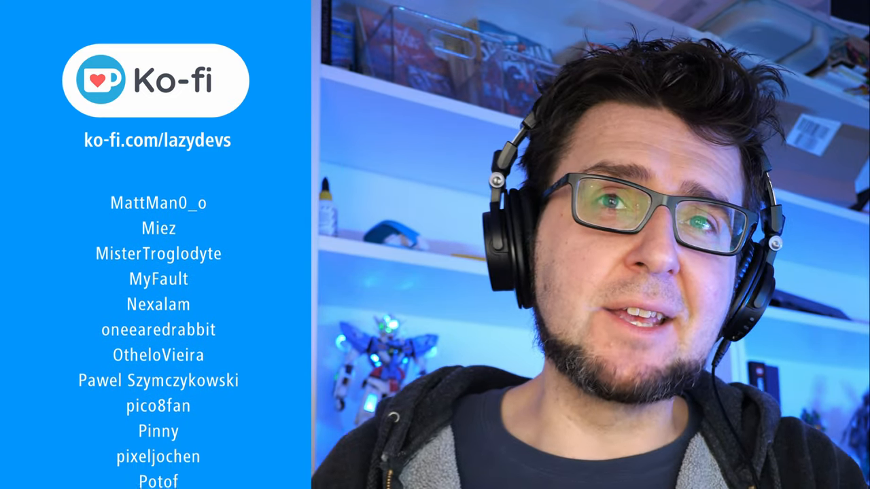